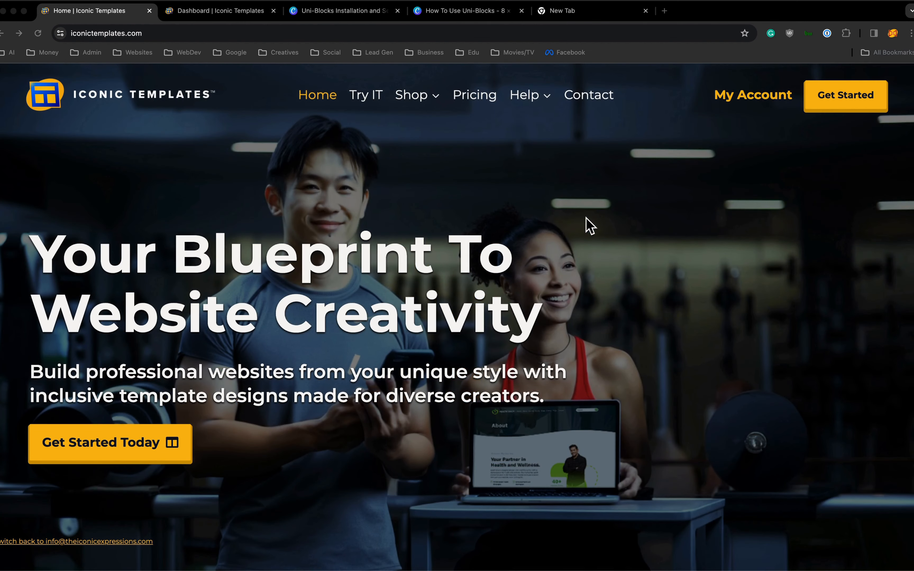
mouse_move(723, 289)
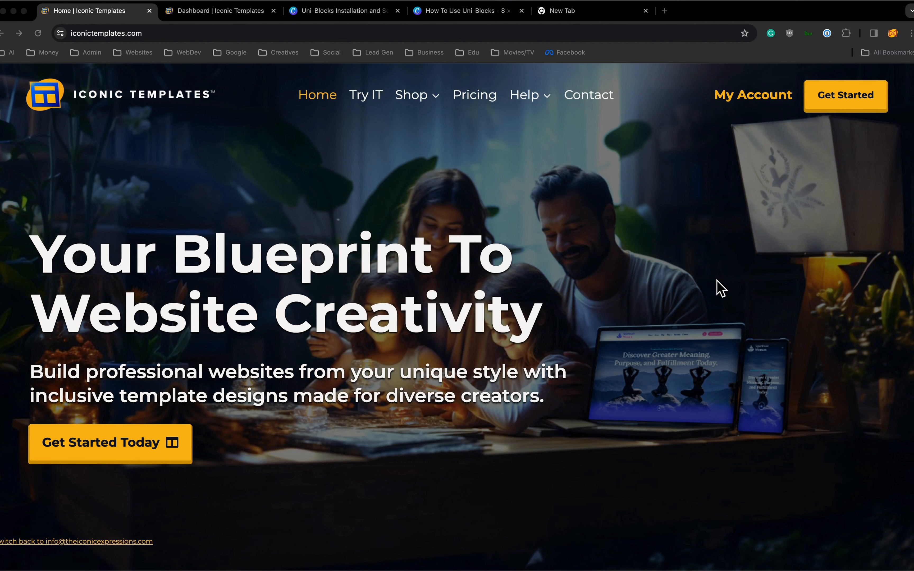
mouse_move(390, 159)
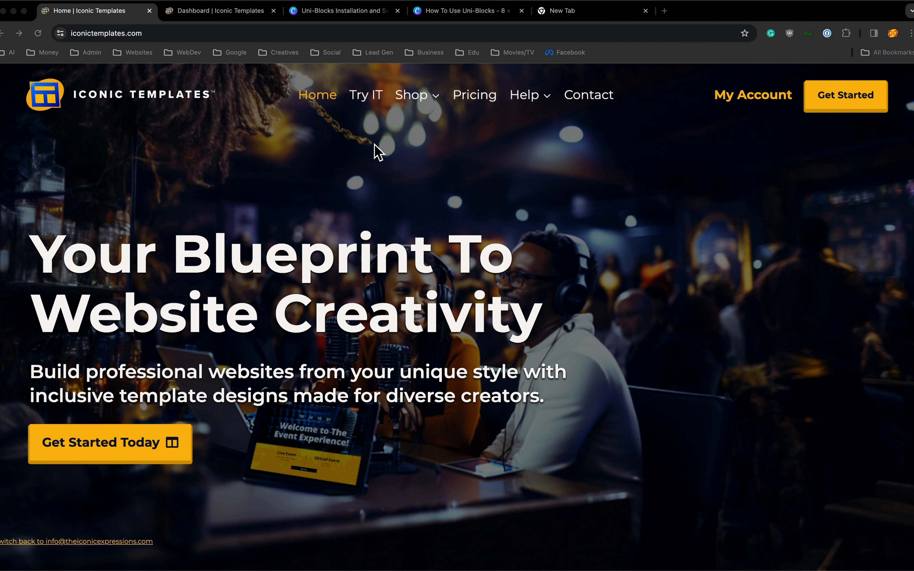
mouse_move(368, 145)
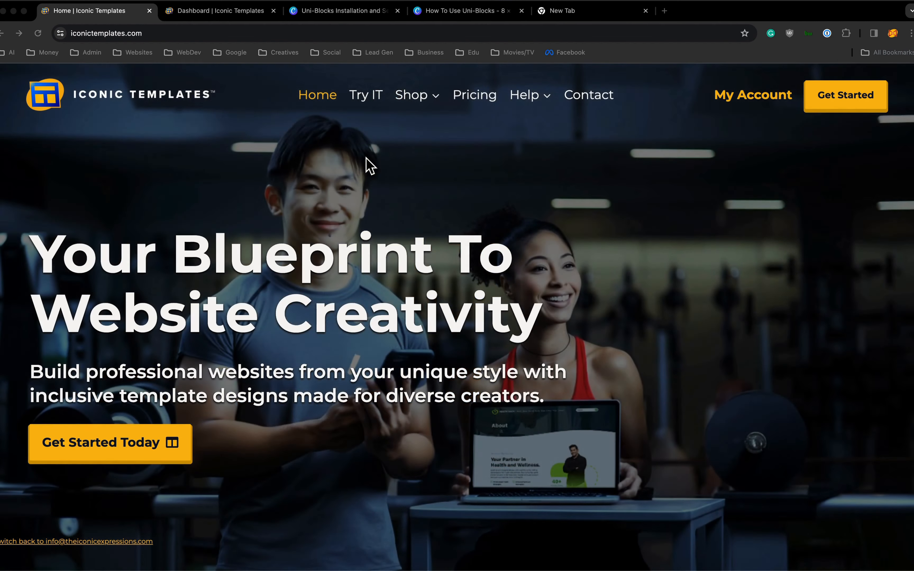
mouse_move(369, 111)
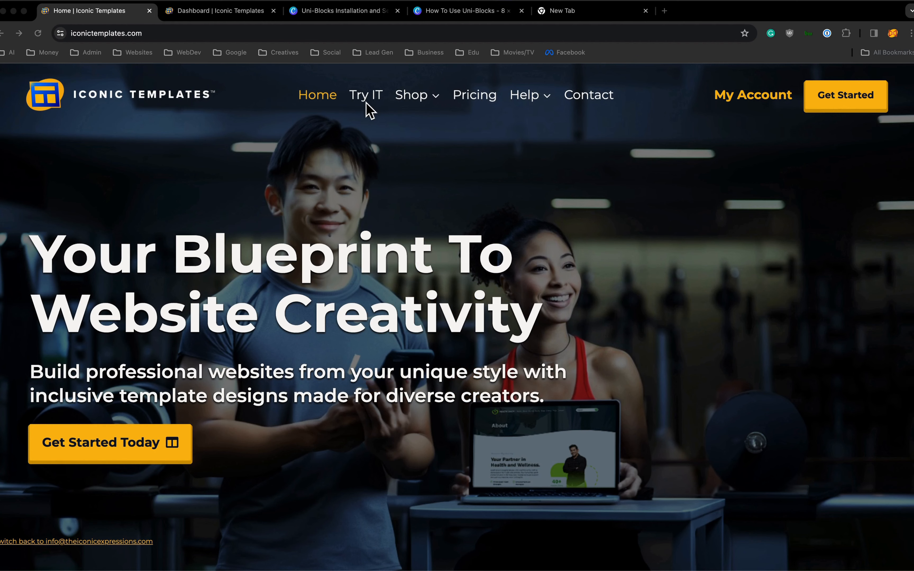
Go from the homepage to the Try IT free playground page.
scroll(down, 3)
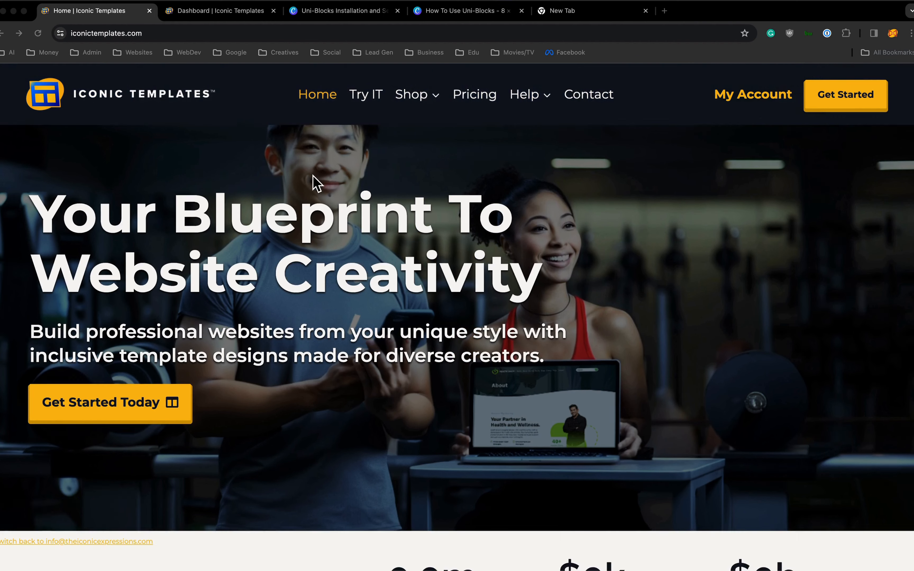
scroll(down, 3)
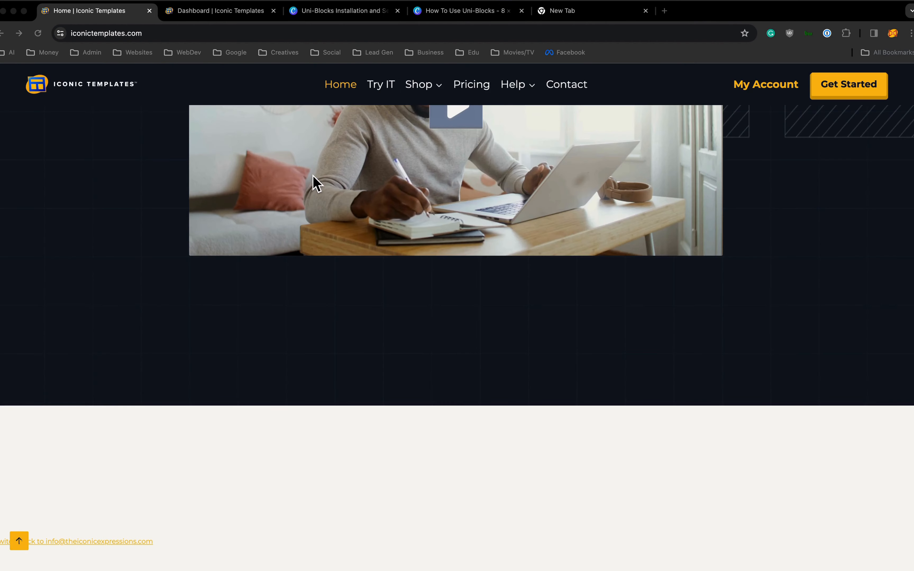
scroll(down, 3)
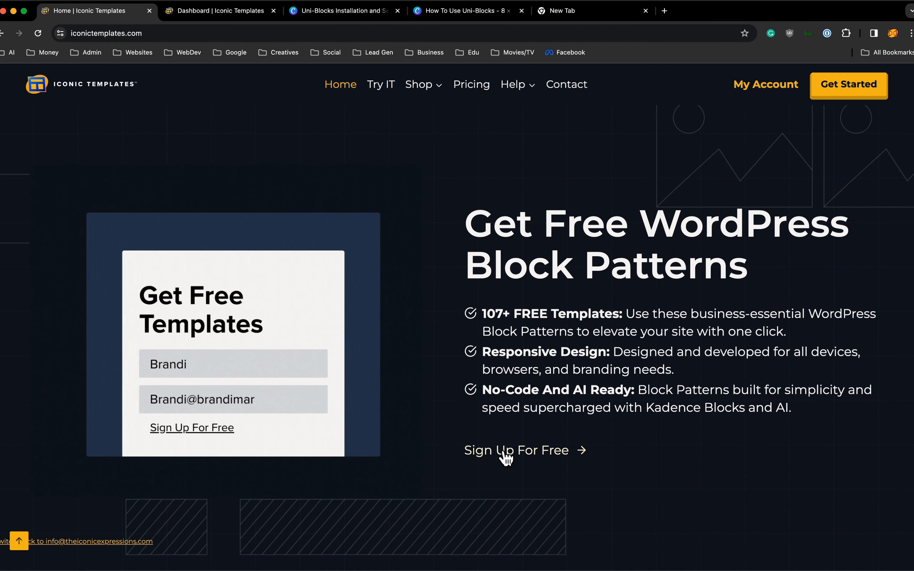
click(516, 450)
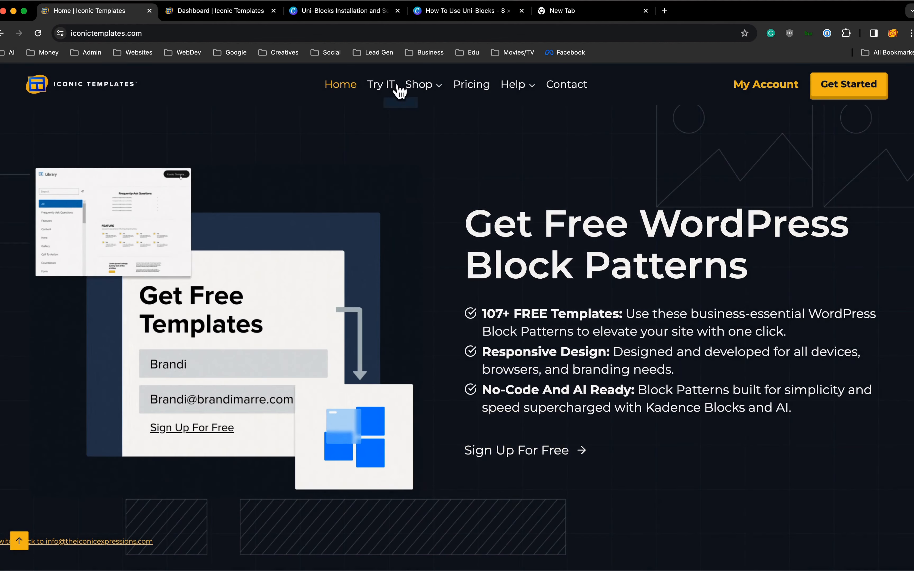
click(382, 84)
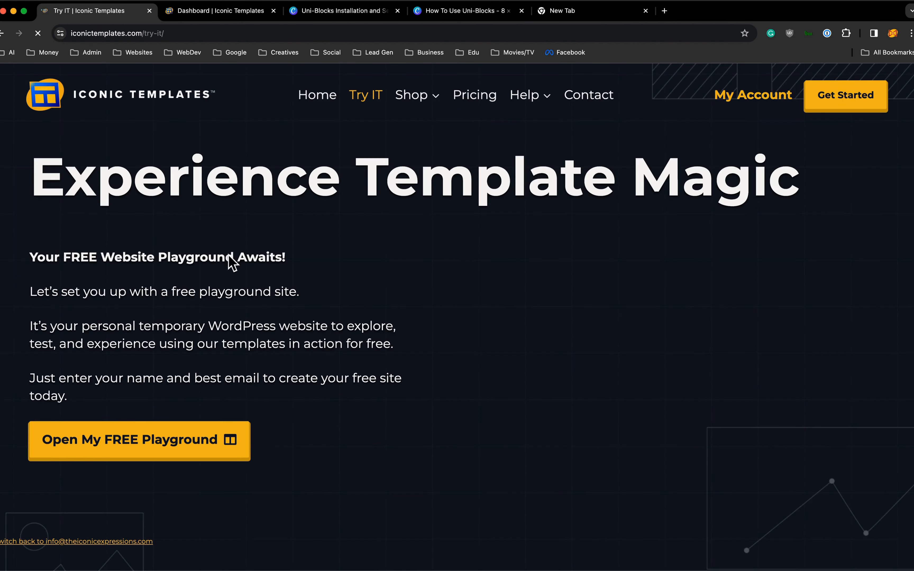
Request the free playground demo, then dismiss the InstaWP launch notice without launching.
click(139, 439)
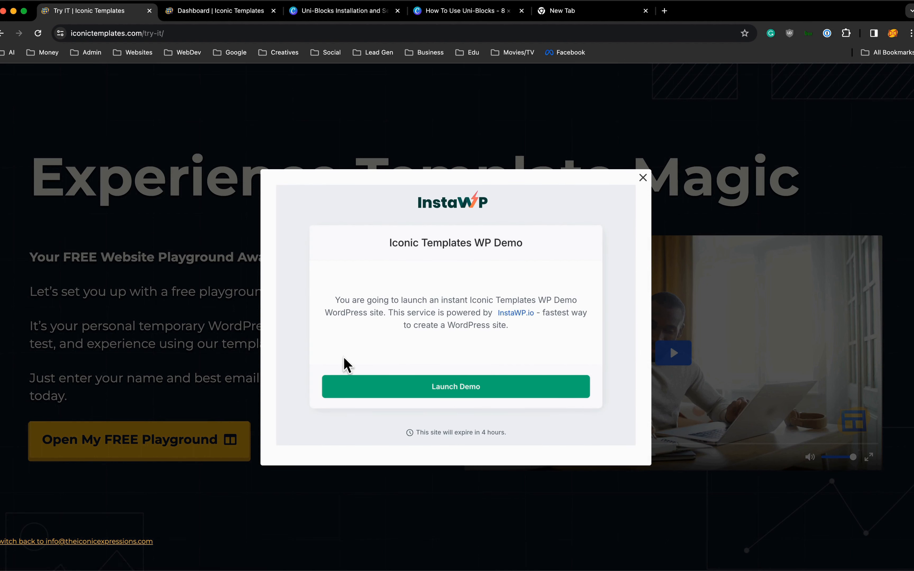
mouse_move(405, 351)
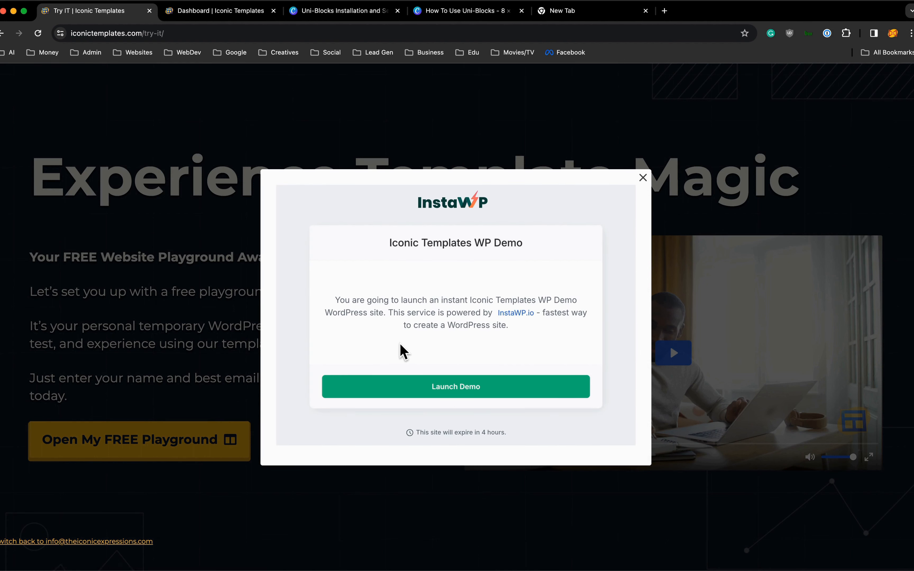
mouse_move(476, 240)
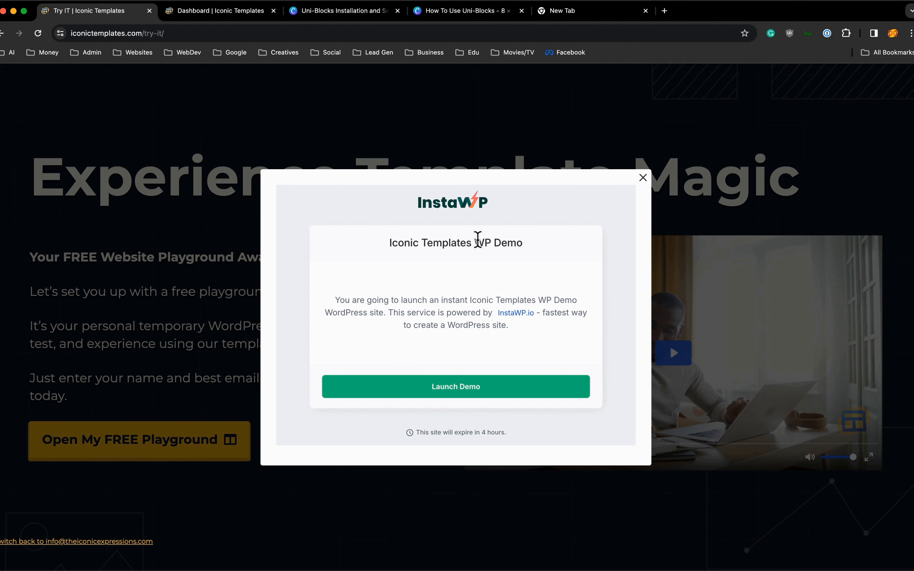
mouse_move(643, 184)
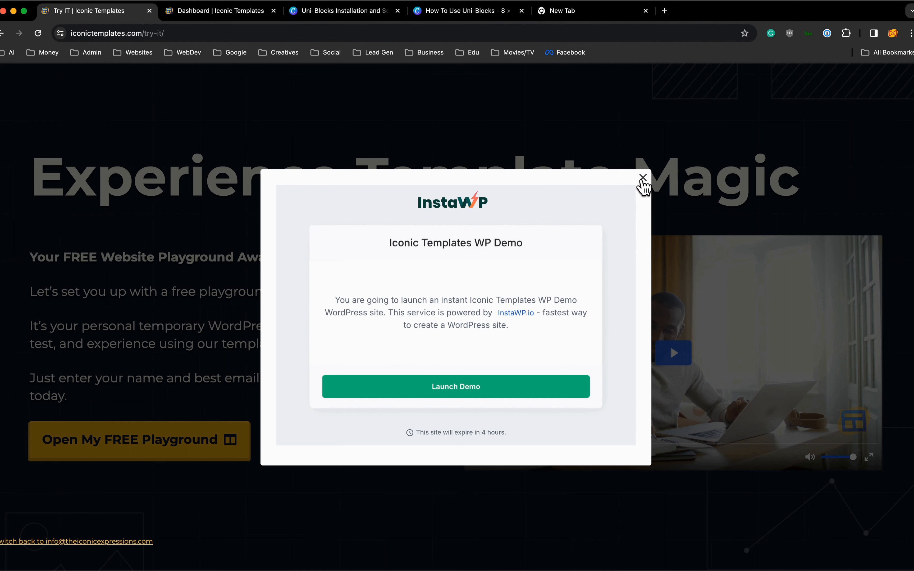
click(642, 178)
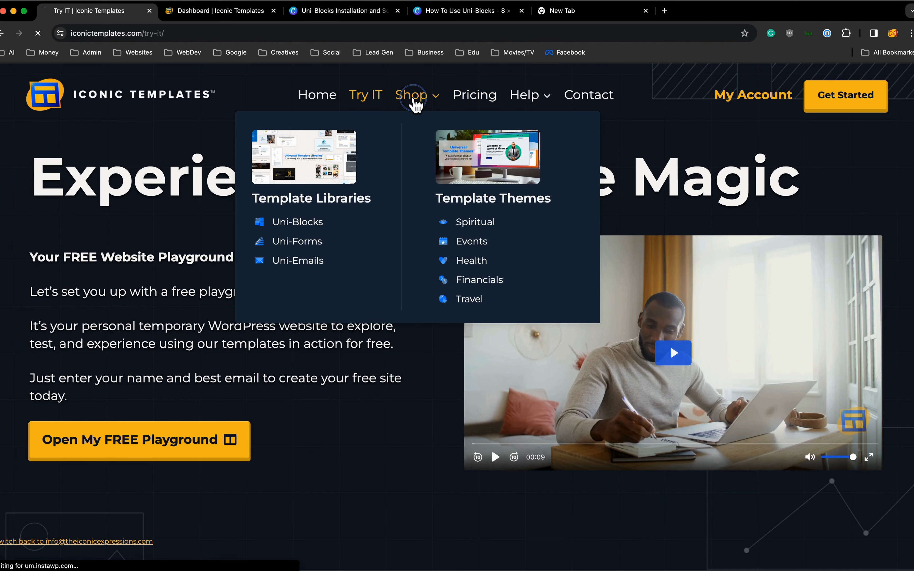
Browse the Shop catalogue of $189 themes and $10 libraries and choose the Travel Blog Theme.
click(412, 95)
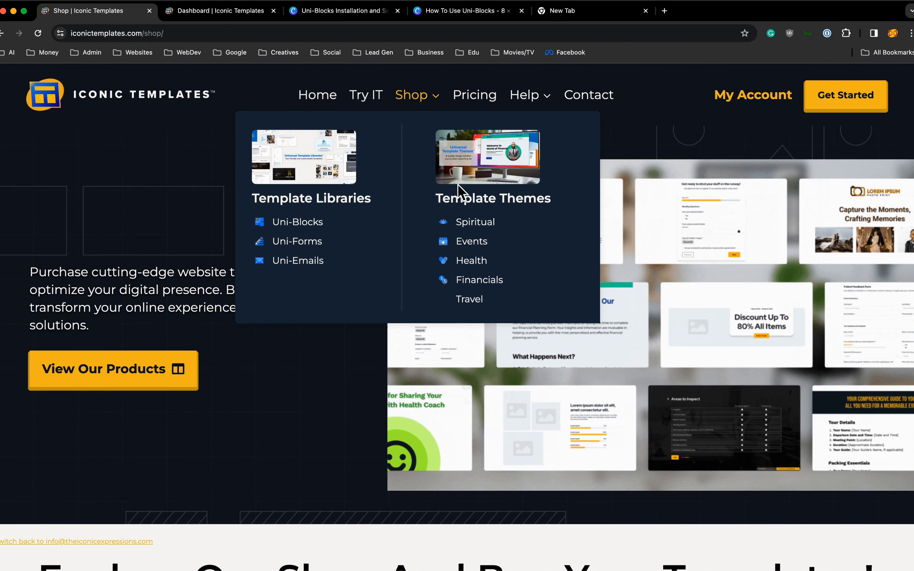
mouse_move(493, 211)
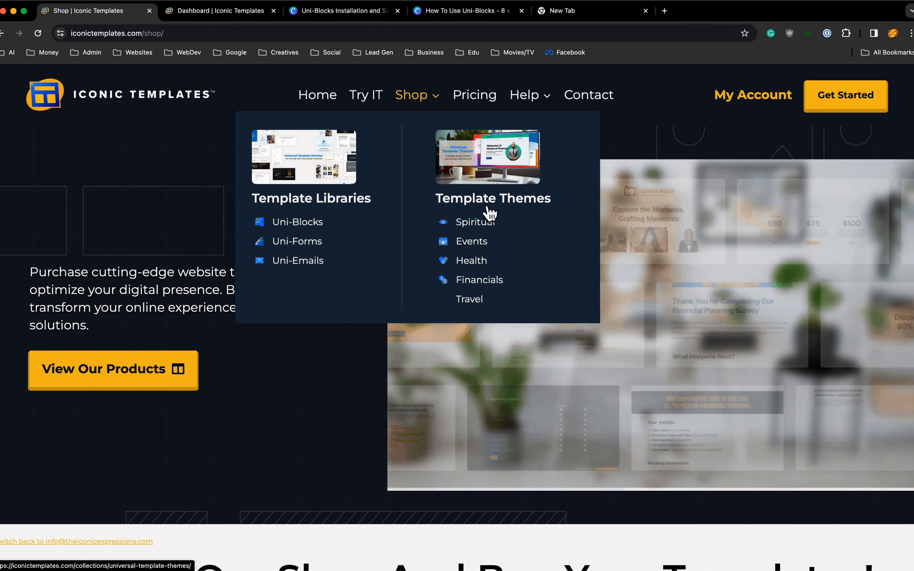
mouse_move(422, 99)
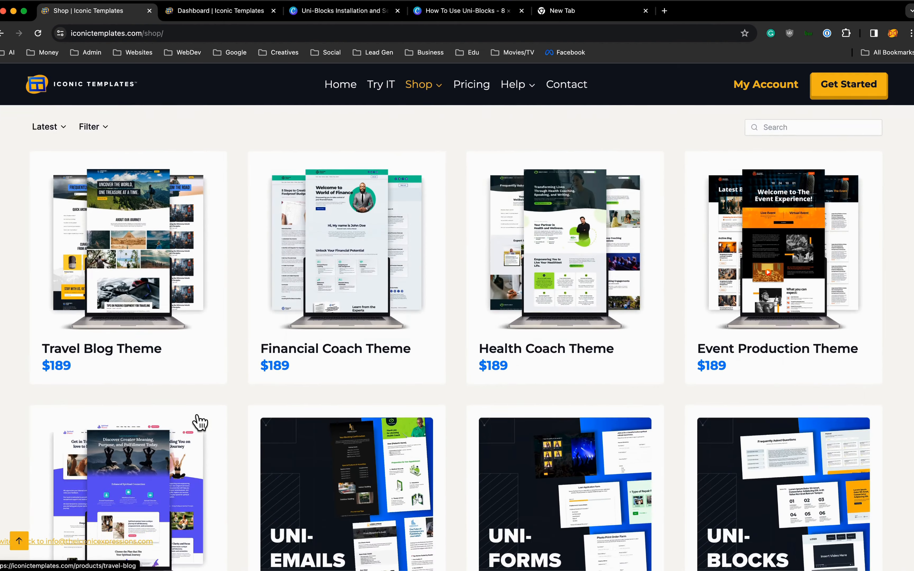
scroll(down, 3)
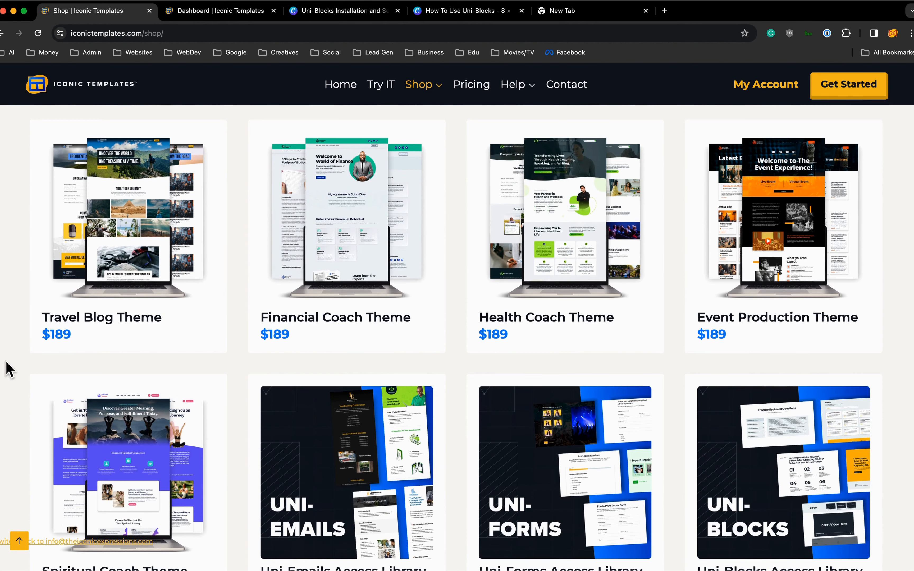
scroll(down, 3)
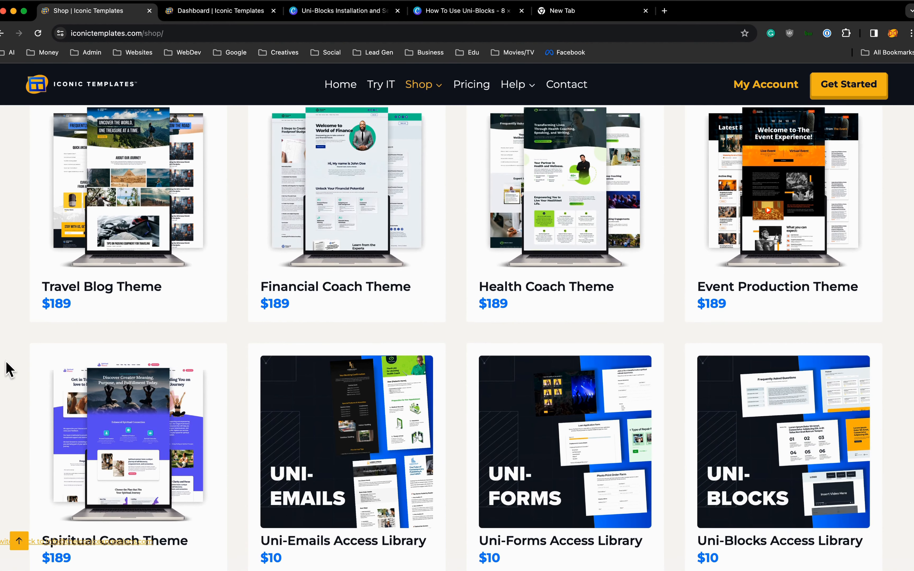
mouse_move(293, 409)
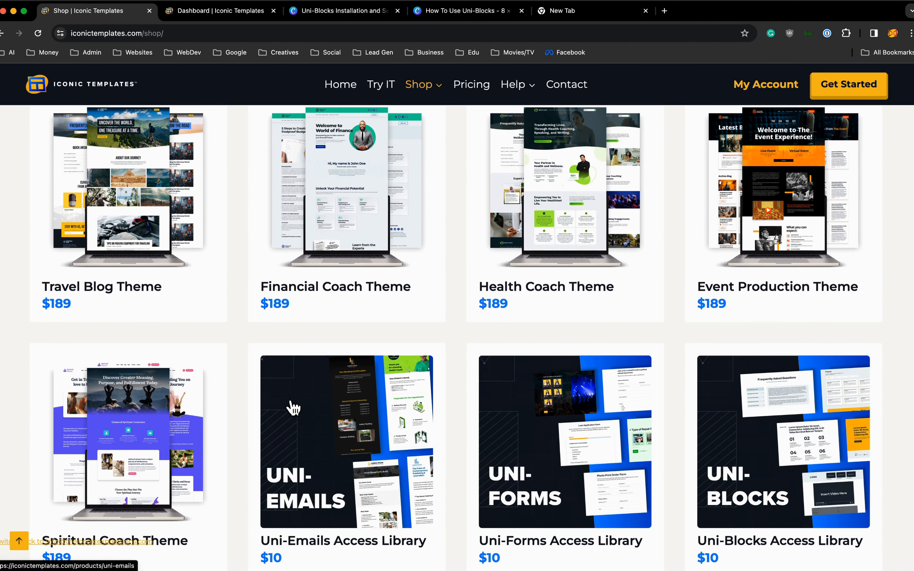
mouse_move(167, 268)
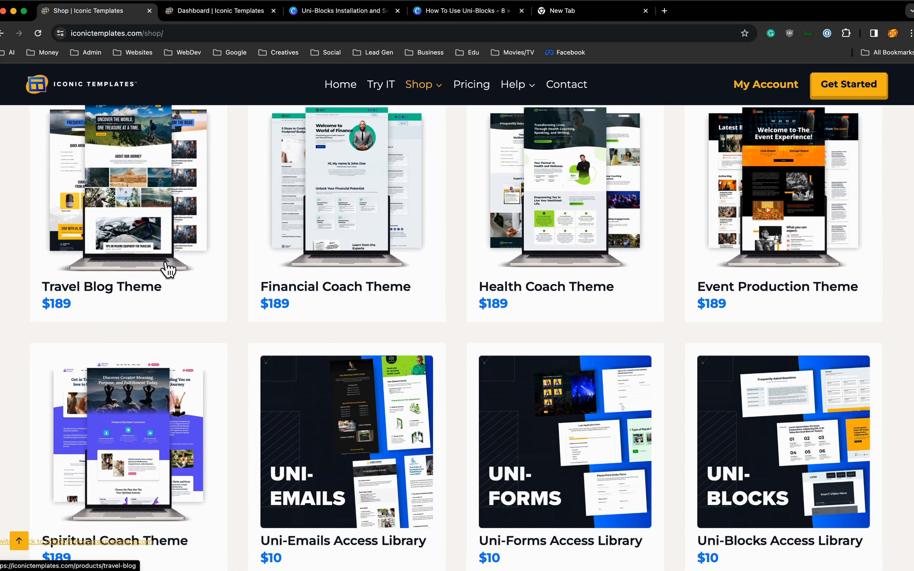
click(153, 247)
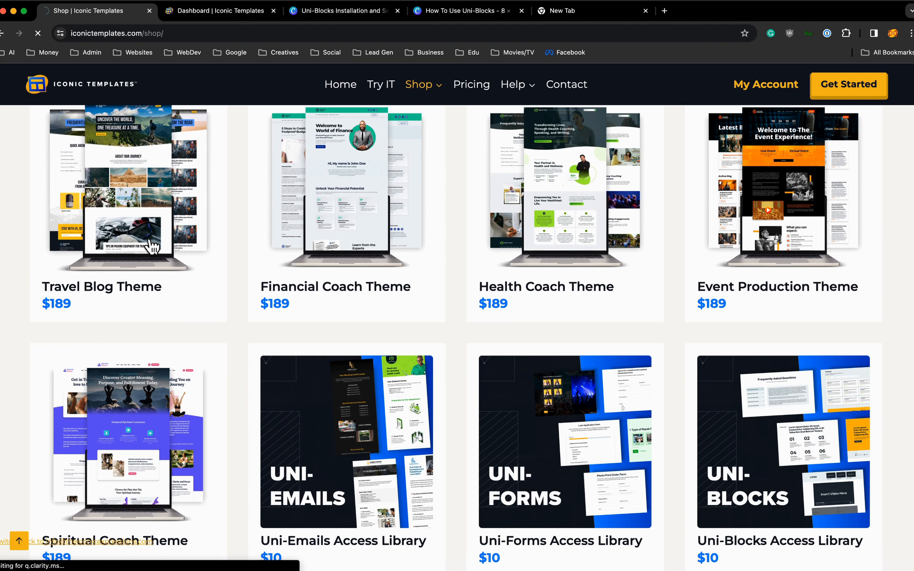
View the Travel Blog Theme product page with its Add To Cart, Buy Now and View Demo options.
click(127, 187)
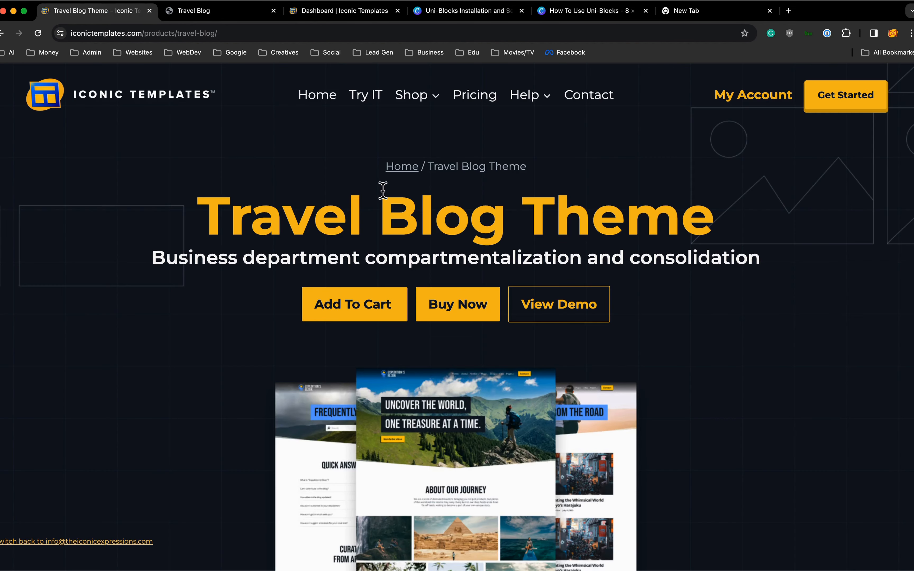
mouse_move(457, 304)
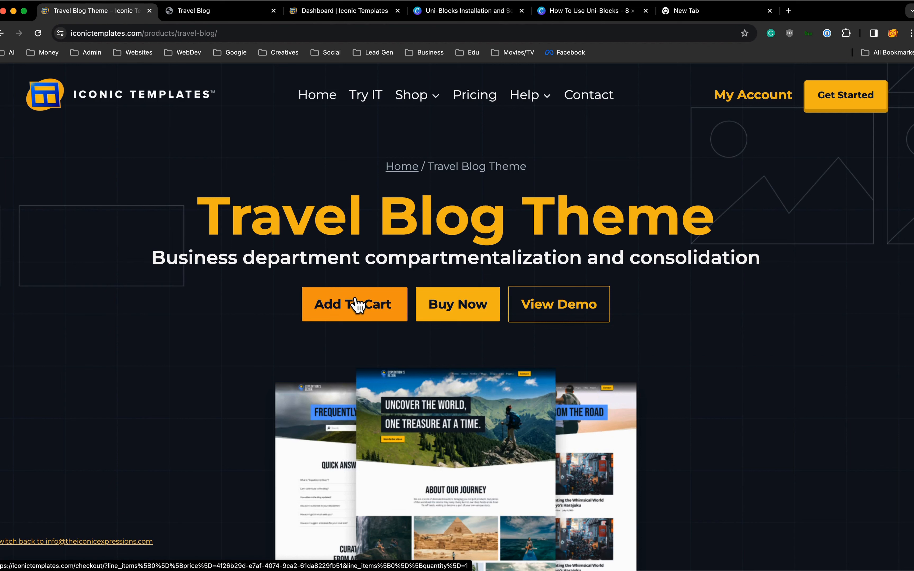
mouse_move(9, 29)
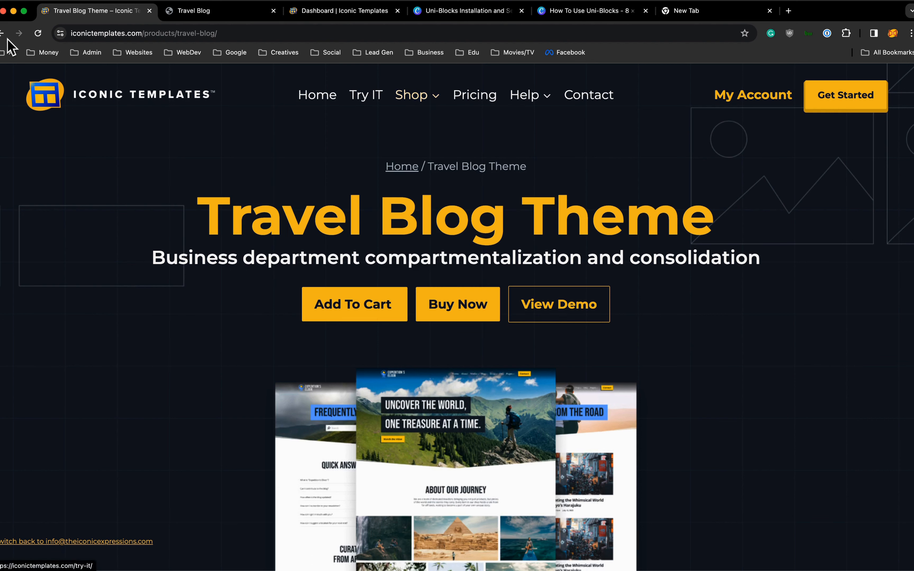
click(411, 94)
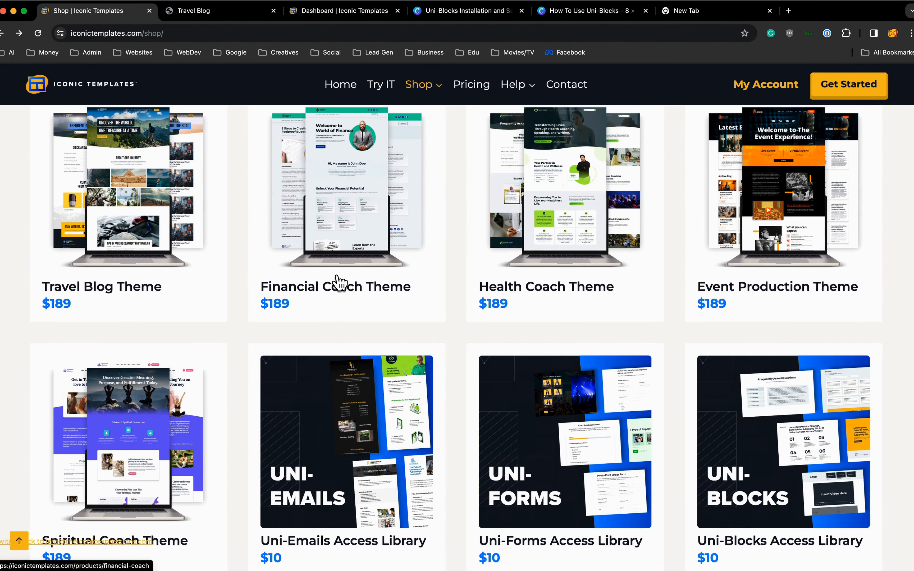
scroll(down, 3)
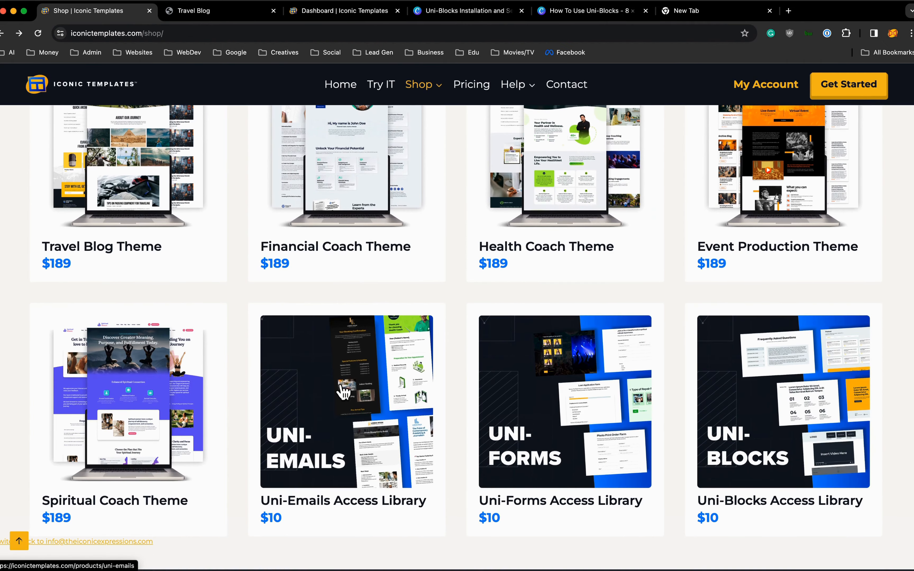
scroll(down, 3)
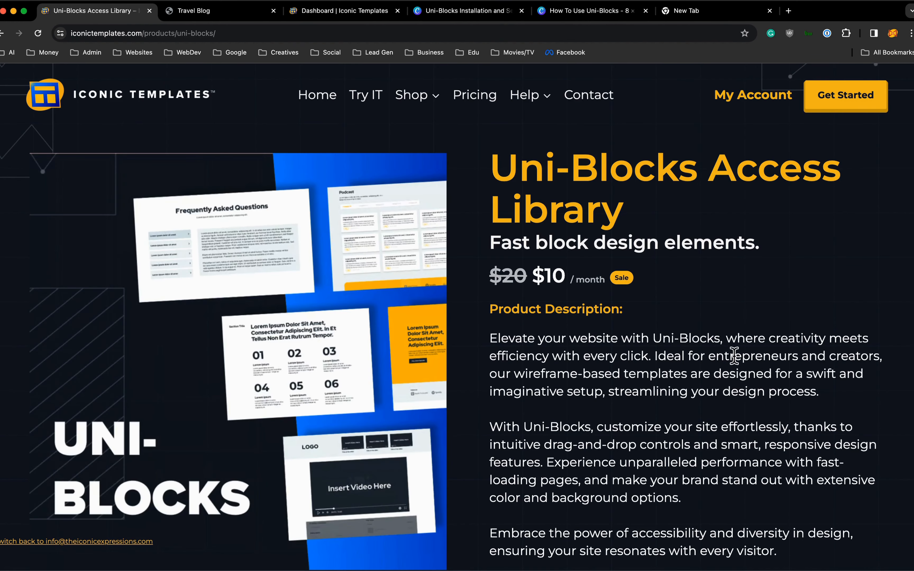
scroll(down, 3)
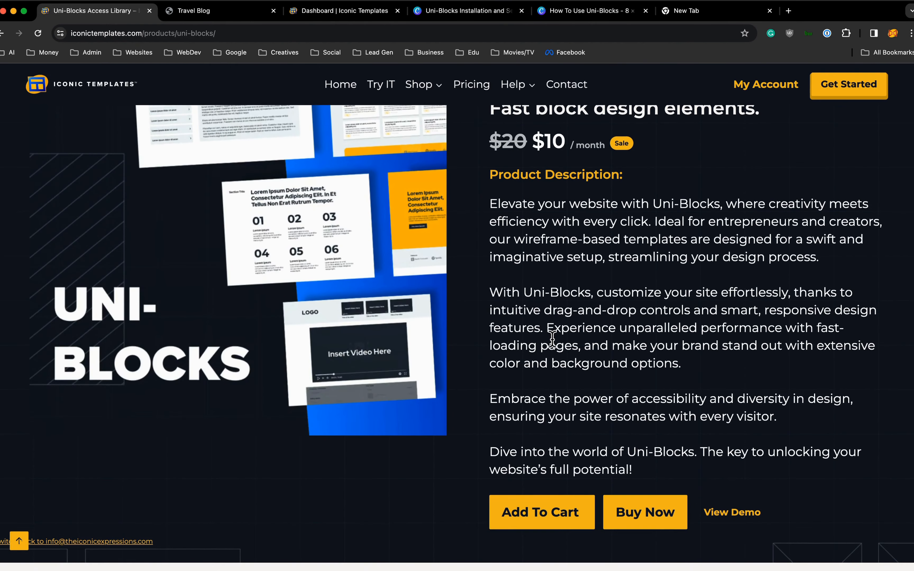
scroll(down, 3)
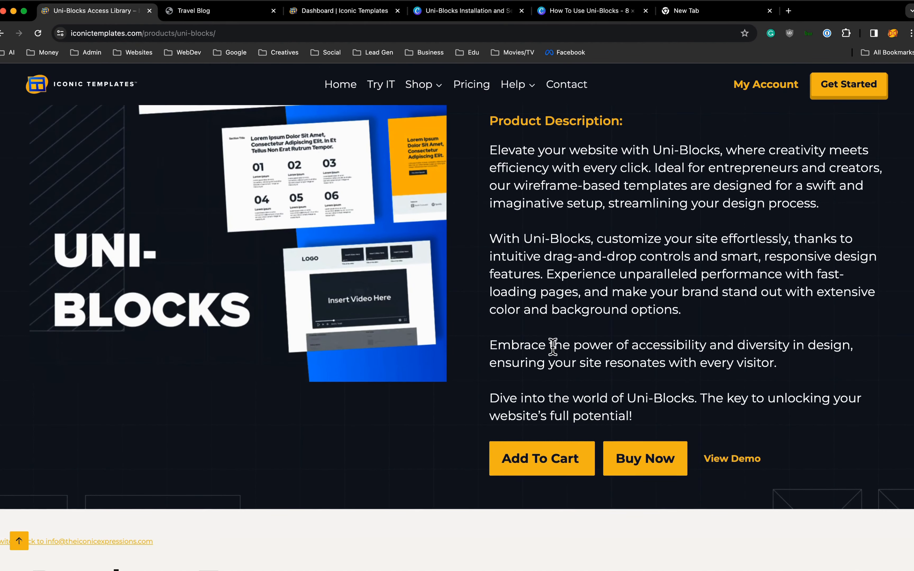
scroll(down, 3)
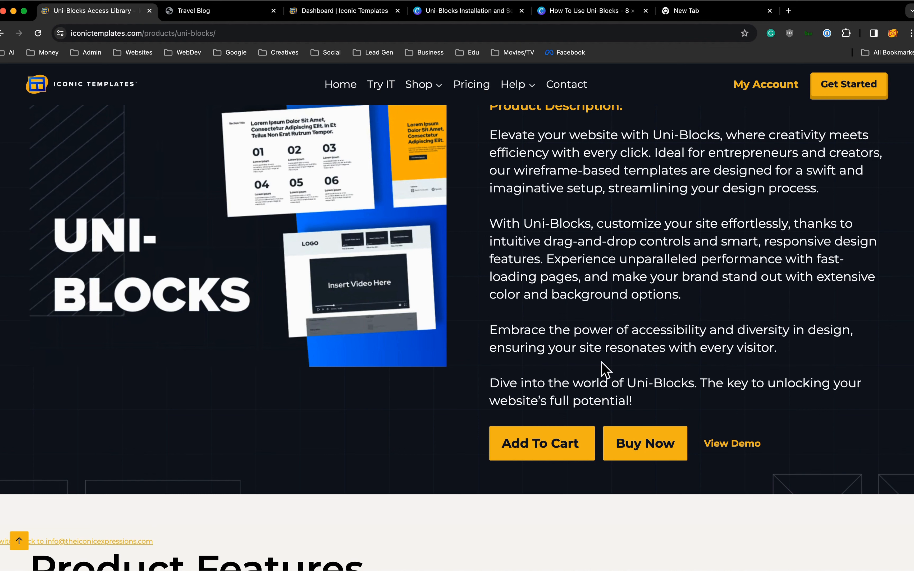
mouse_move(644, 444)
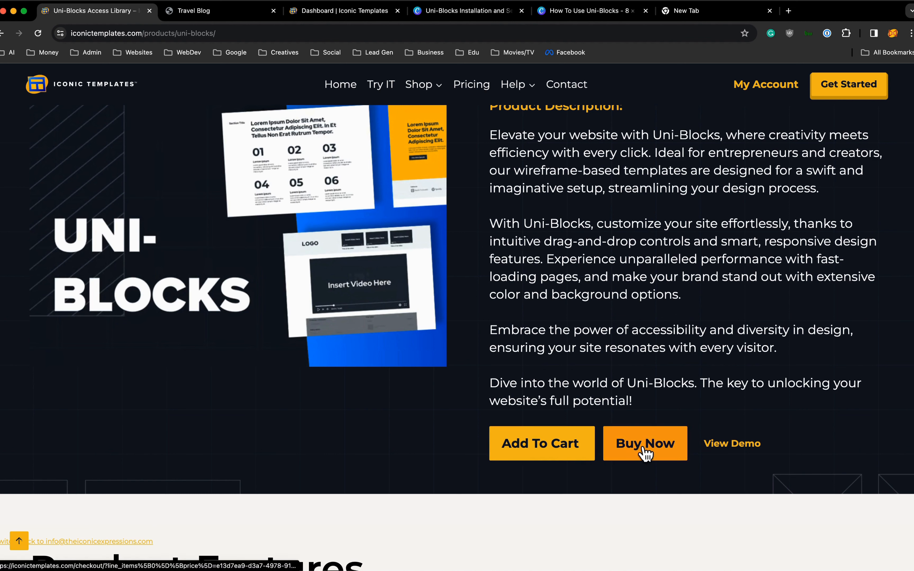
mouse_move(726, 453)
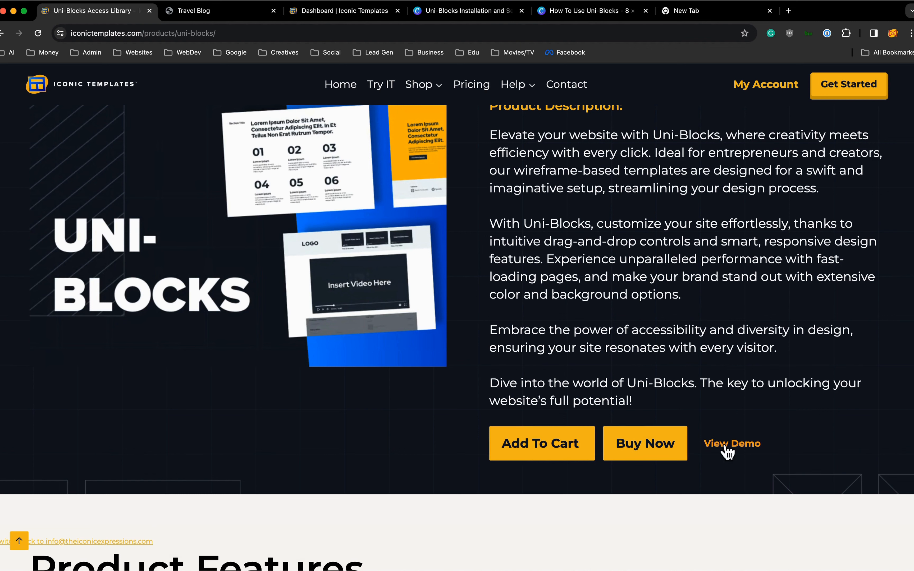
mouse_move(358, 347)
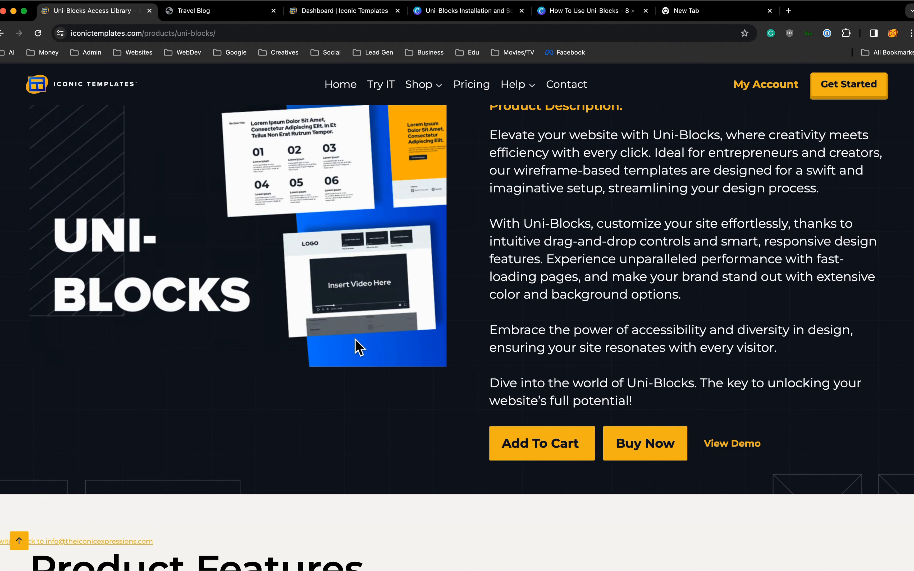
mouse_move(429, 312)
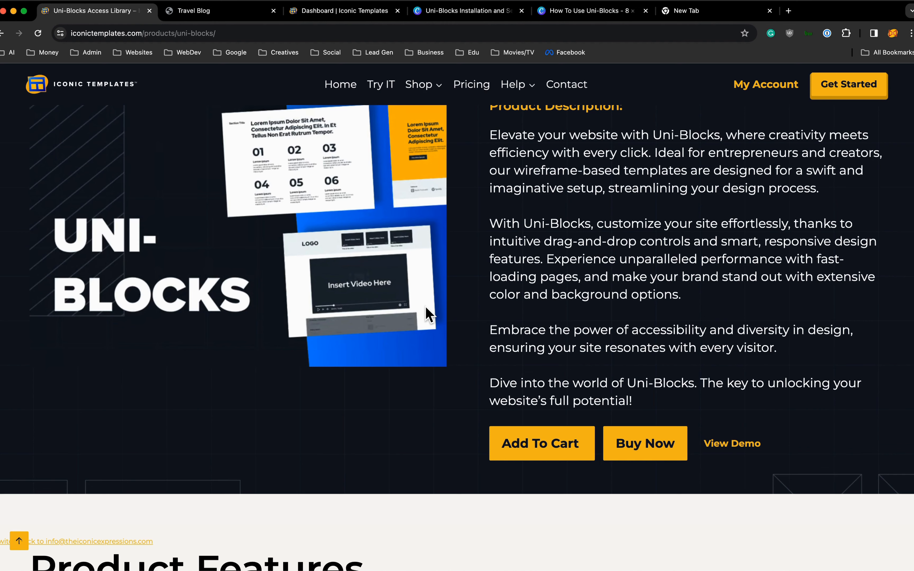
mouse_move(308, 291)
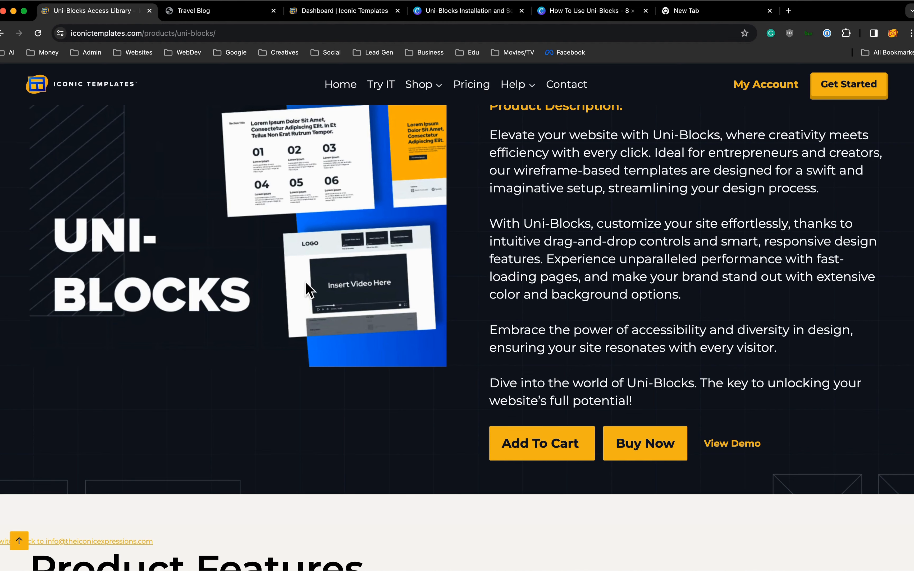
scroll(up, 3)
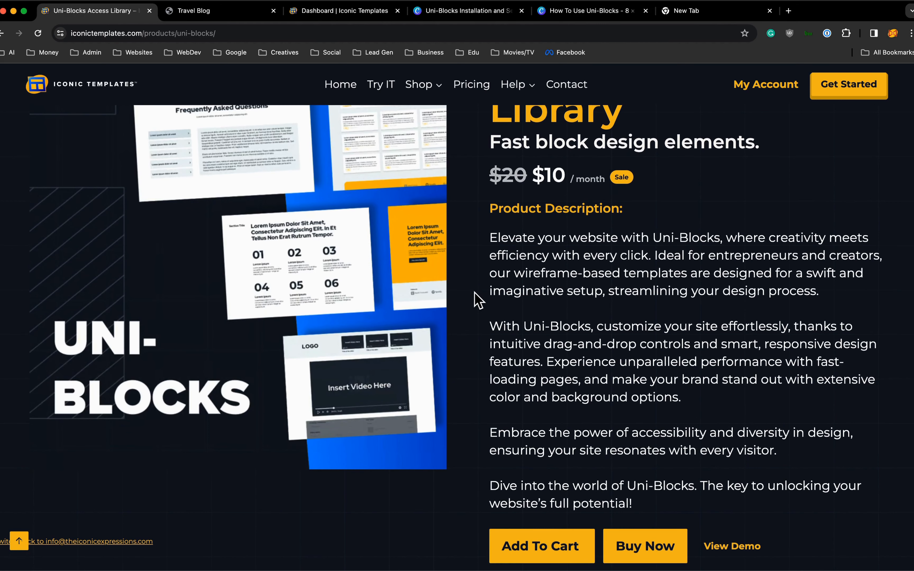
mouse_move(486, 321)
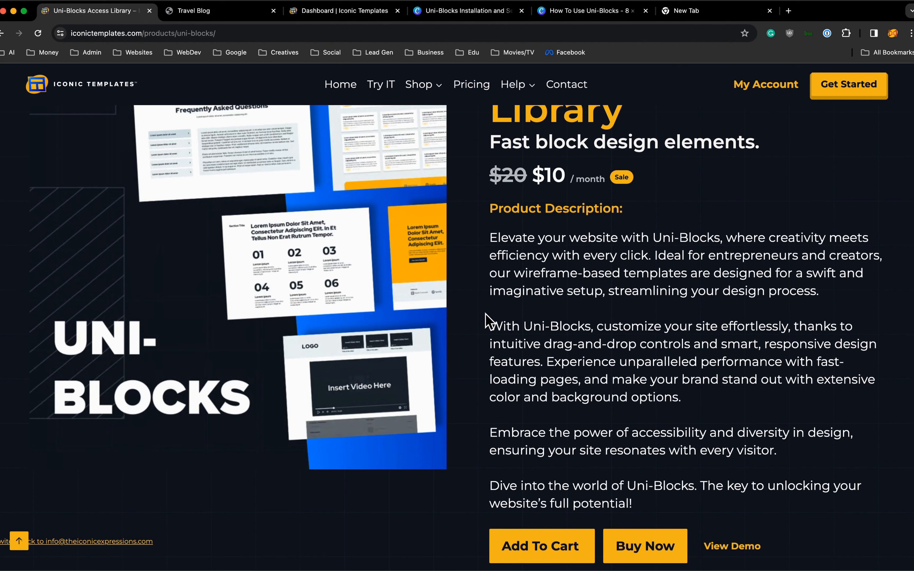
mouse_move(180, 196)
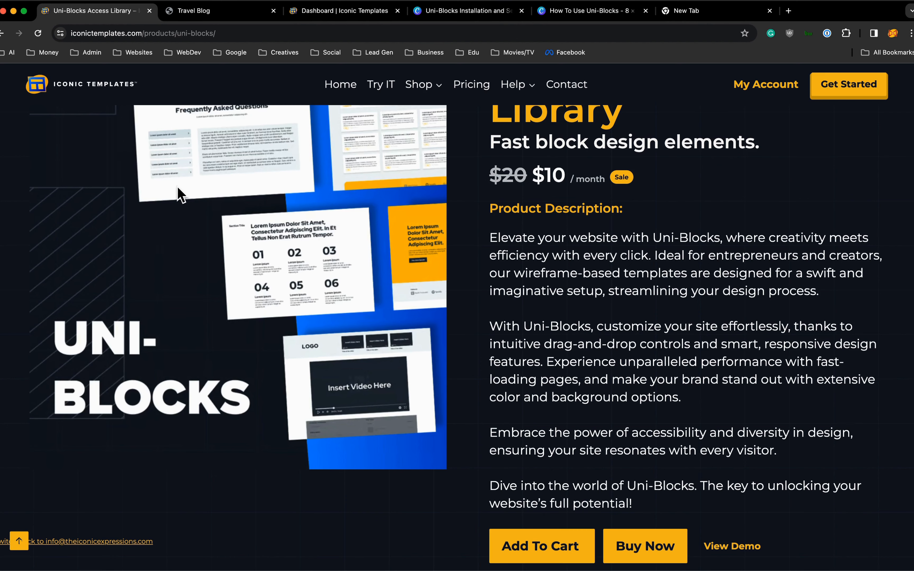
click(418, 85)
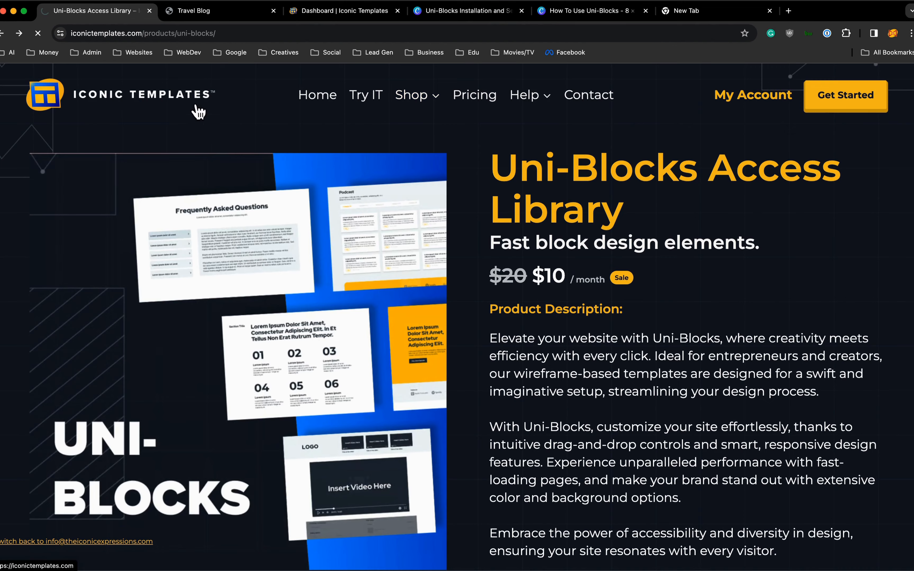
Return to the Shop catalogue showing the $189 themes and the Uni-Emails, Uni-Forms and Uni-Blocks libraries.
click(412, 95)
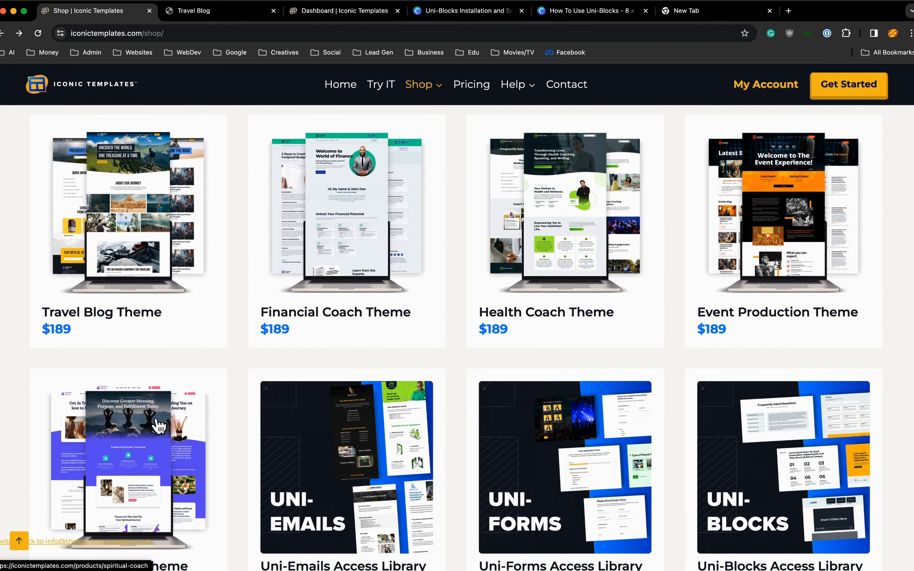
scroll(down, 3)
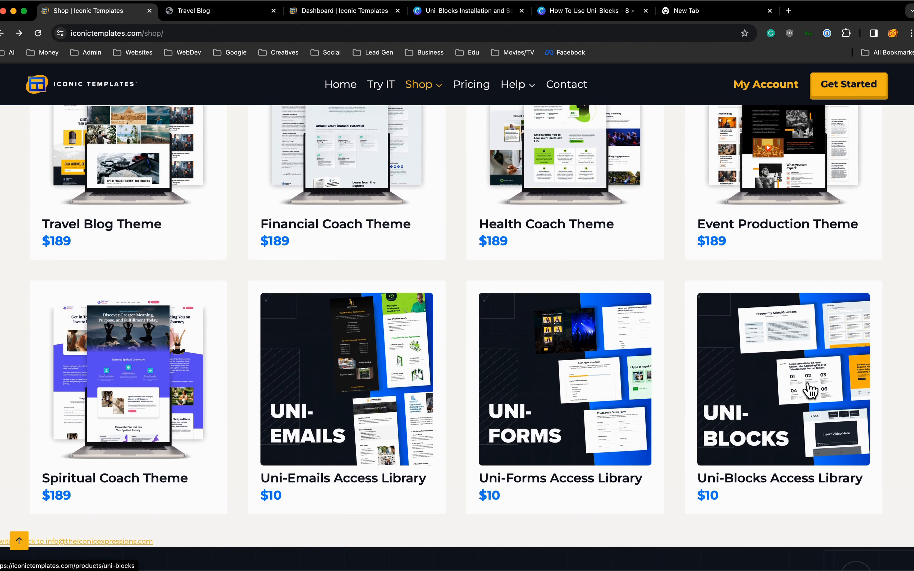
mouse_move(782, 391)
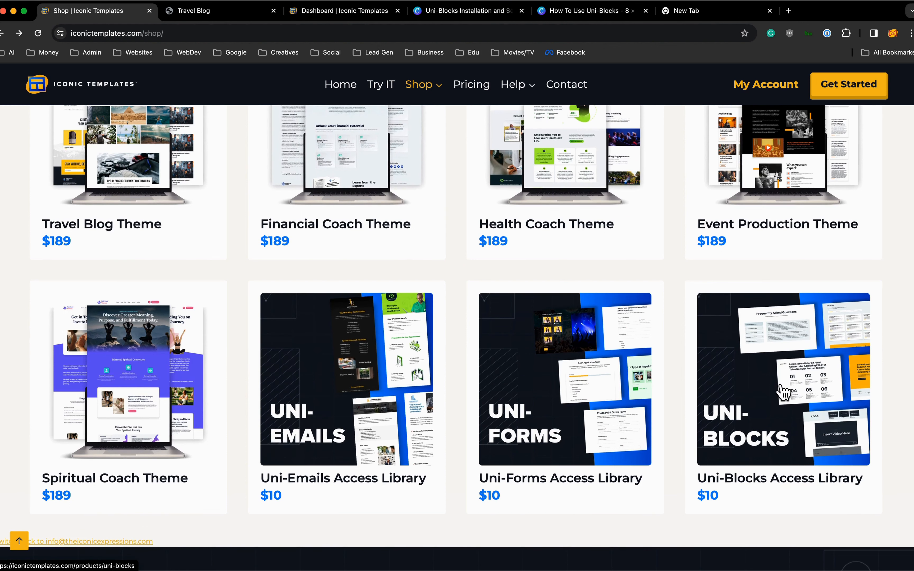
mouse_move(539, 396)
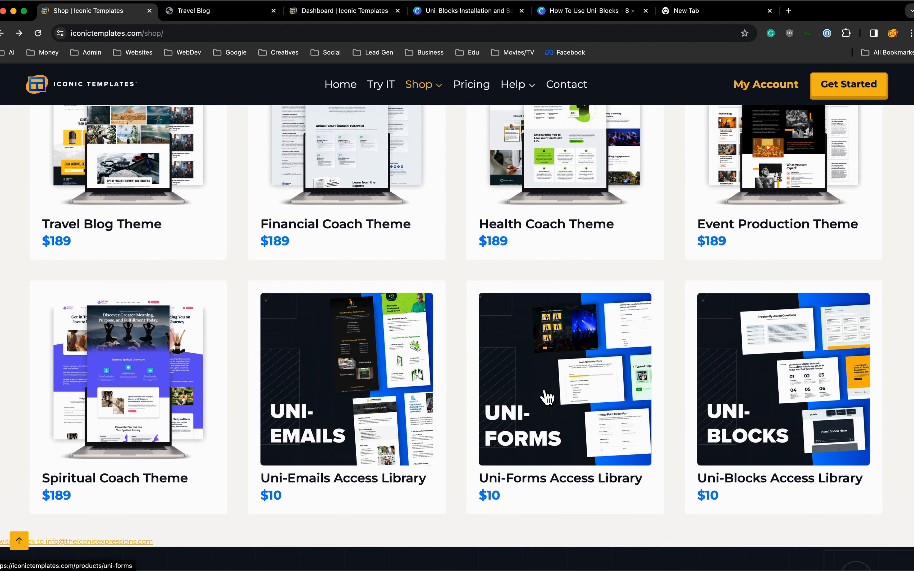
mouse_move(336, 373)
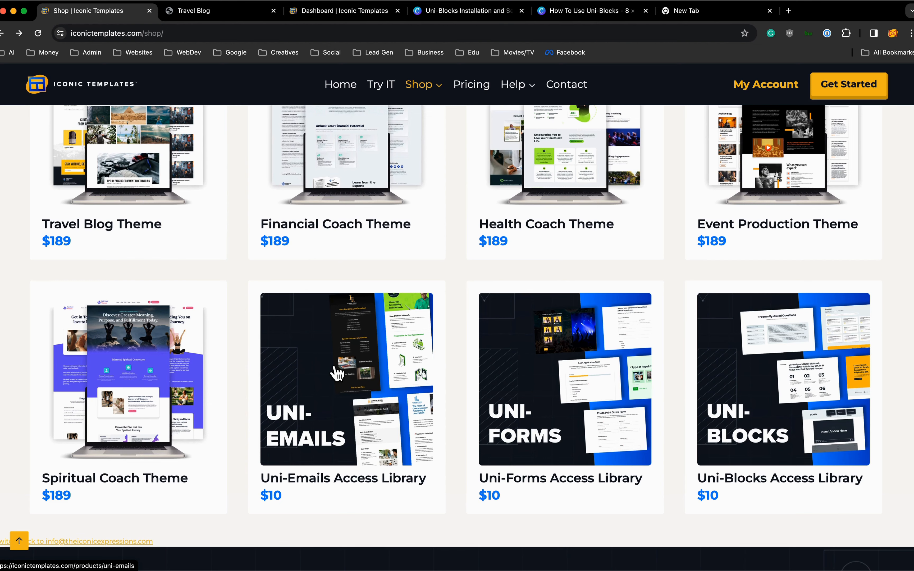
scroll(up, 3)
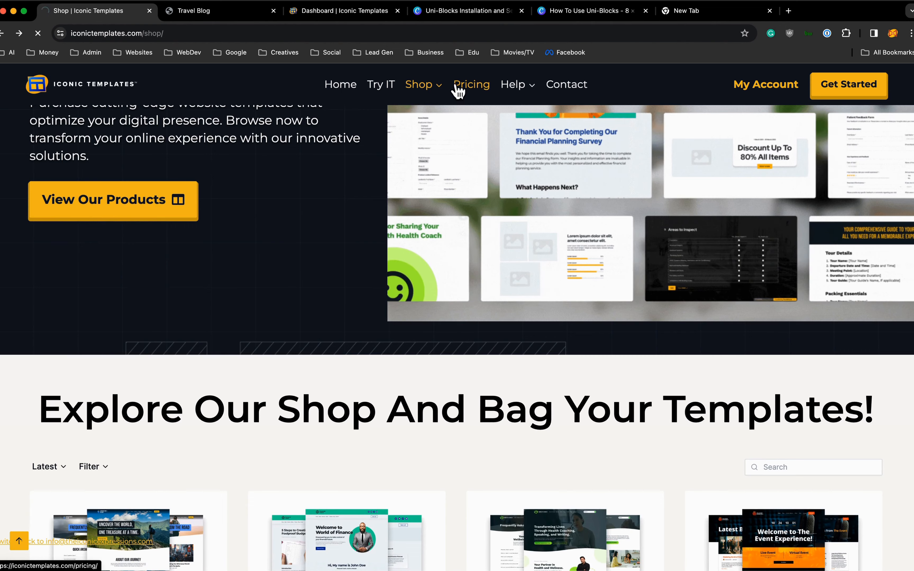
View the Pricing page's Starter $99, Pro $299 and Iconic $499 annual plan cards.
click(471, 85)
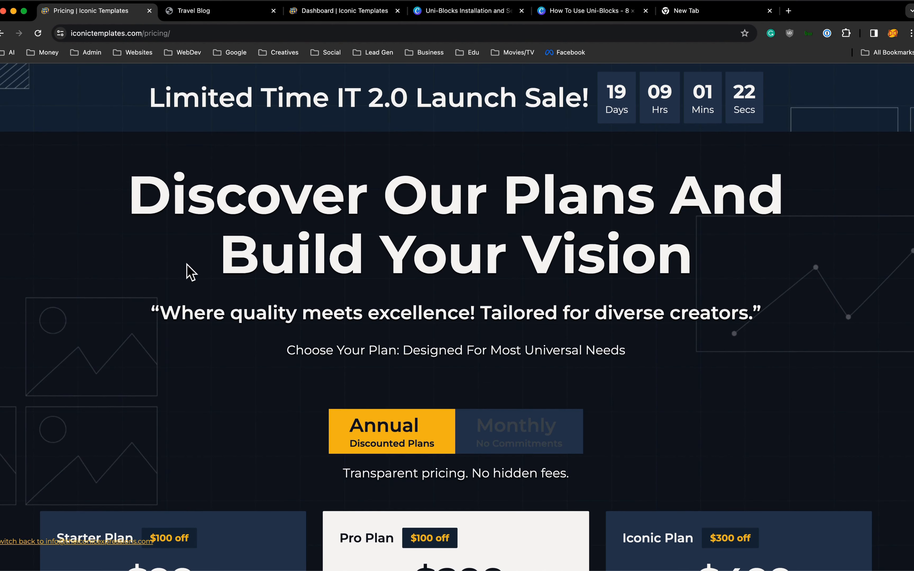
scroll(down, 3)
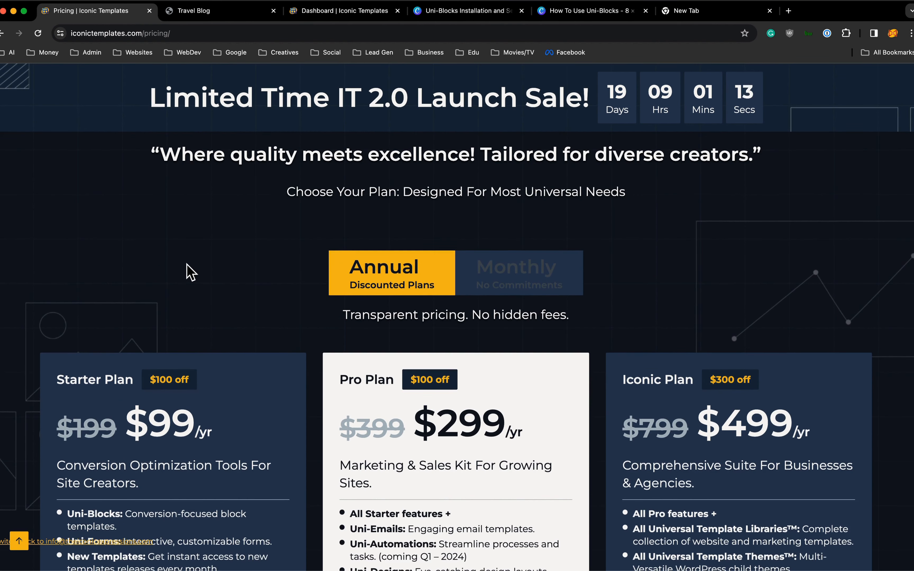
scroll(down, 3)
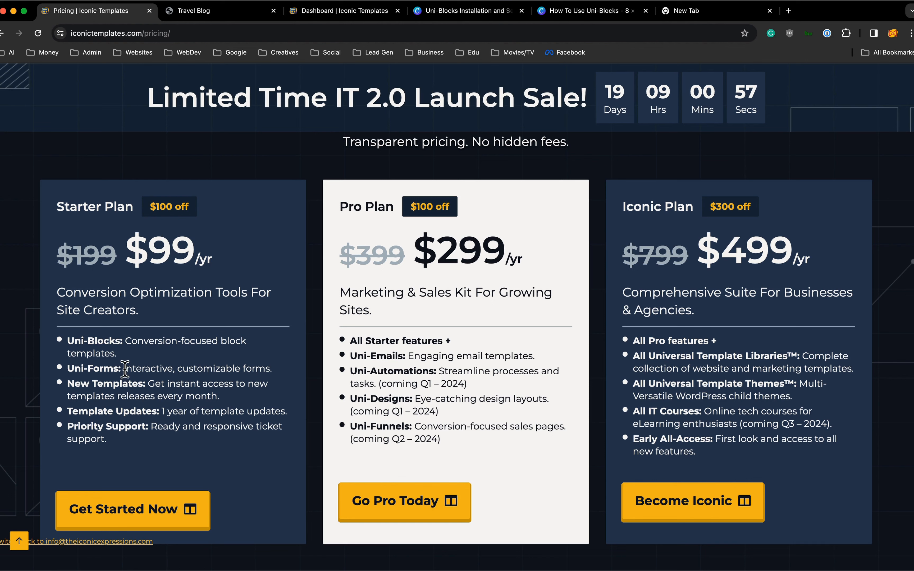
mouse_move(307, 345)
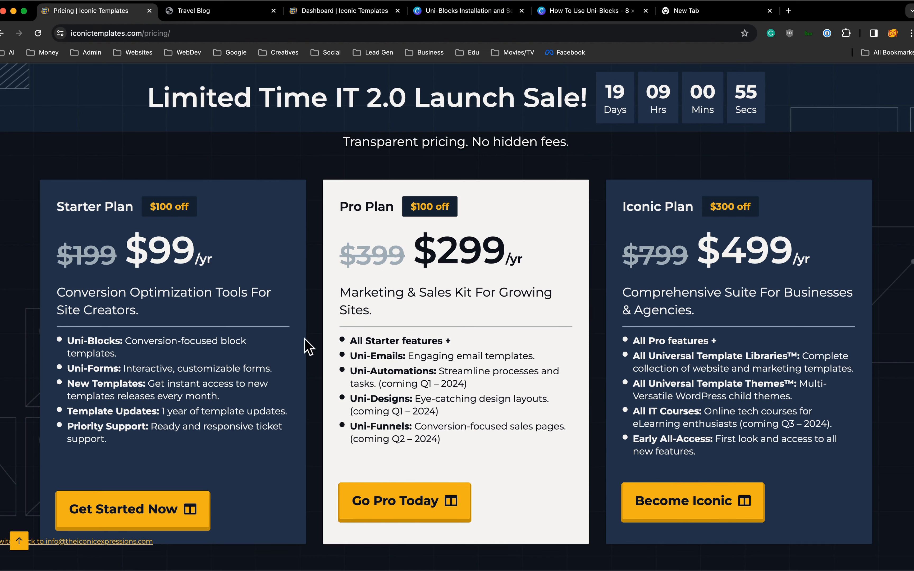
mouse_move(361, 234)
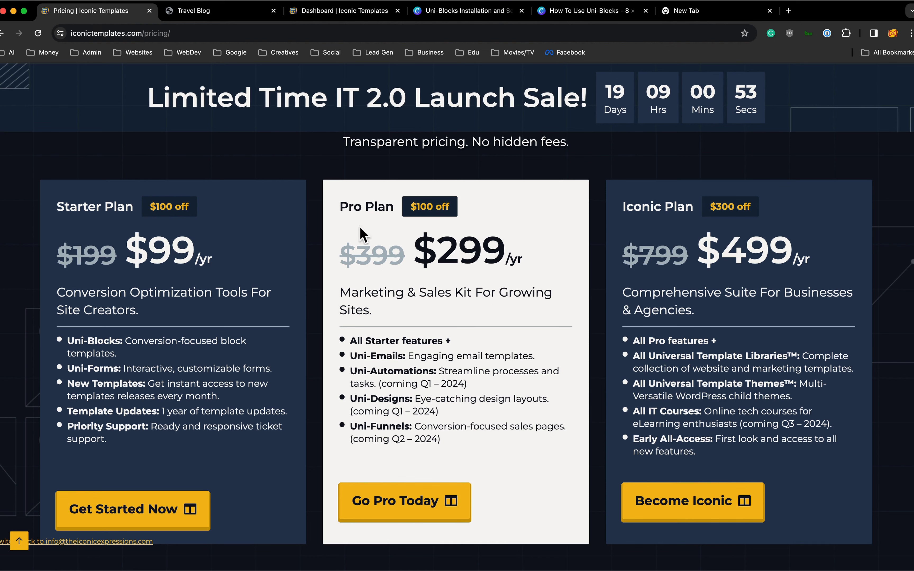
mouse_move(440, 302)
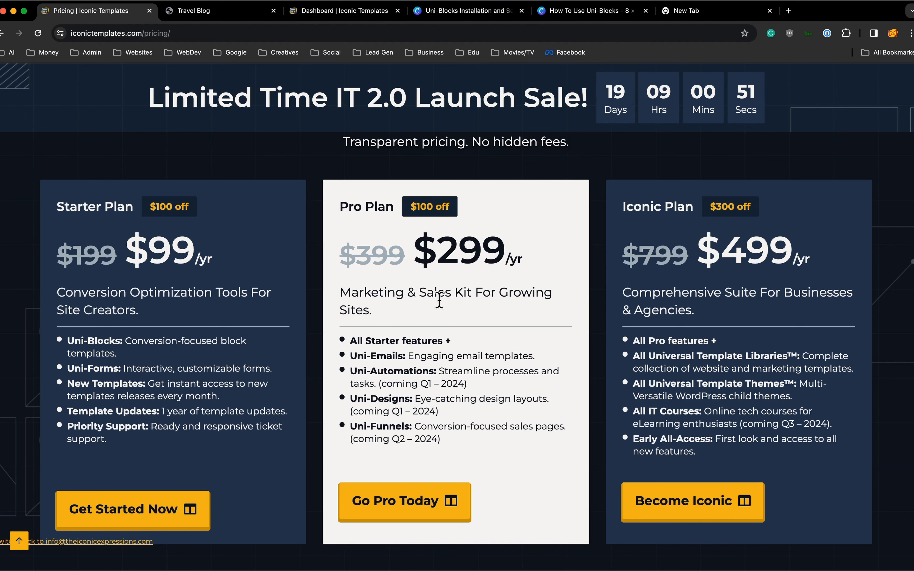
mouse_move(417, 364)
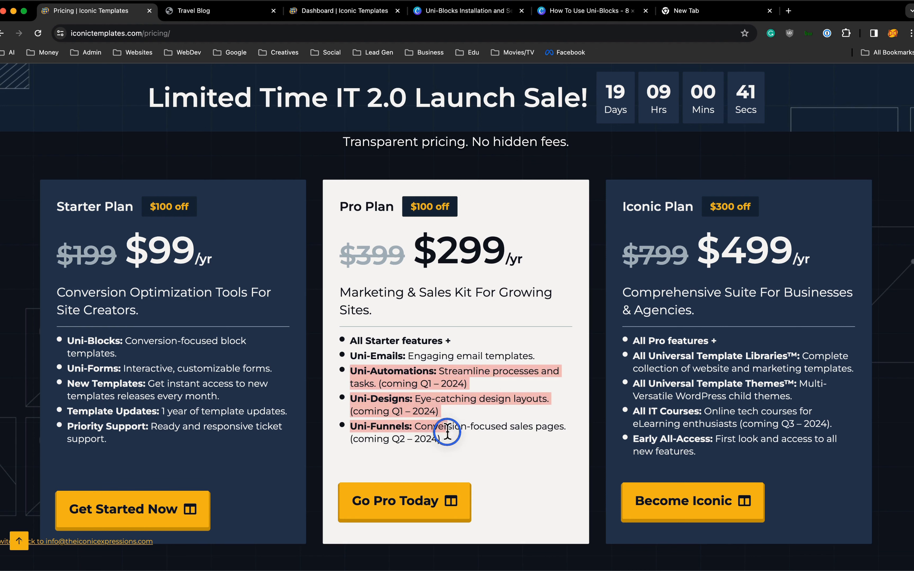
mouse_move(693, 355)
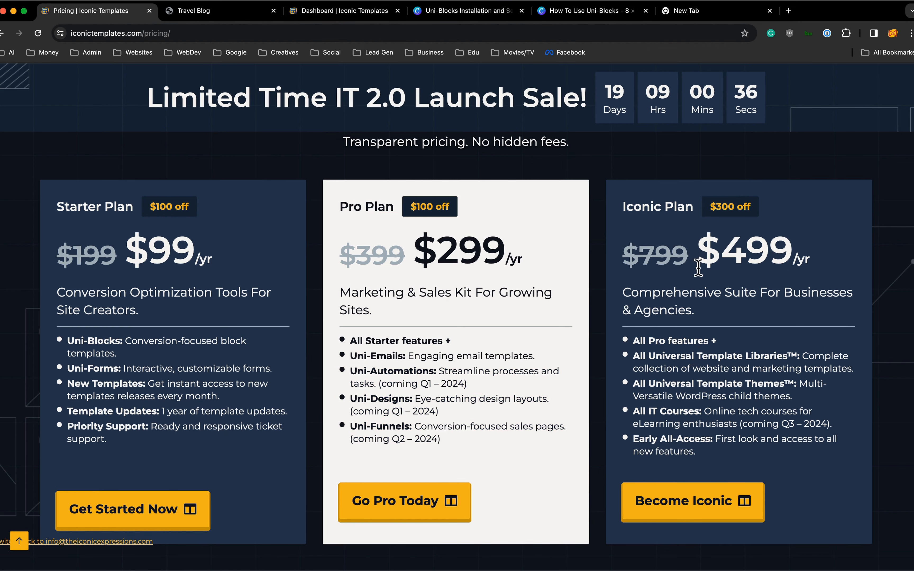
mouse_move(459, 387)
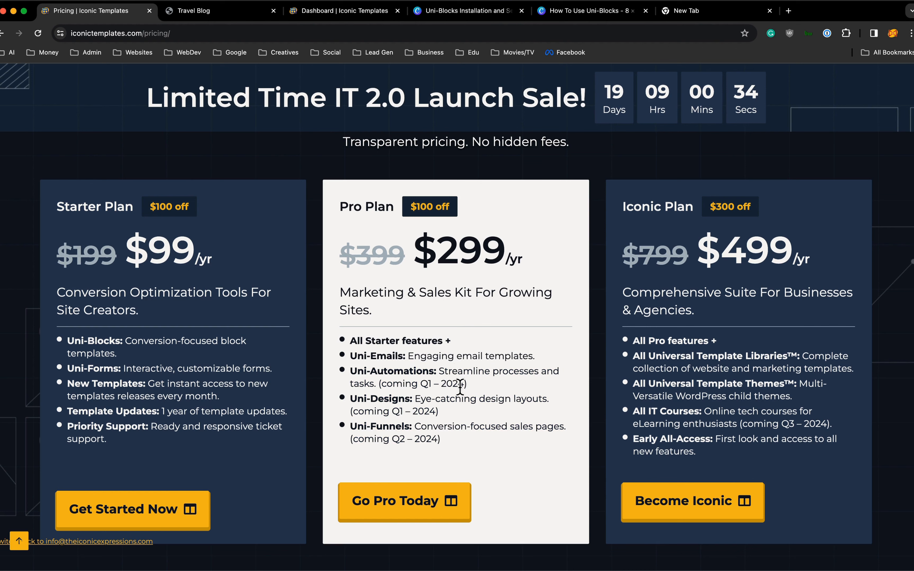
mouse_move(663, 357)
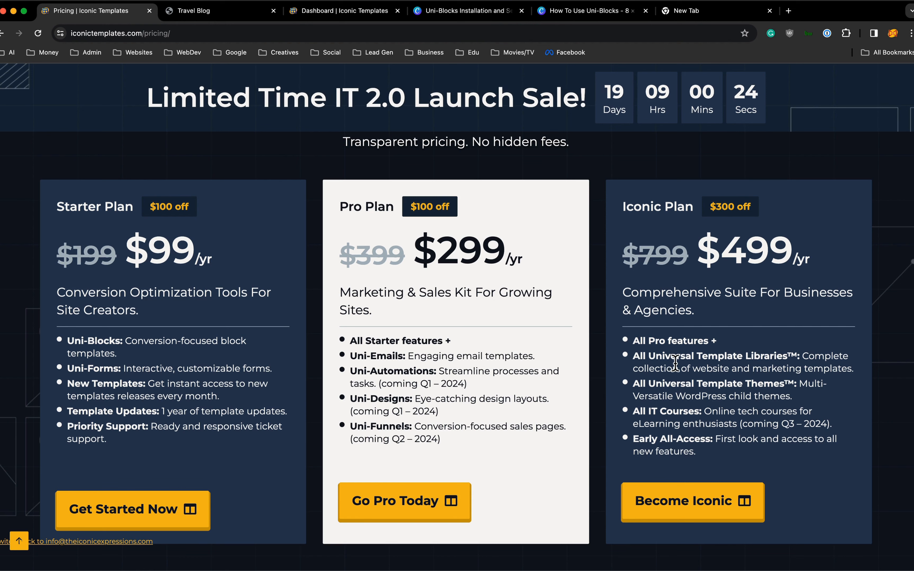
Scroll the Pricing page past the $799 Lifetime Iconic Plan and back to the annual plans.
scroll(down, 3)
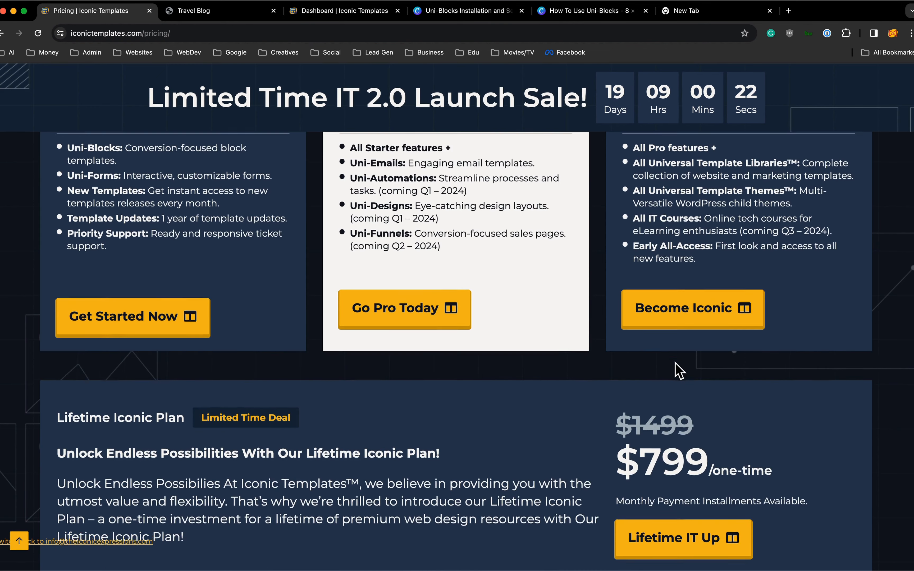
scroll(down, 3)
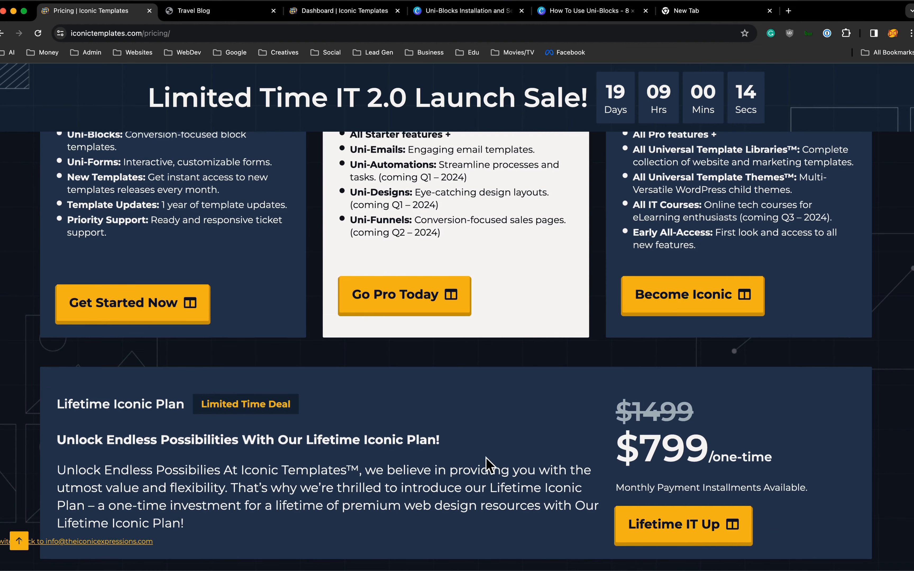
scroll(up, 3)
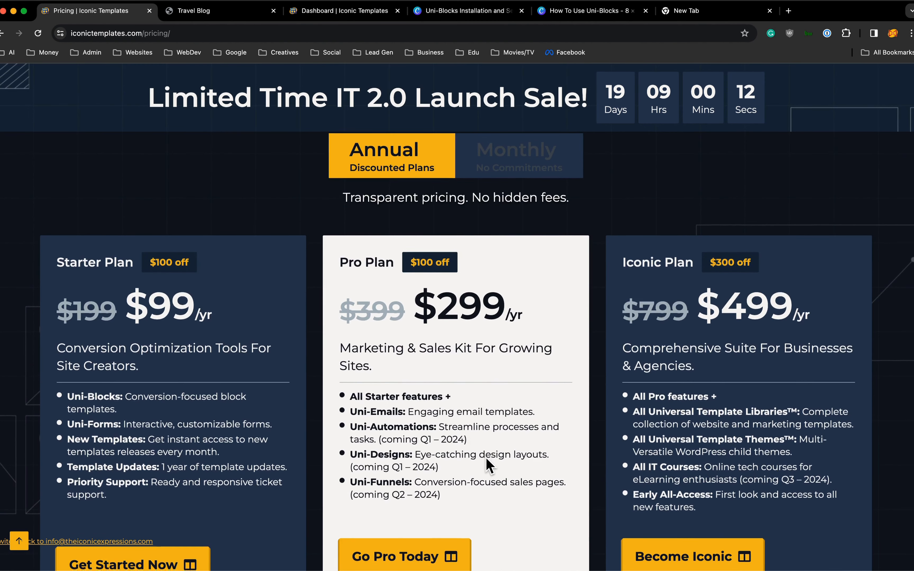
mouse_move(473, 230)
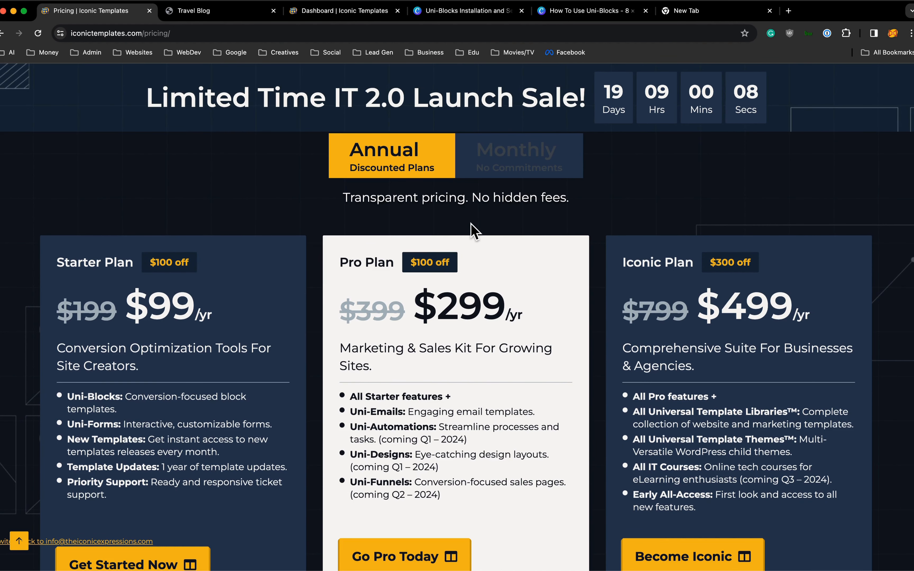
click(515, 154)
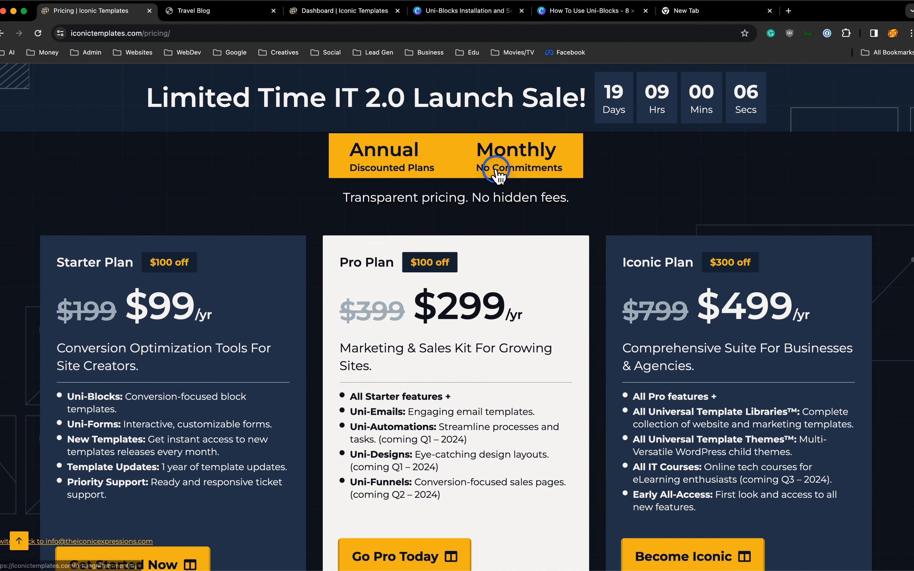
click(515, 155)
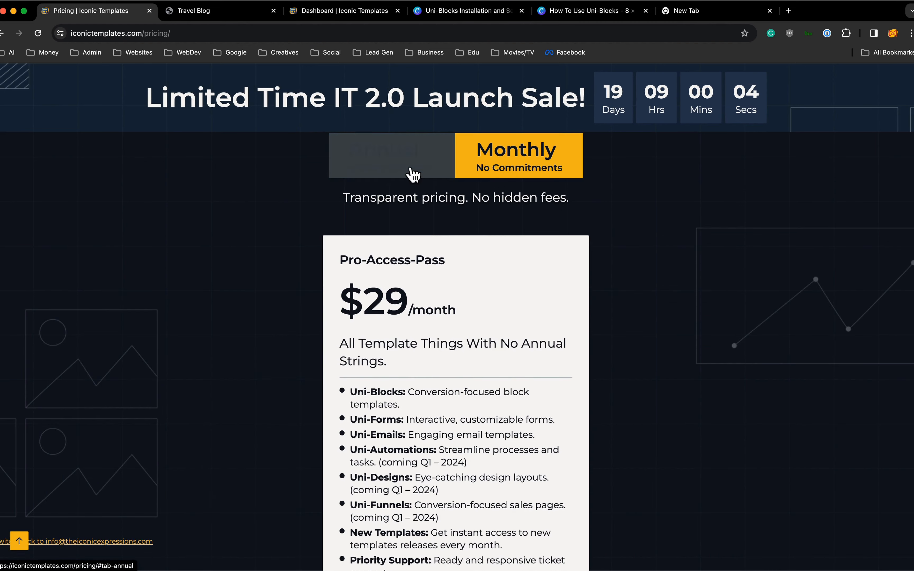
click(391, 155)
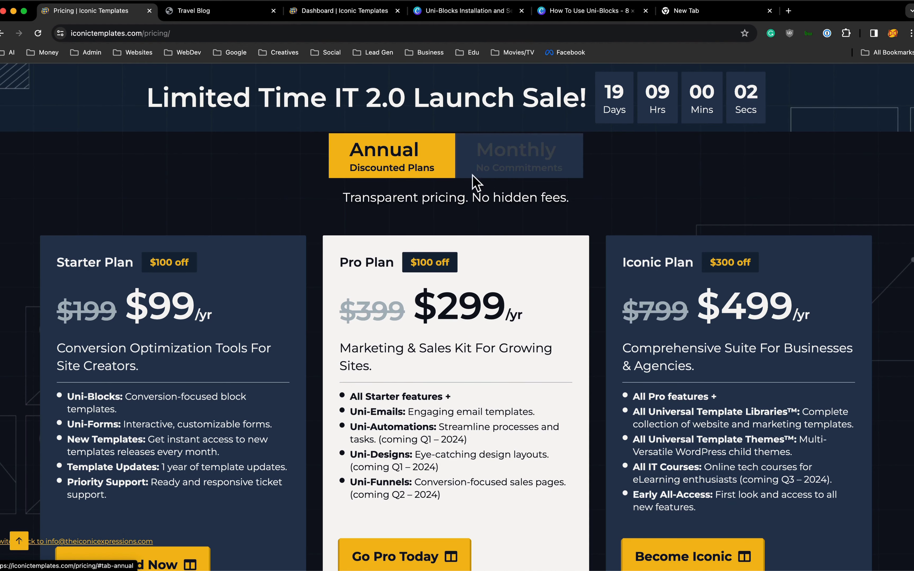
click(518, 155)
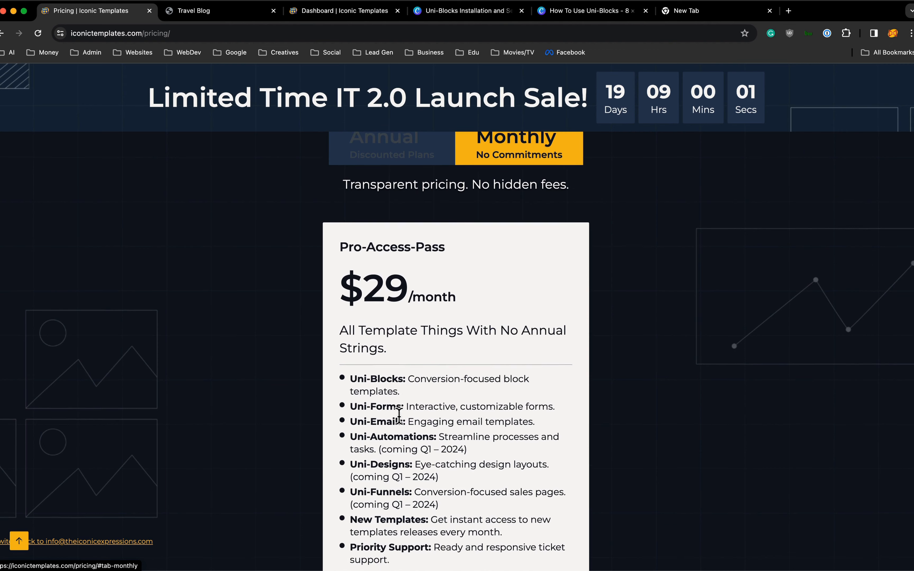
click(391, 158)
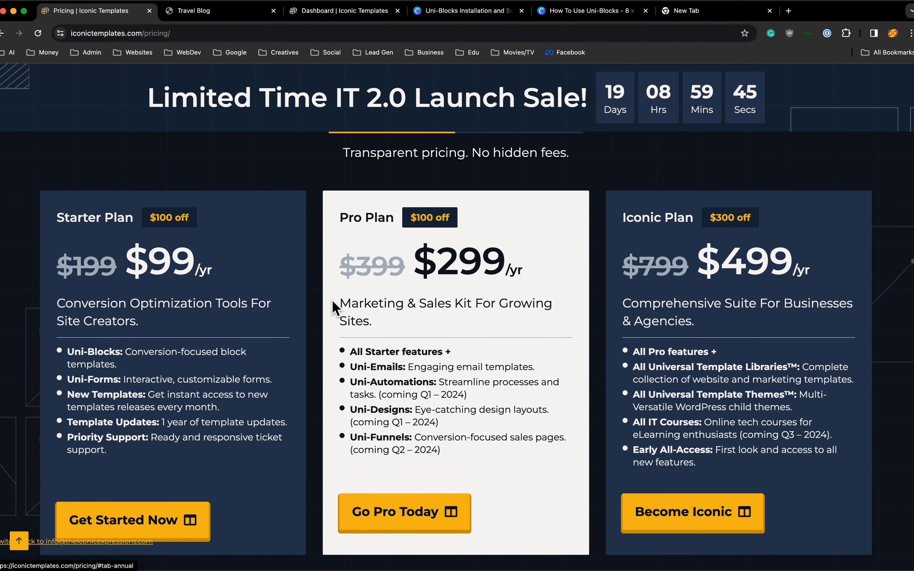
scroll(down, 3)
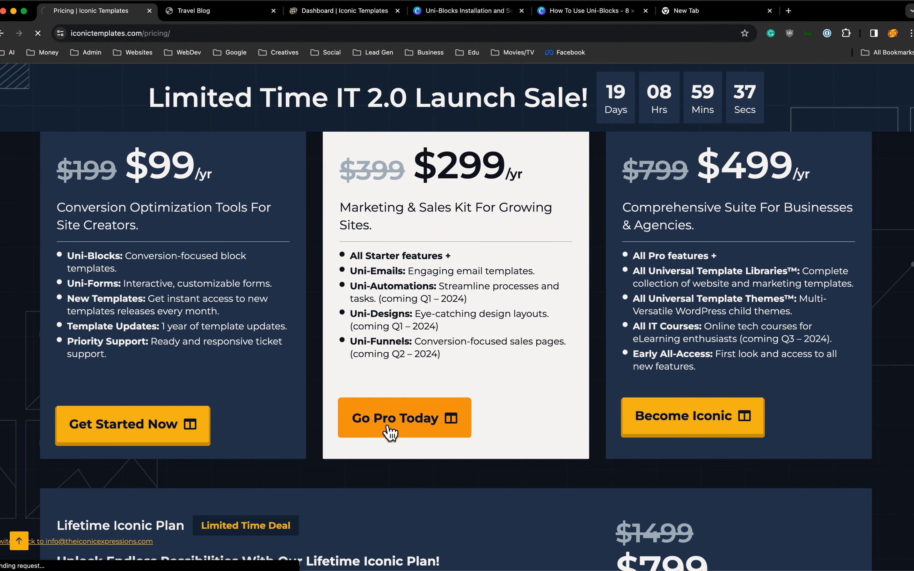
Start the Pro Plan checkout at $29 monthly and scroll to its order summary.
click(404, 417)
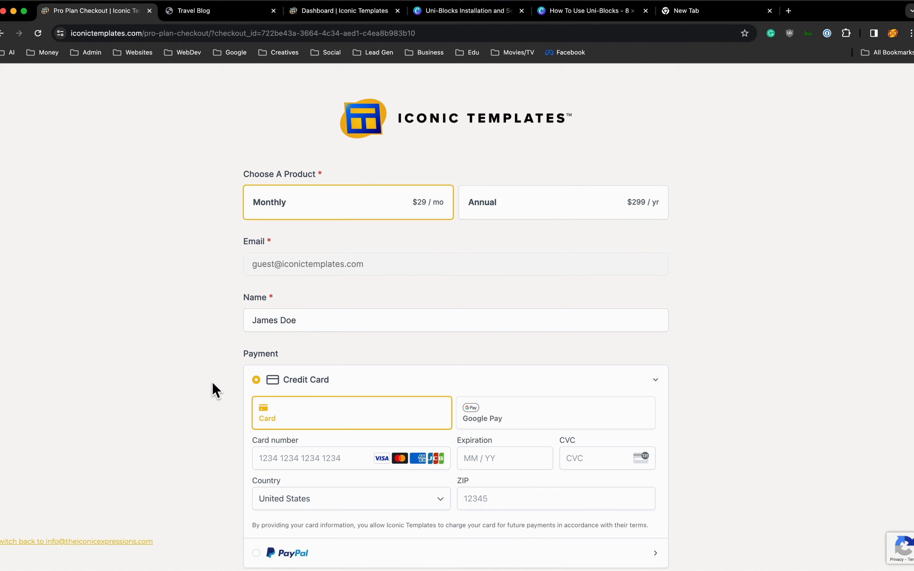
scroll(down, 3)
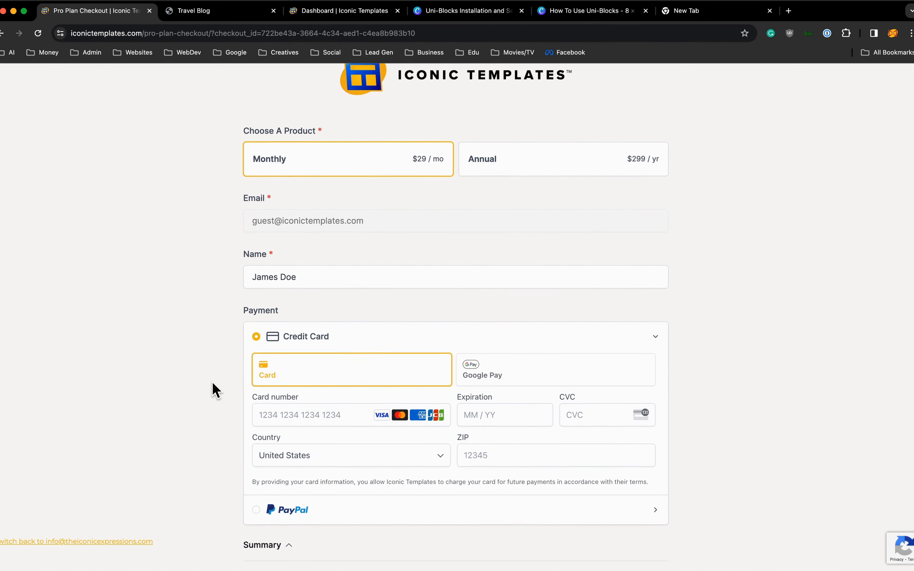
scroll(down, 3)
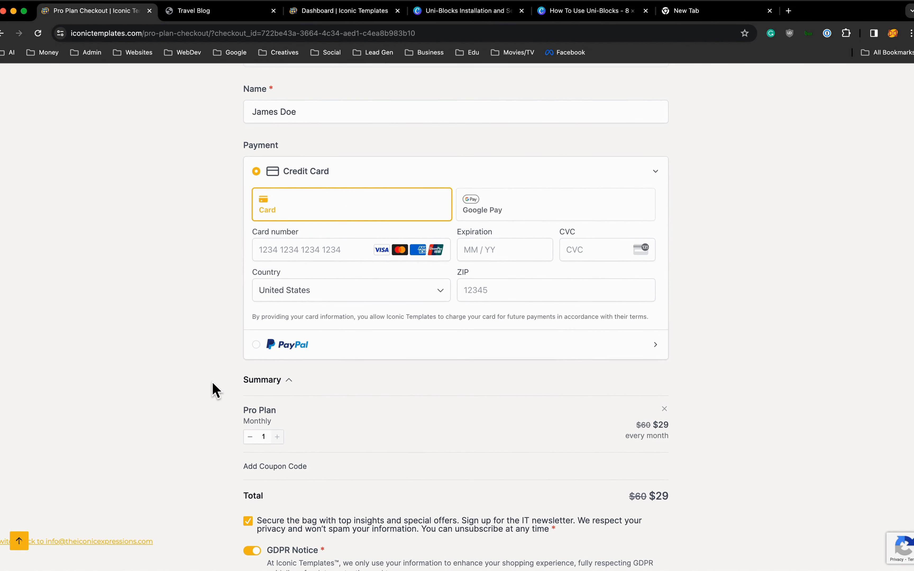
mouse_move(274, 467)
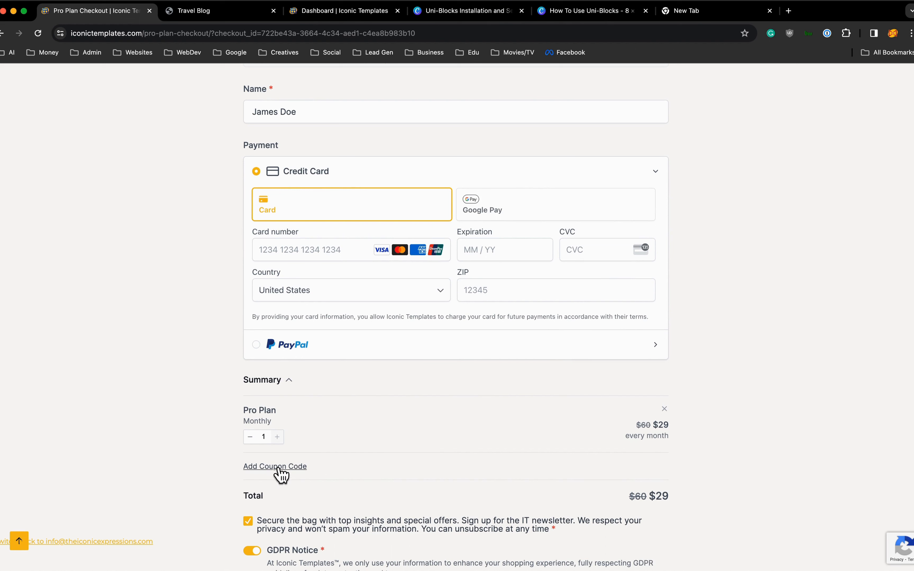
Apply the 15% TAKE15OFFIT coupon to the Pro Plan order.
click(275, 466)
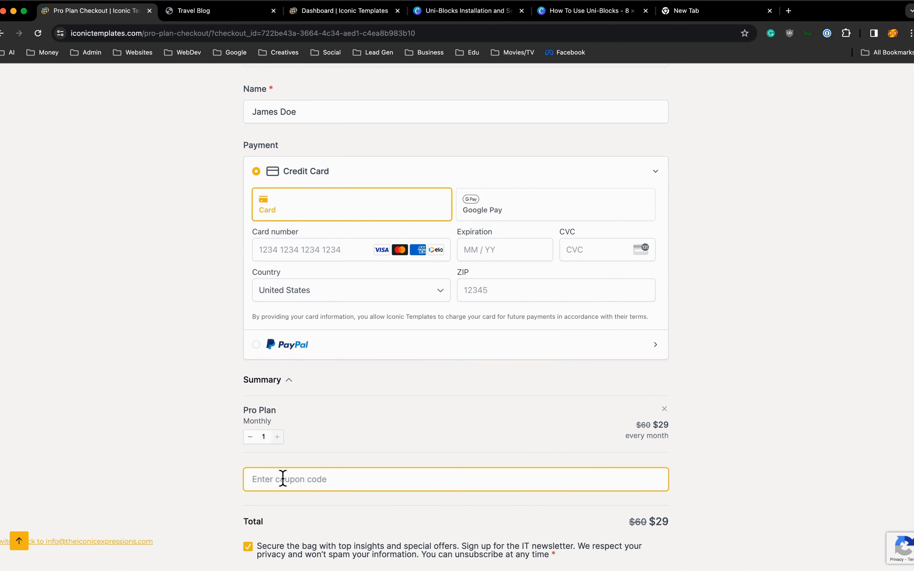
text(TAKE15O)
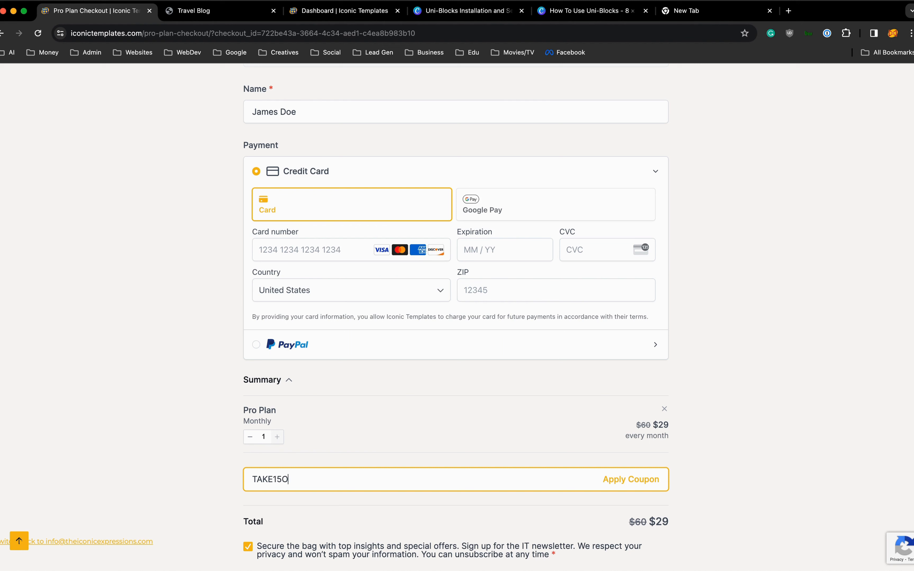
text(FFI)
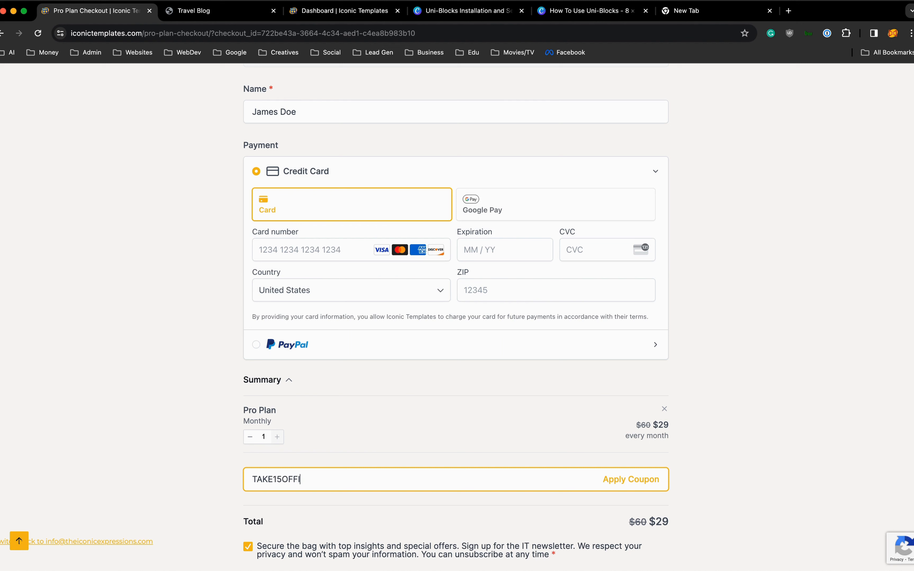
click(629, 479)
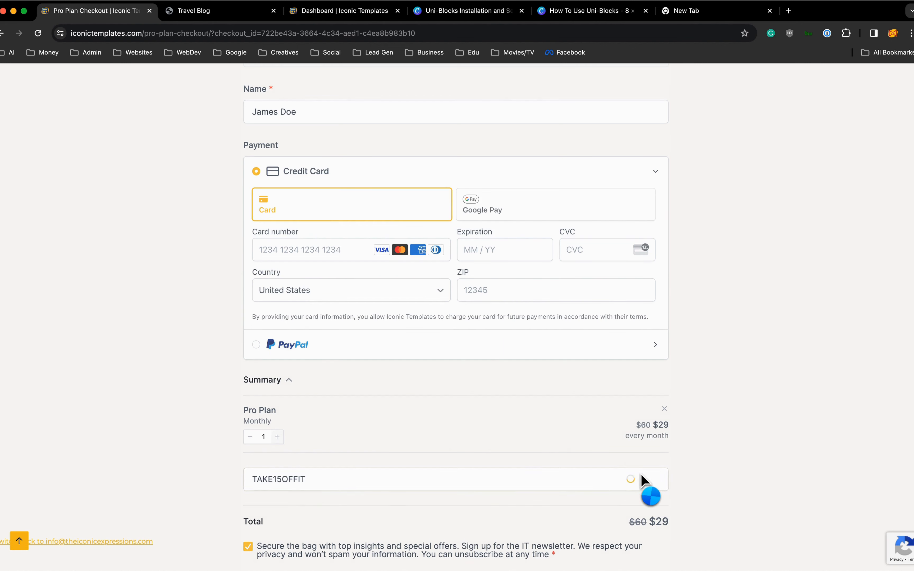
click(631, 479)
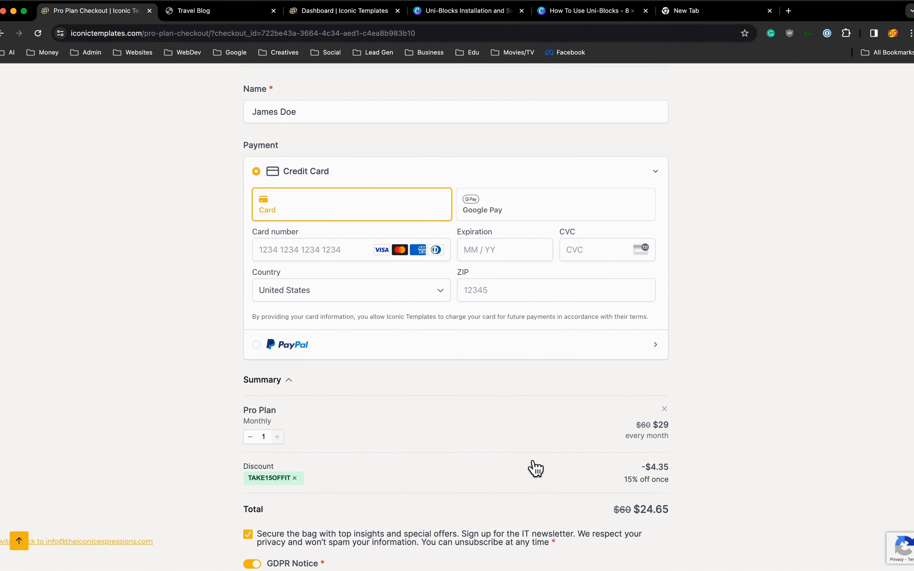
Switch the order to annual billing, review the $254.15 total, and return to the Pricing page.
scroll(up, 3)
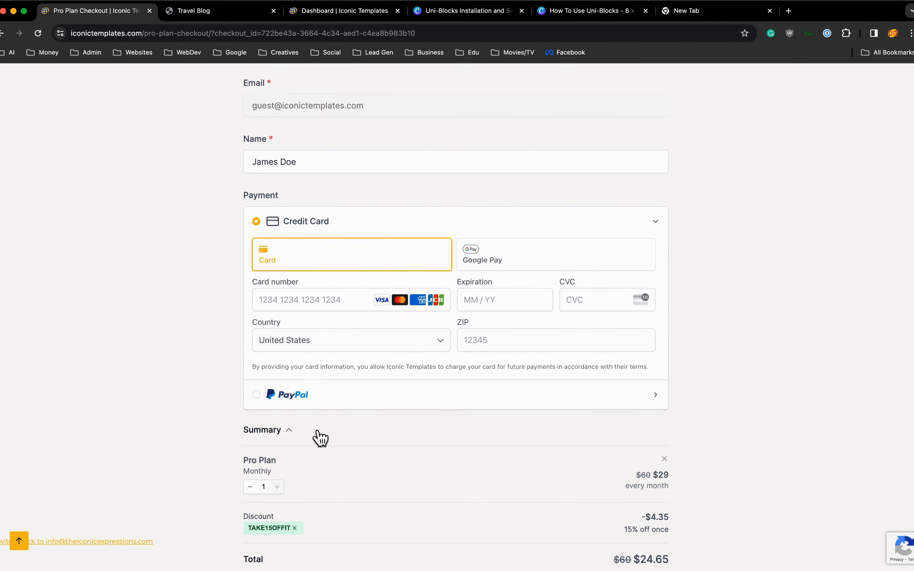
scroll(up, 3)
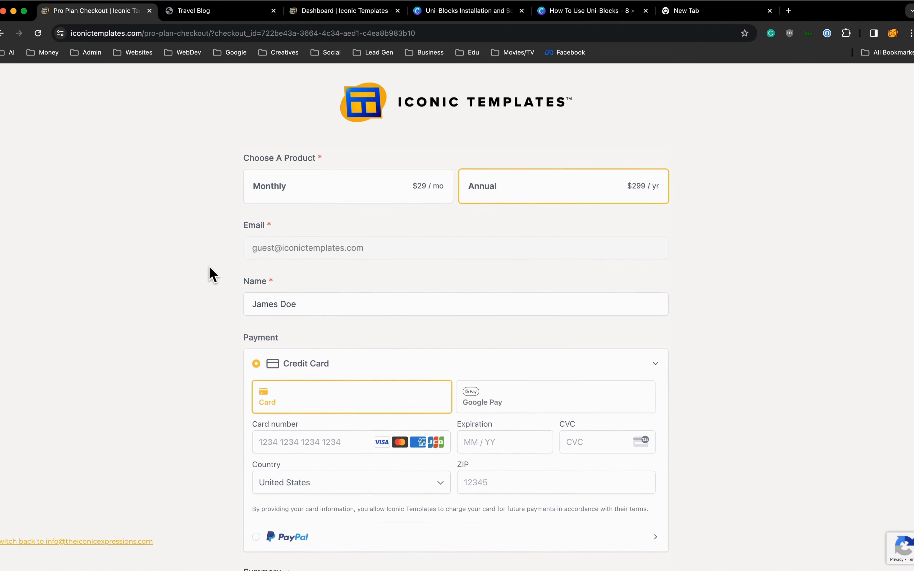
scroll(down, 3)
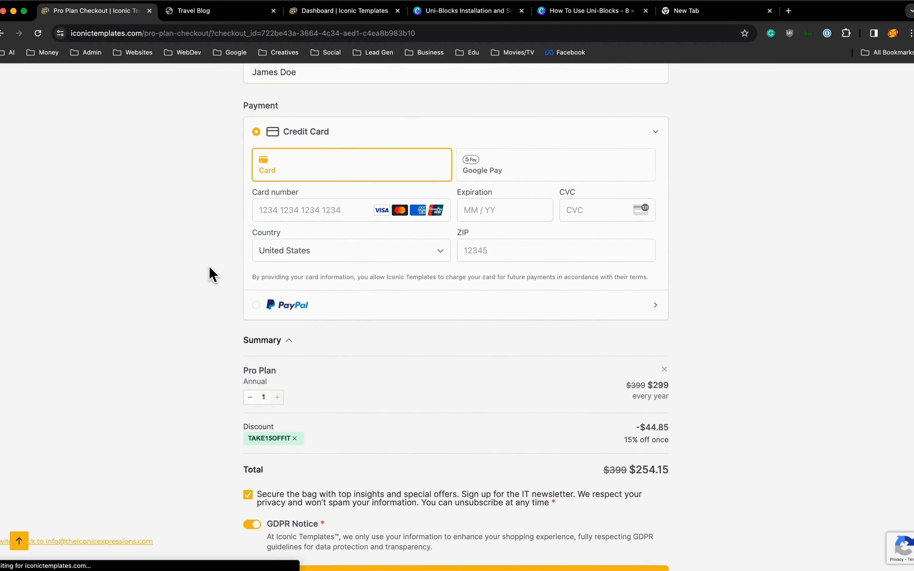
scroll(down, 3)
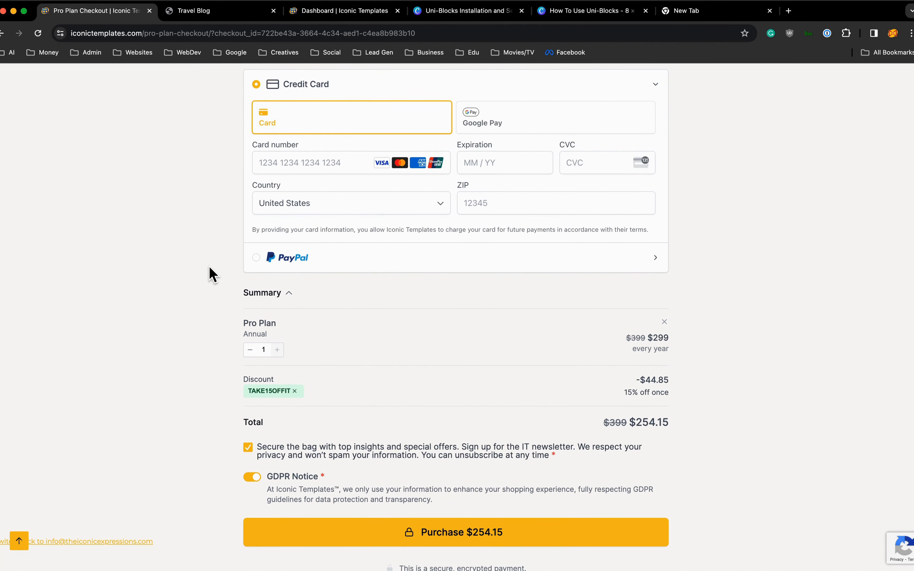
mouse_move(315, 387)
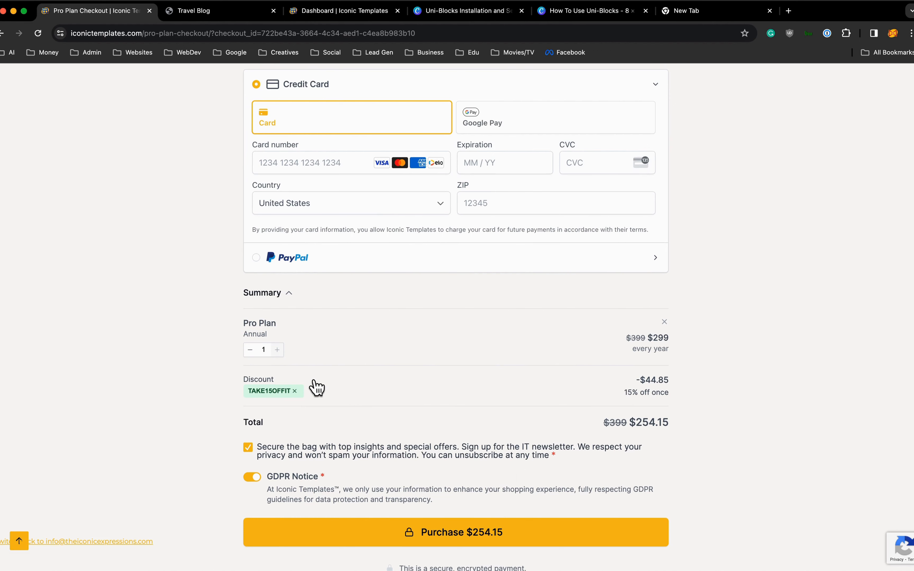
scroll(up, 3)
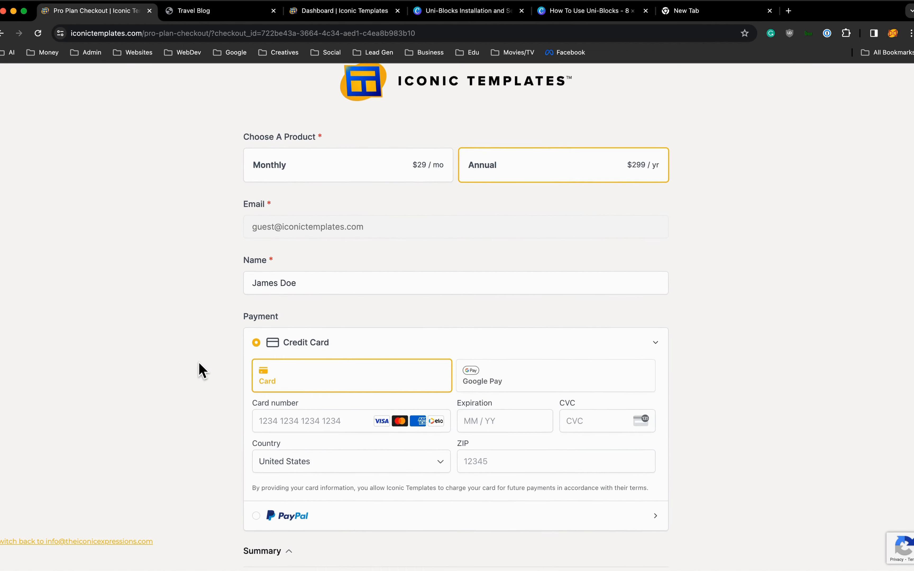
scroll(up, 3)
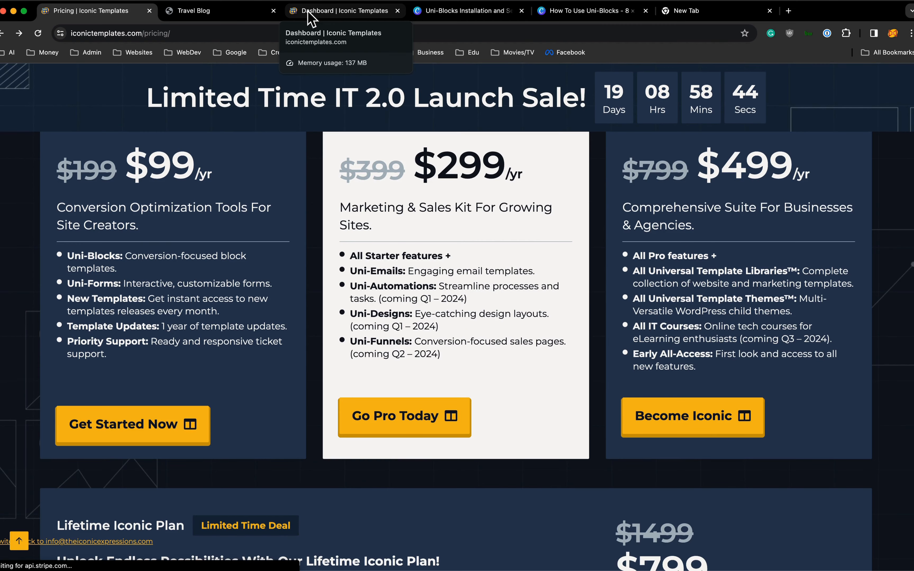
Go to the account dashboard and open its Uni-Blocks setup guide tab.
click(343, 11)
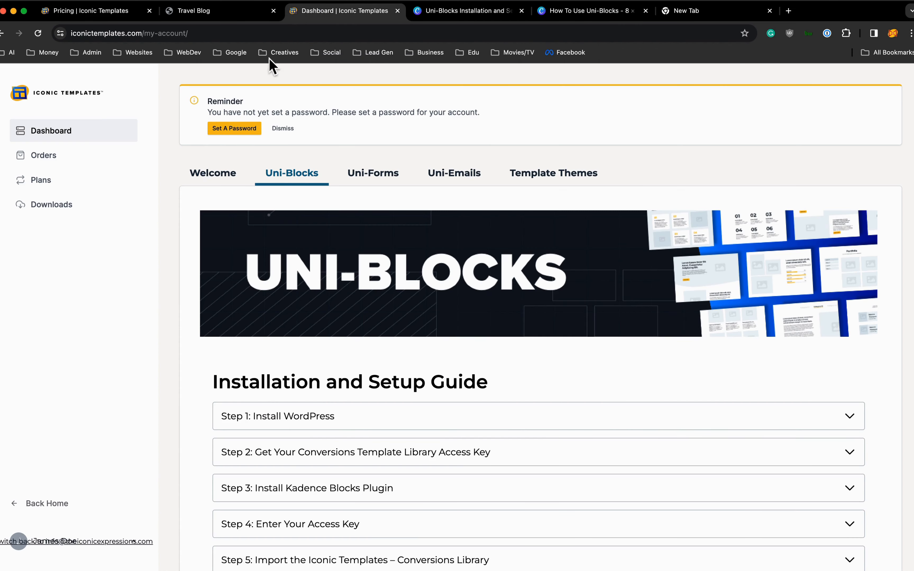
mouse_move(178, 178)
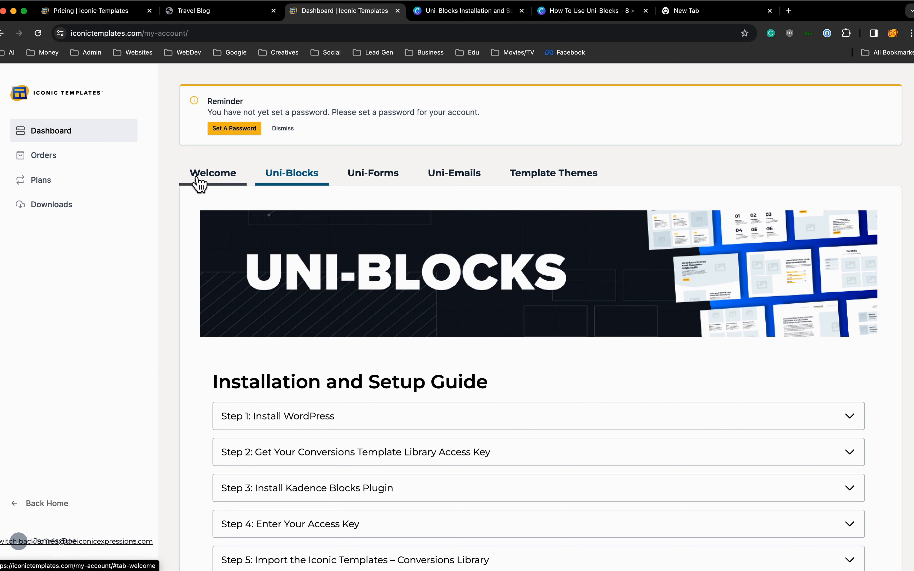
click(212, 173)
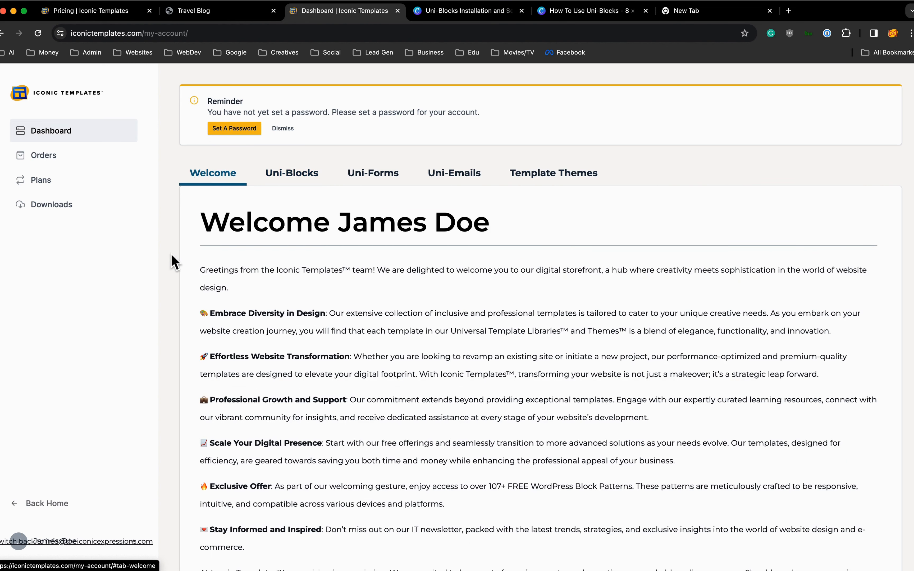
mouse_move(291, 173)
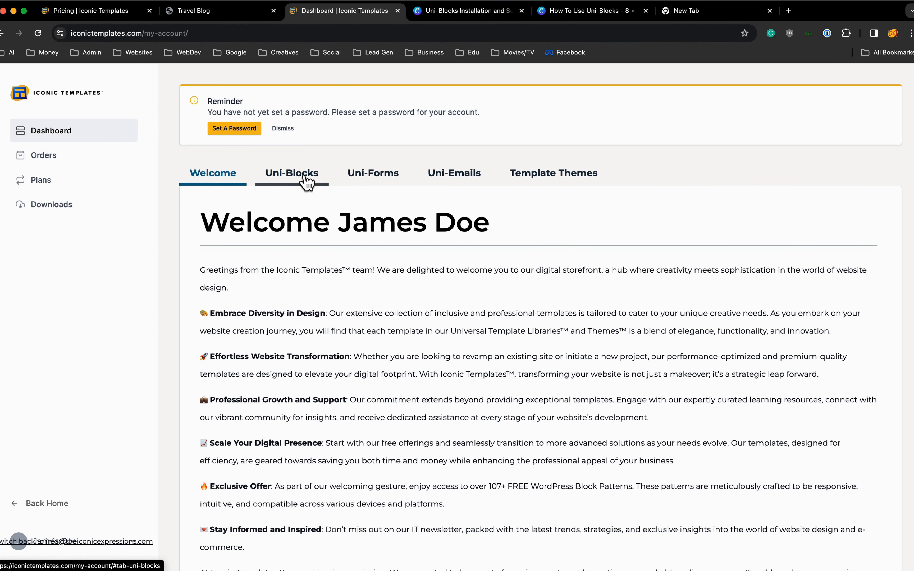
click(292, 173)
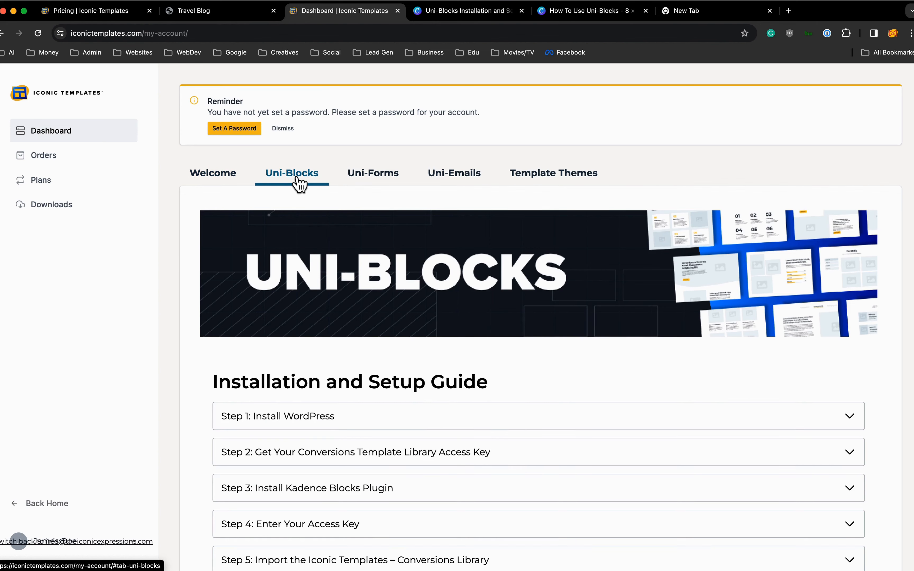
mouse_move(211, 366)
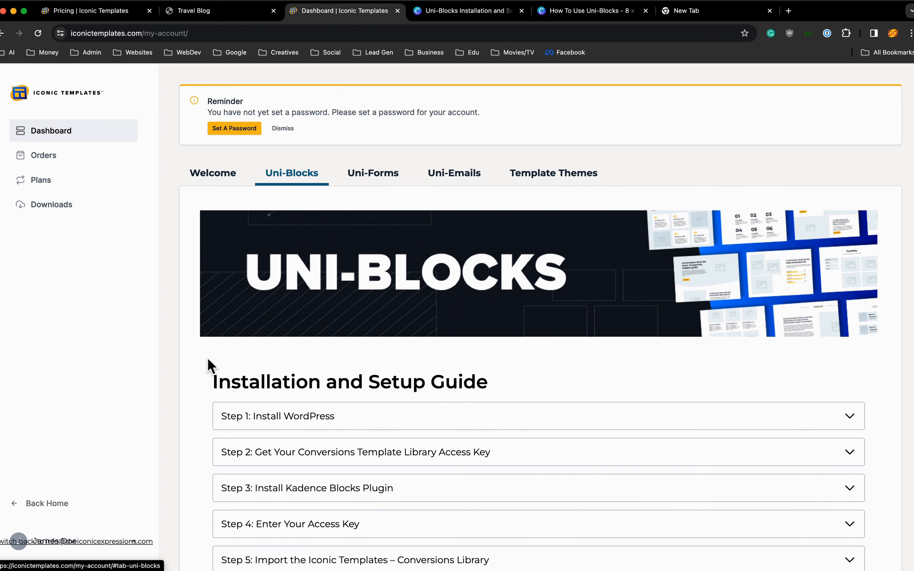
Scroll through the Kadence plugin, access-key and How To Use Uni-Blocks steps.
scroll(down, 3)
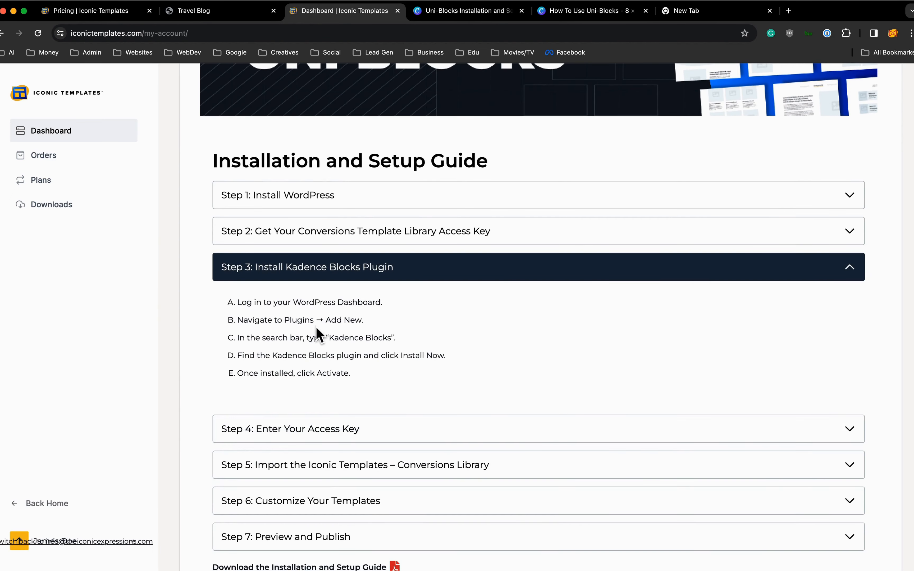
scroll(down, 3)
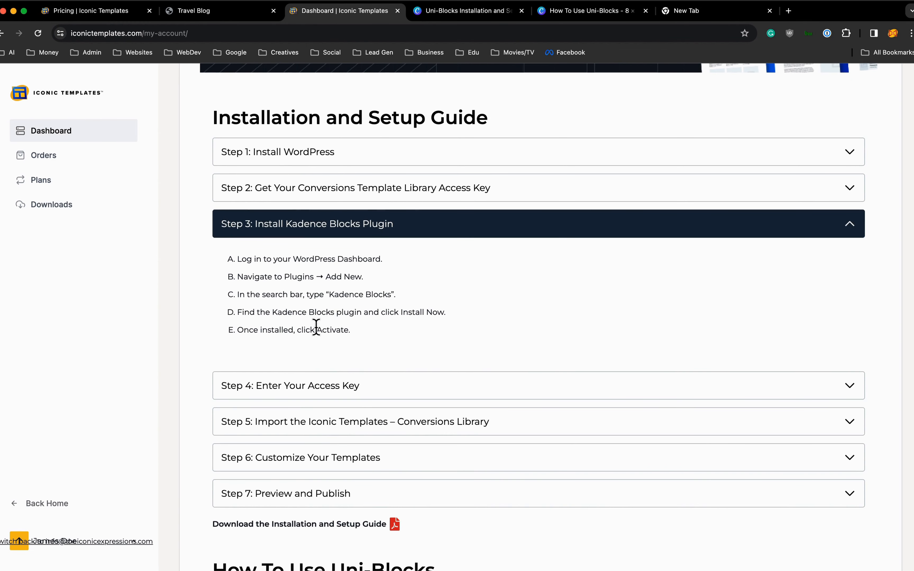
scroll(up, 3)
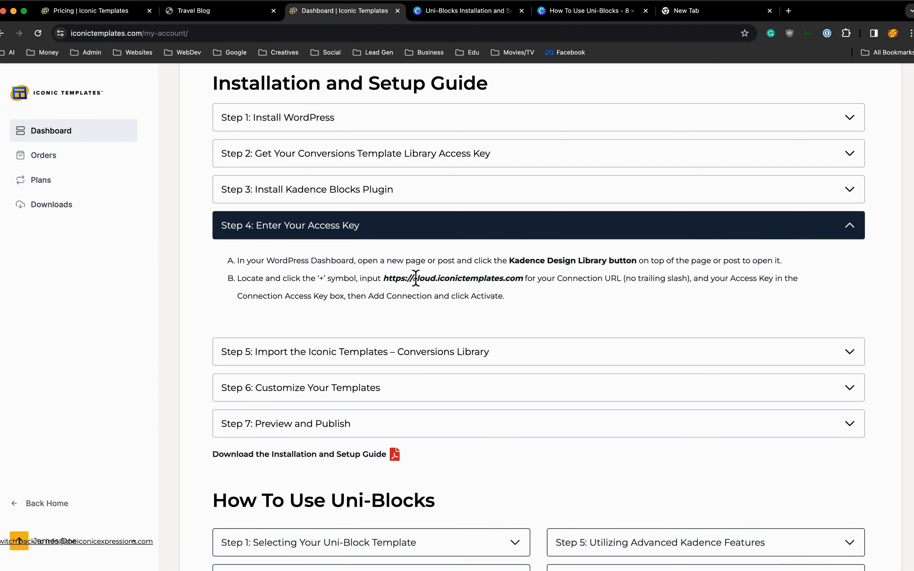
mouse_move(462, 279)
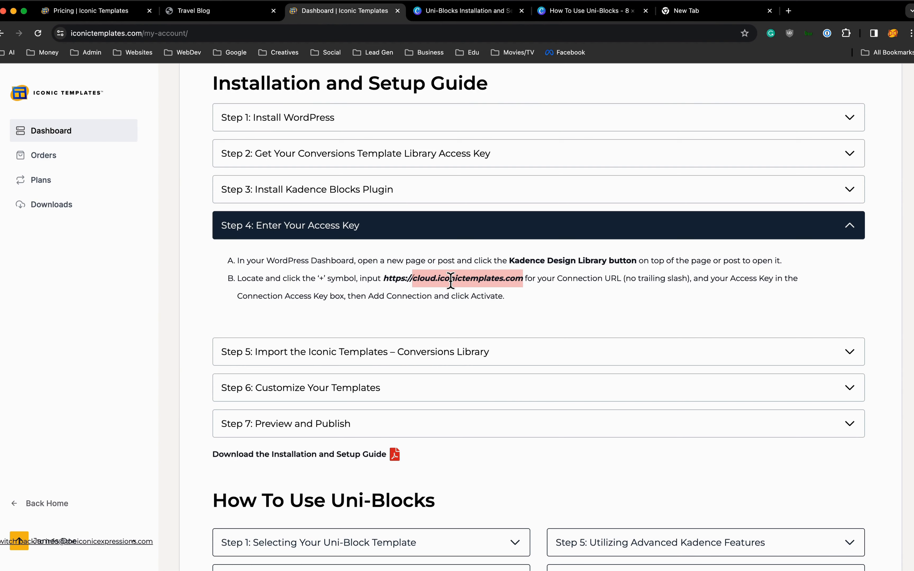
scroll(down, 3)
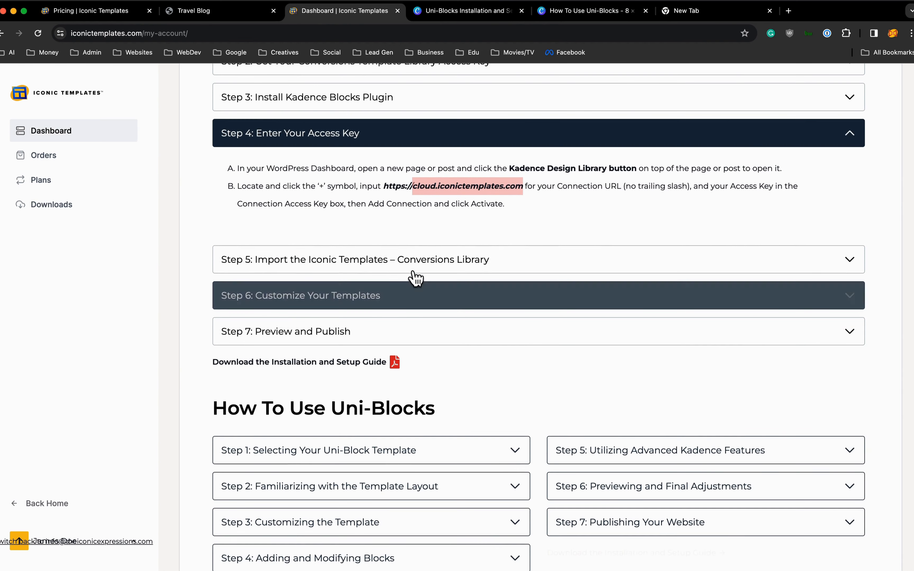
scroll(down, 3)
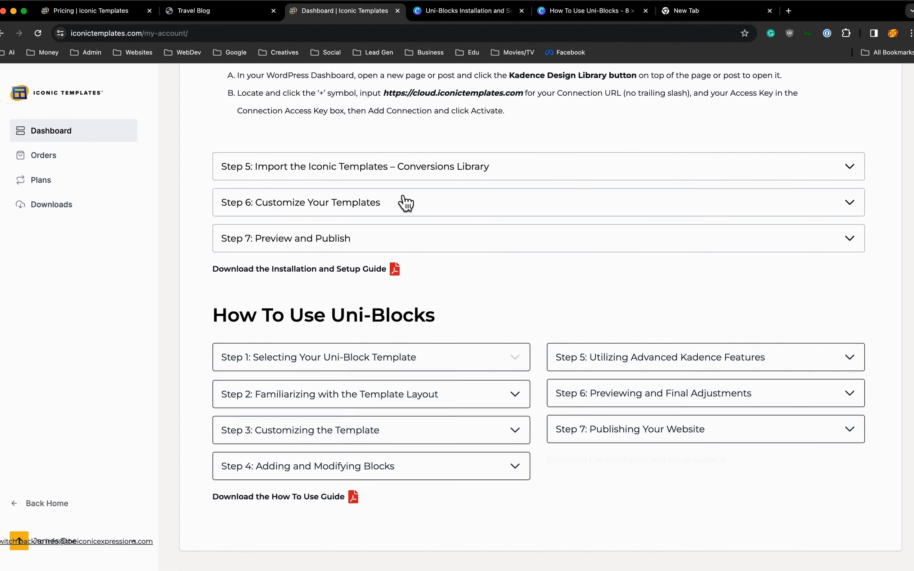
mouse_move(300, 360)
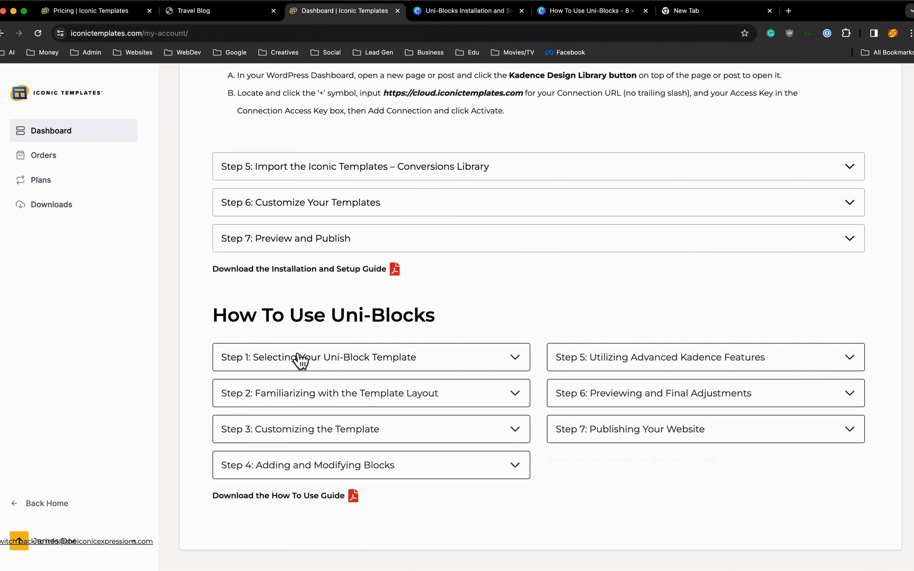
mouse_move(282, 269)
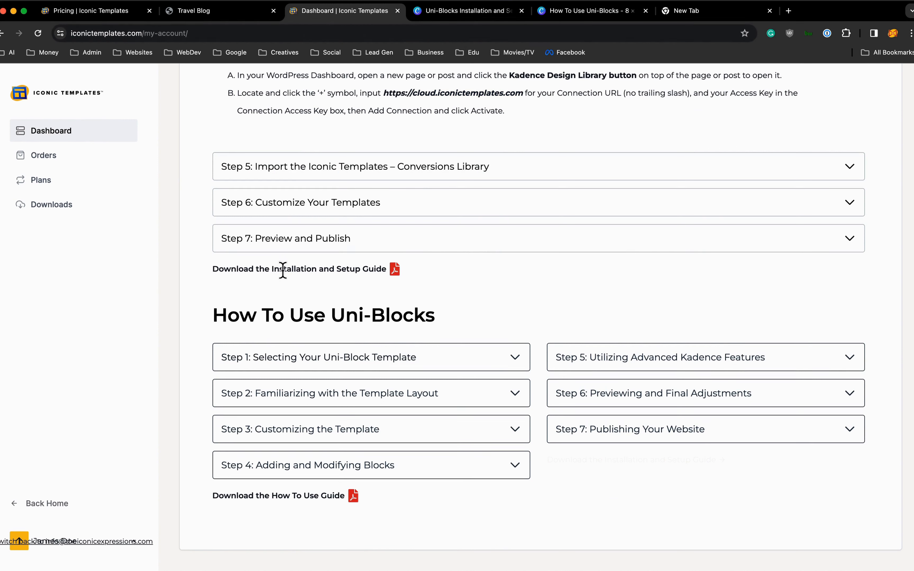
mouse_move(259, 270)
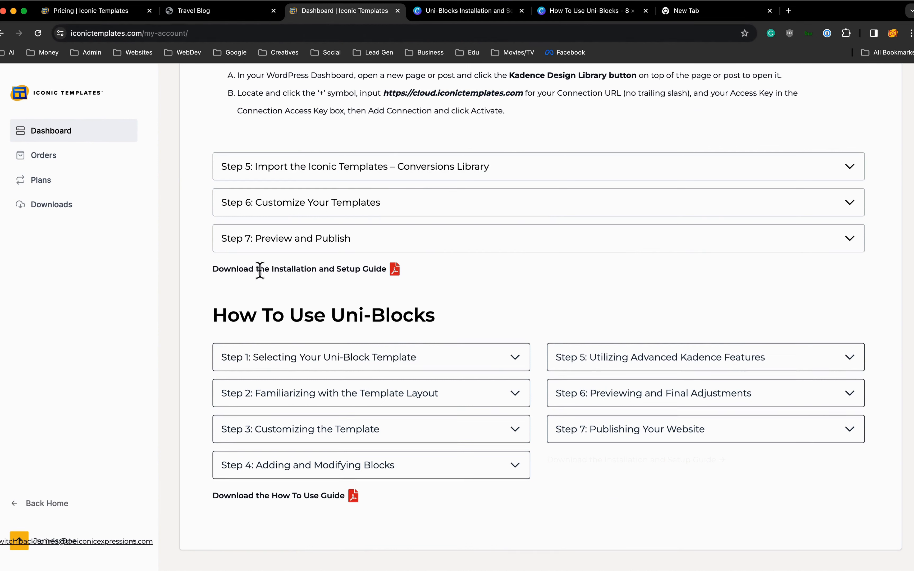
mouse_move(255, 272)
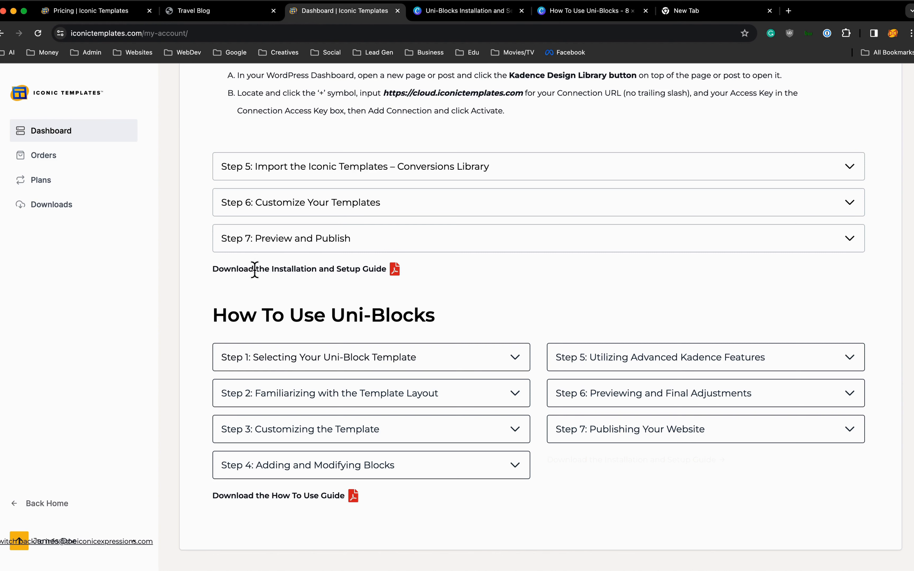
mouse_move(461, 18)
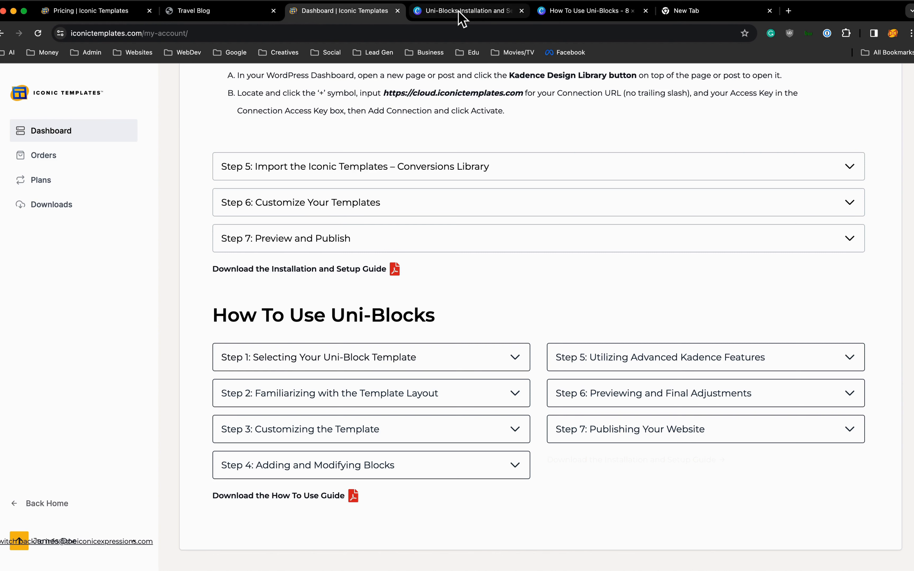
Look over the Canva Uni-Blocks installation guide and How To Use Uni-Blocks decks.
click(468, 11)
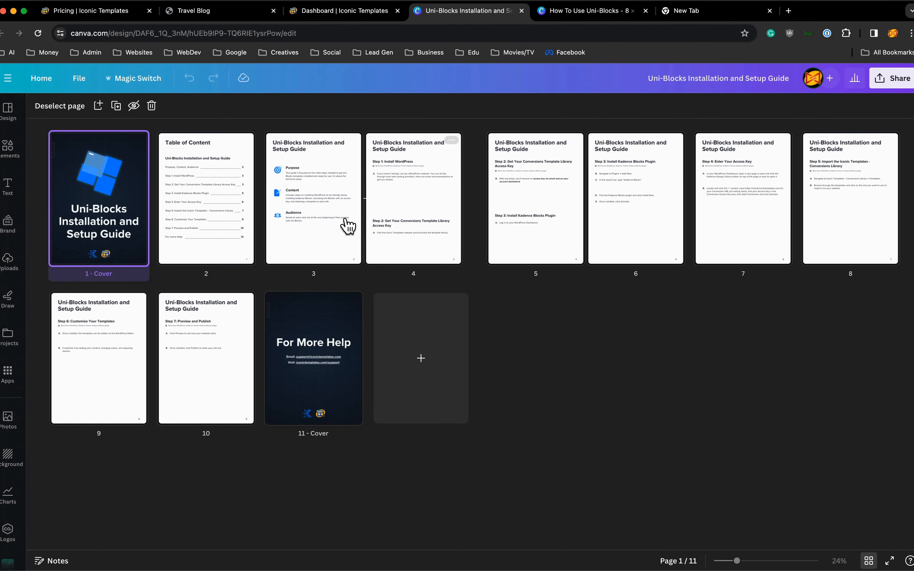
click(588, 11)
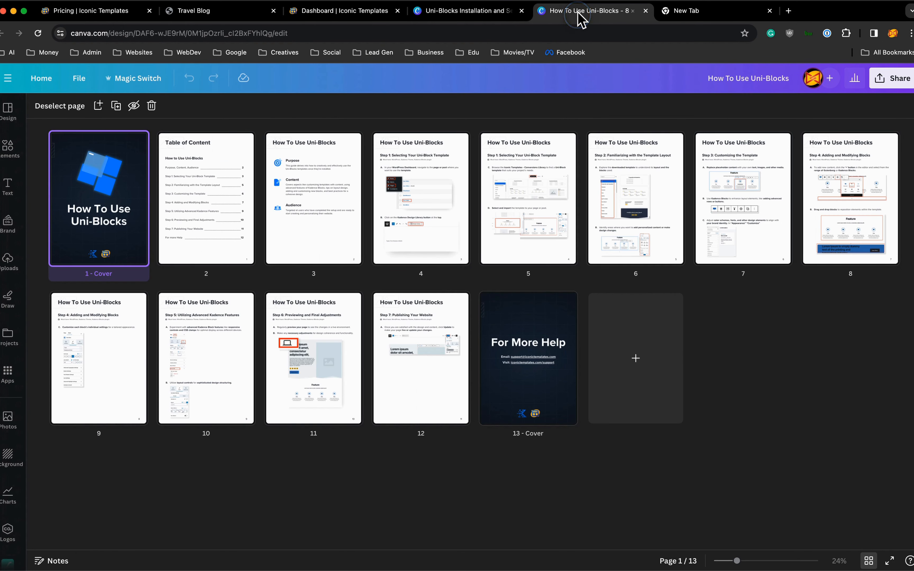
mouse_move(434, 214)
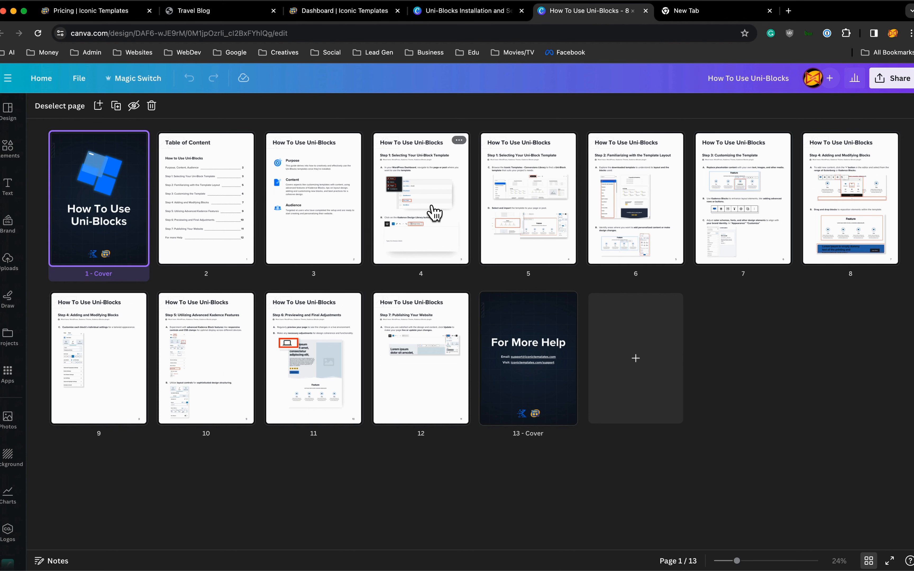
click(467, 11)
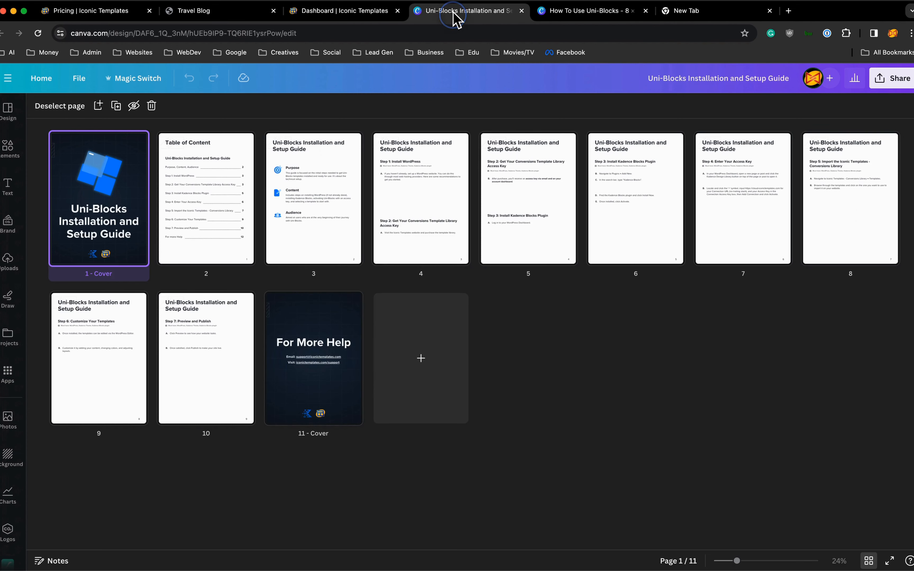
Return to the account dashboard and scroll up to the full list of setup steps.
click(343, 11)
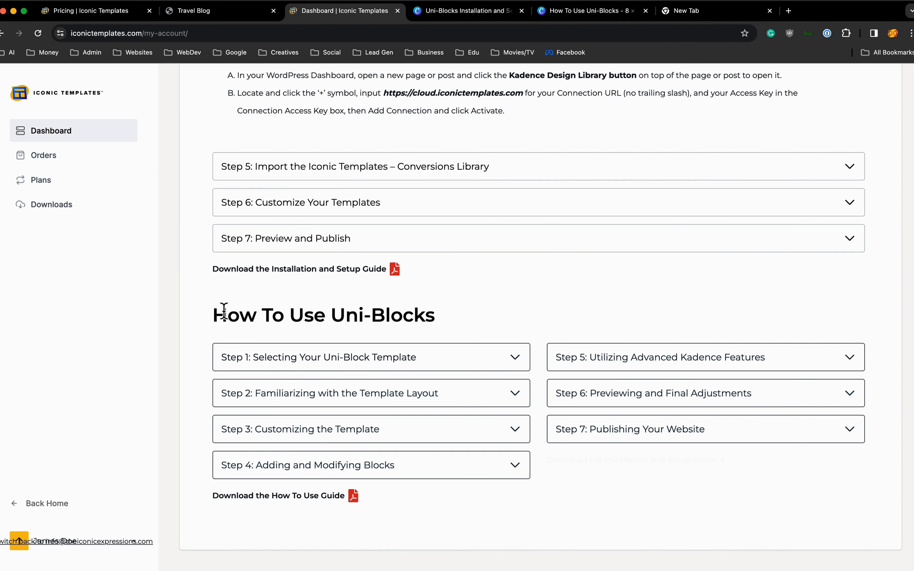
mouse_move(201, 325)
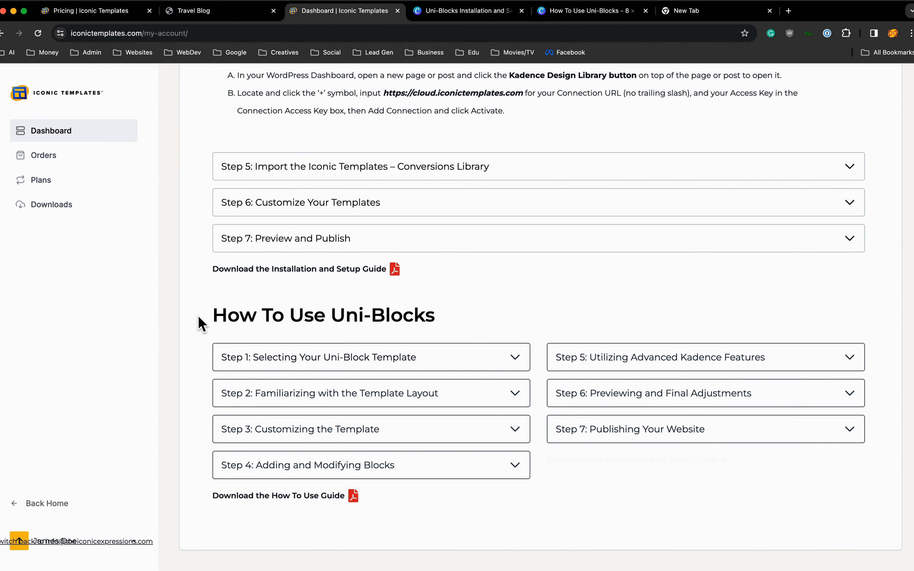
scroll(up, 3)
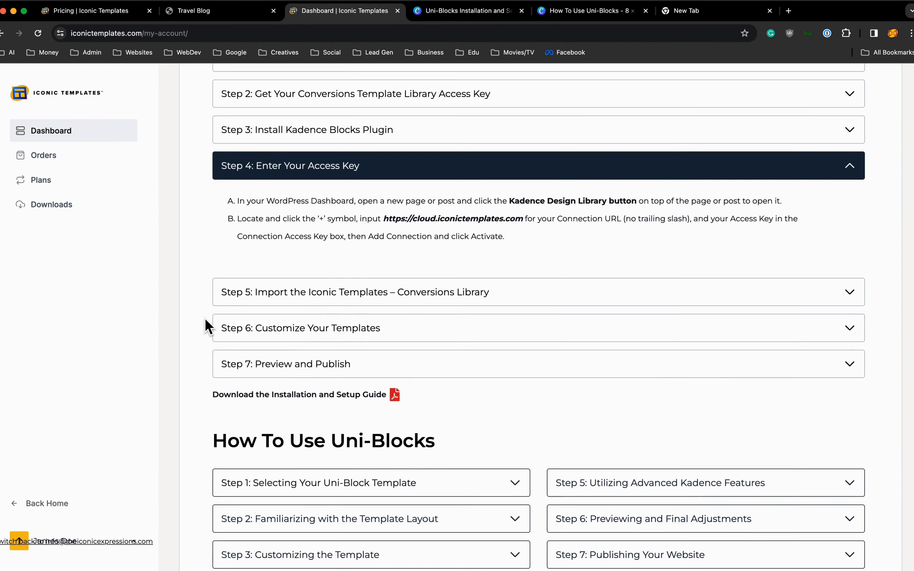
scroll(up, 3)
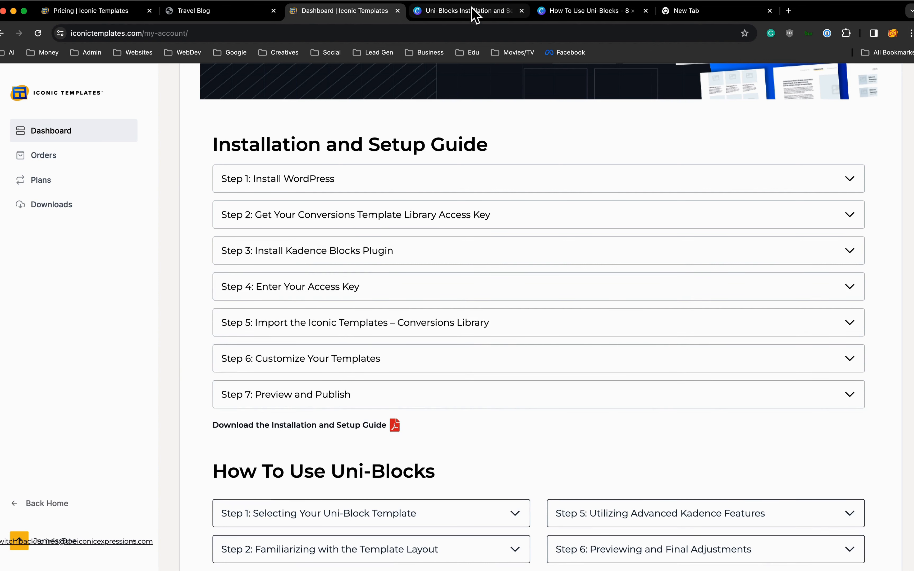
mouse_move(587, 21)
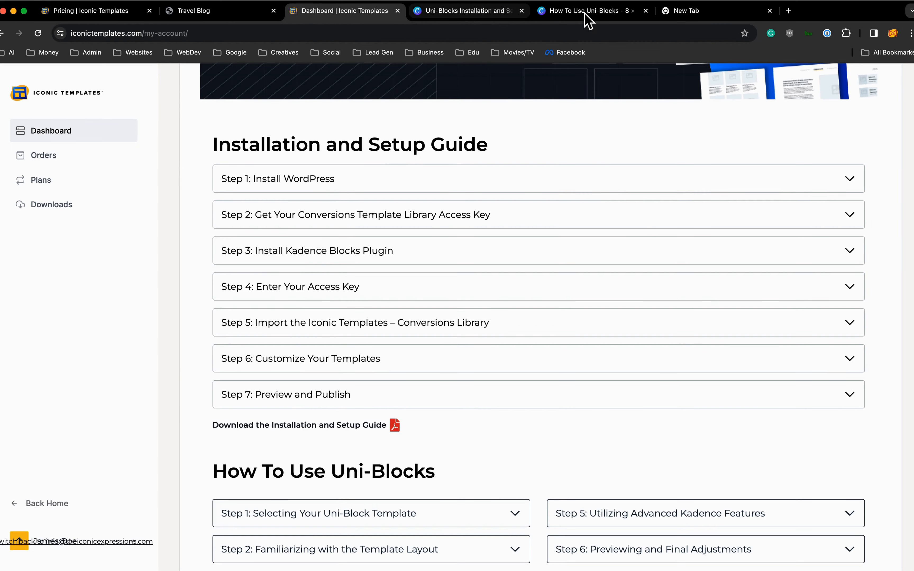
Switch to the How To Use Uni-Blocks design tab showing its 13 pages in Canva.
click(590, 10)
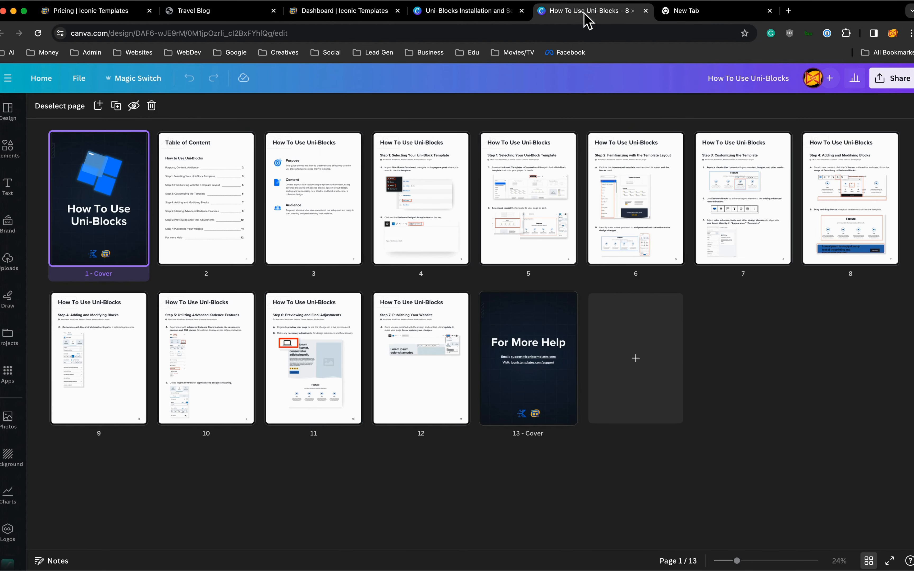
mouse_move(245, 139)
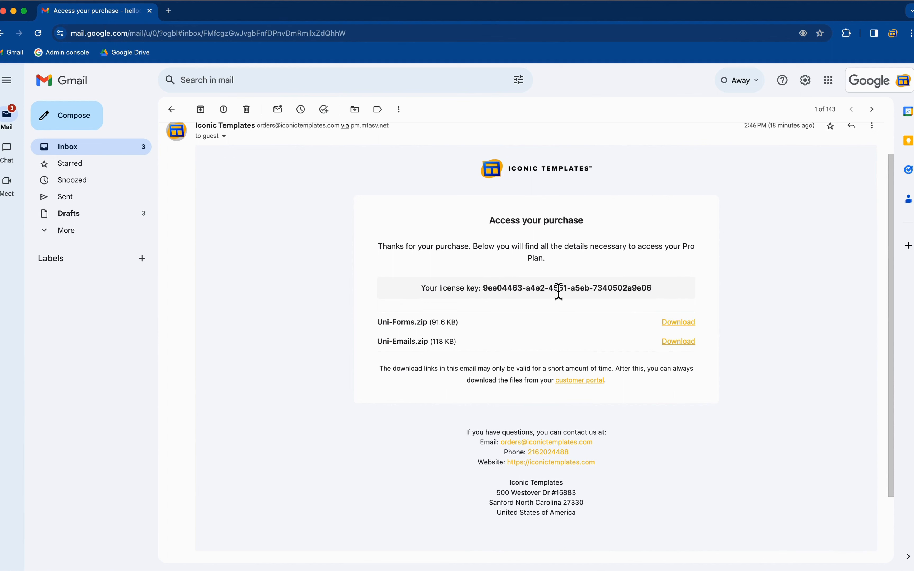
mouse_move(571, 291)
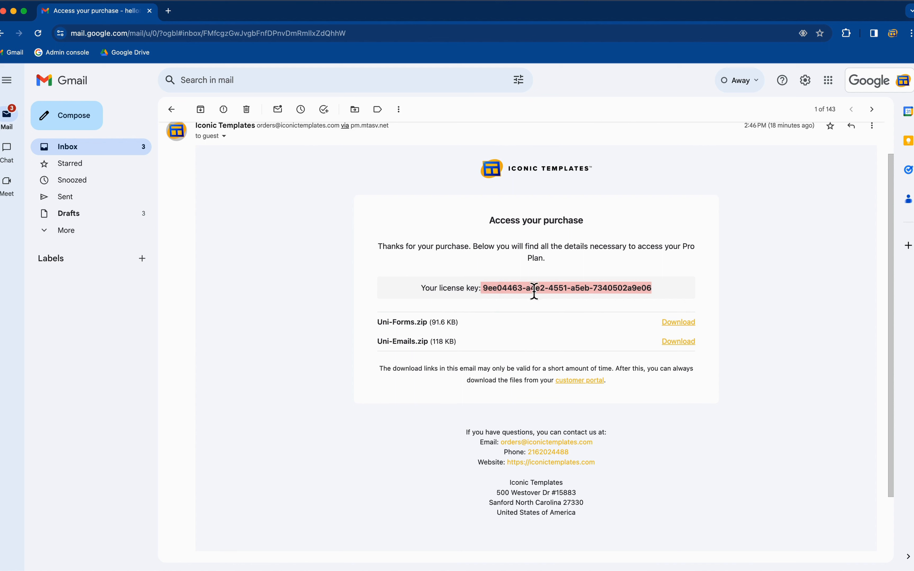
mouse_move(400, 321)
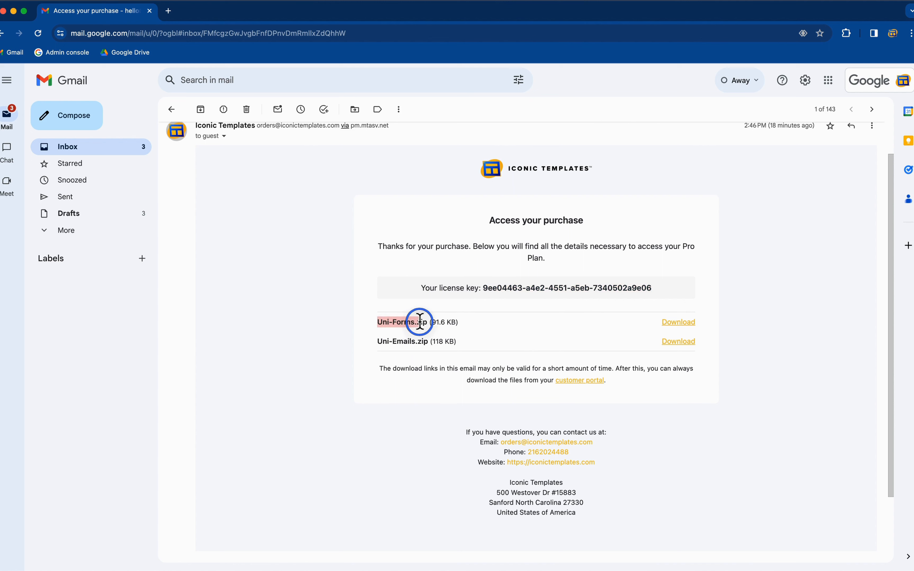
mouse_move(470, 332)
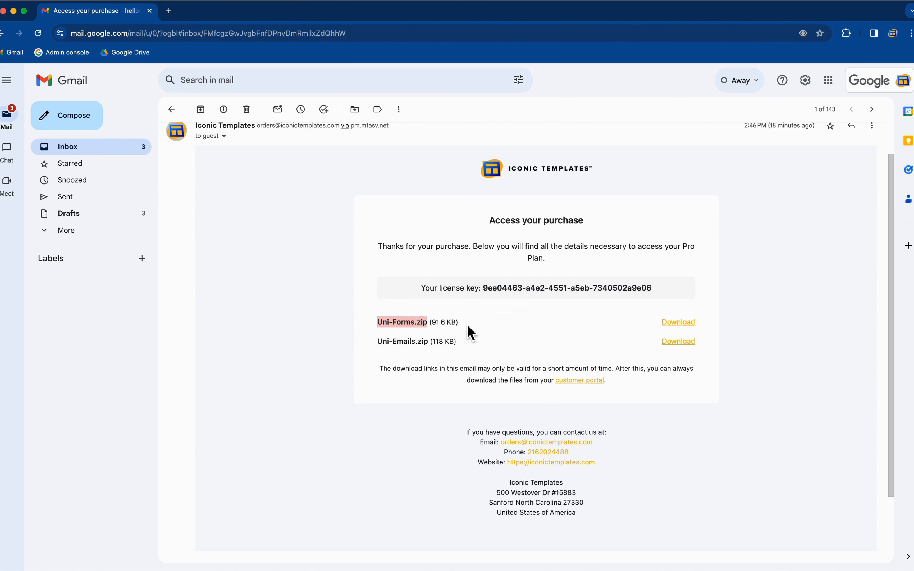
mouse_move(470, 333)
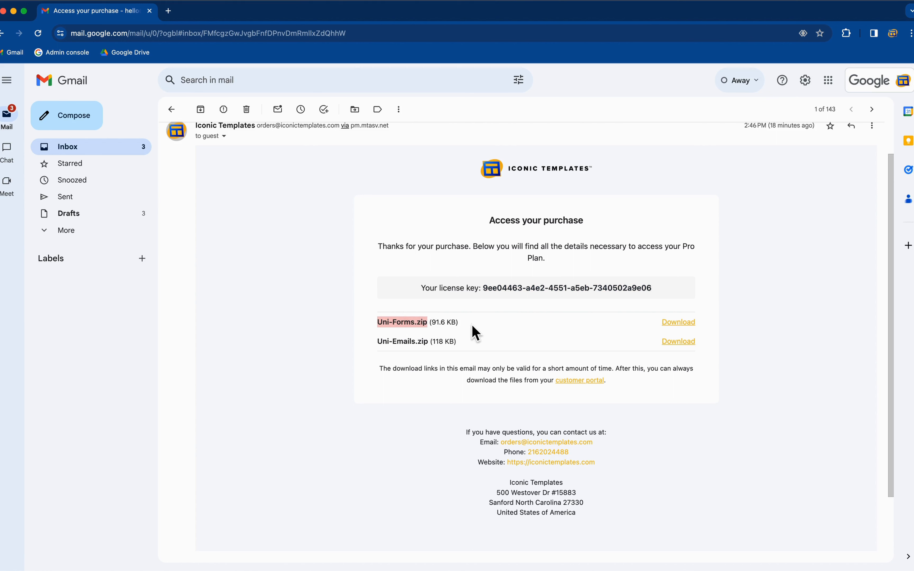
mouse_move(377, 350)
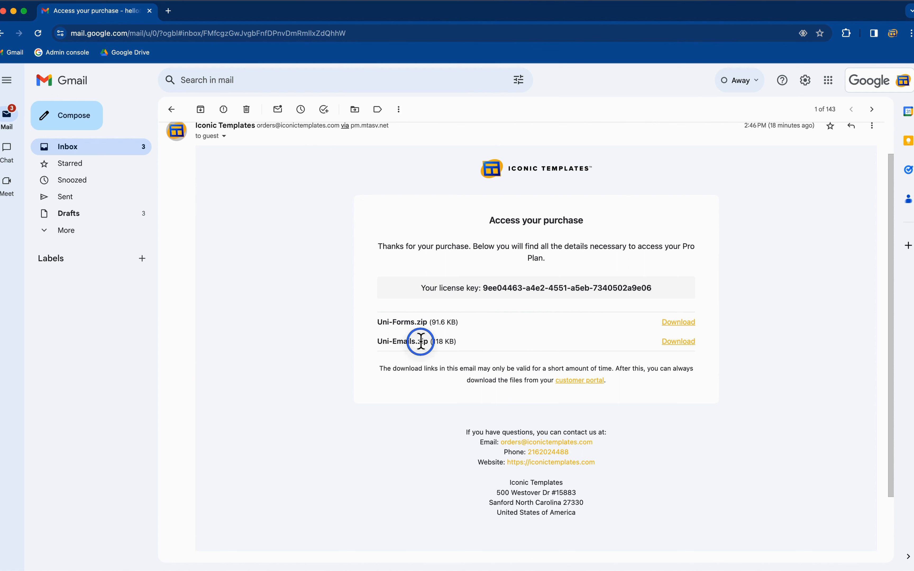
mouse_move(472, 350)
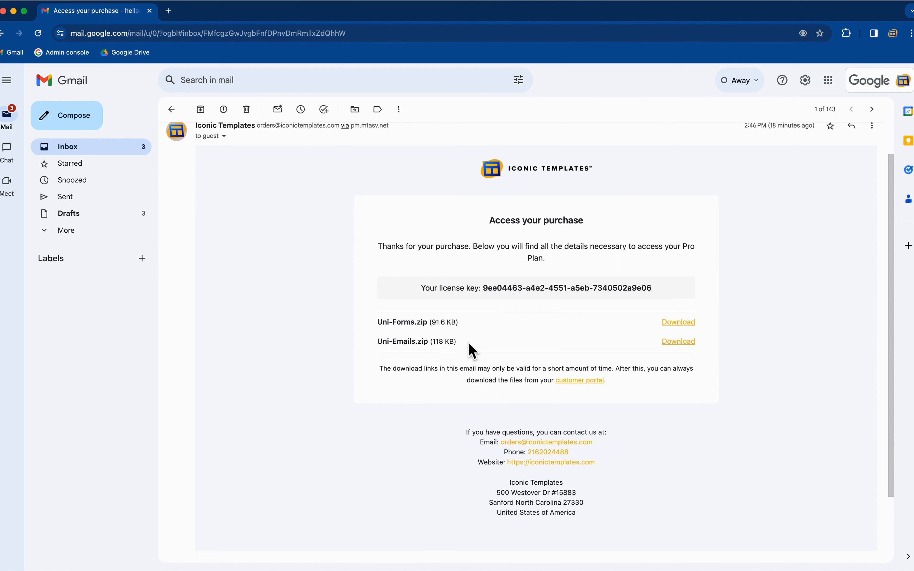
mouse_move(535, 302)
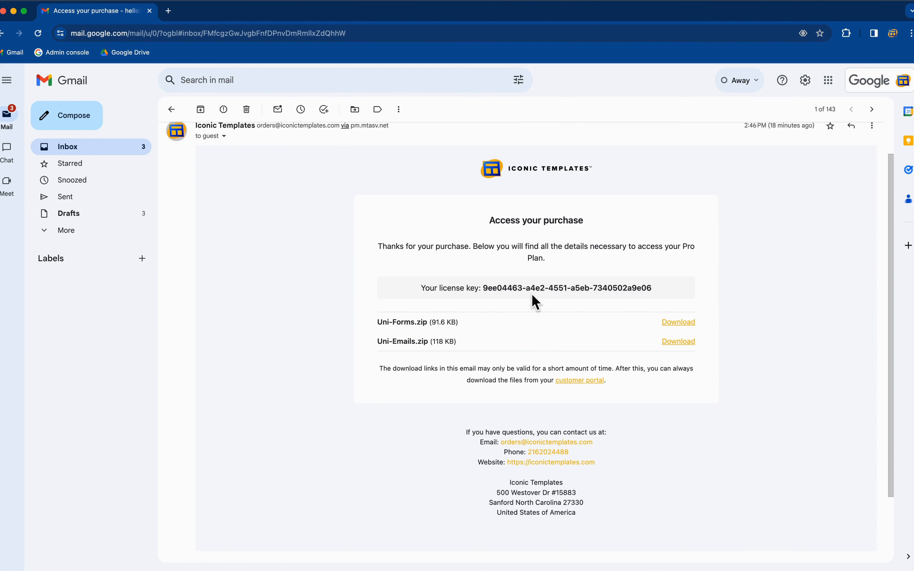
mouse_move(447, 338)
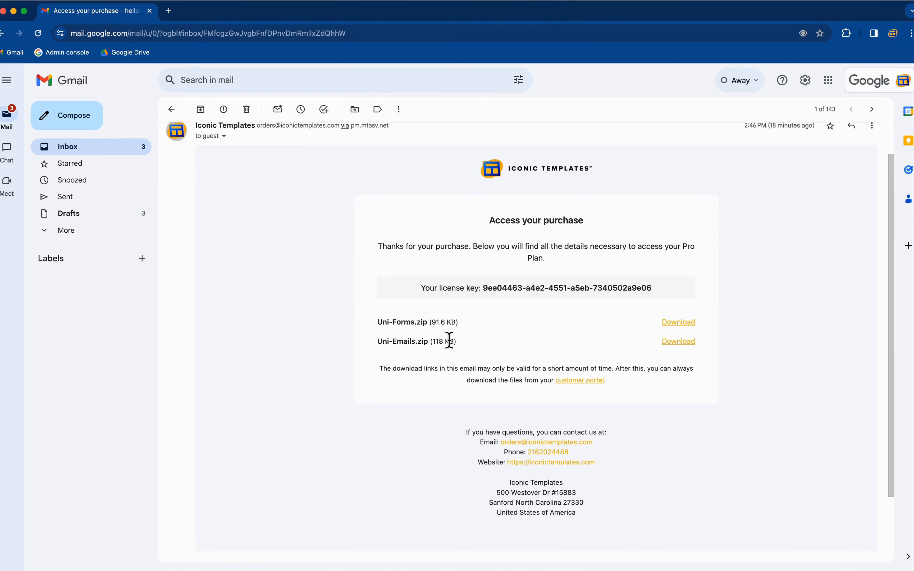
Leave the dashboard for the template Shop, then return to the Iconic Templates home page.
click(344, 10)
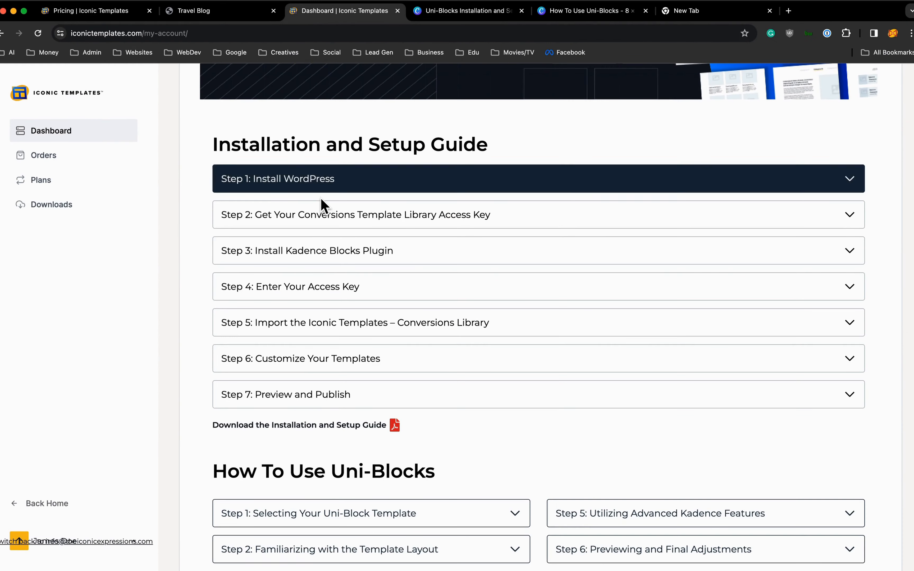
click(93, 10)
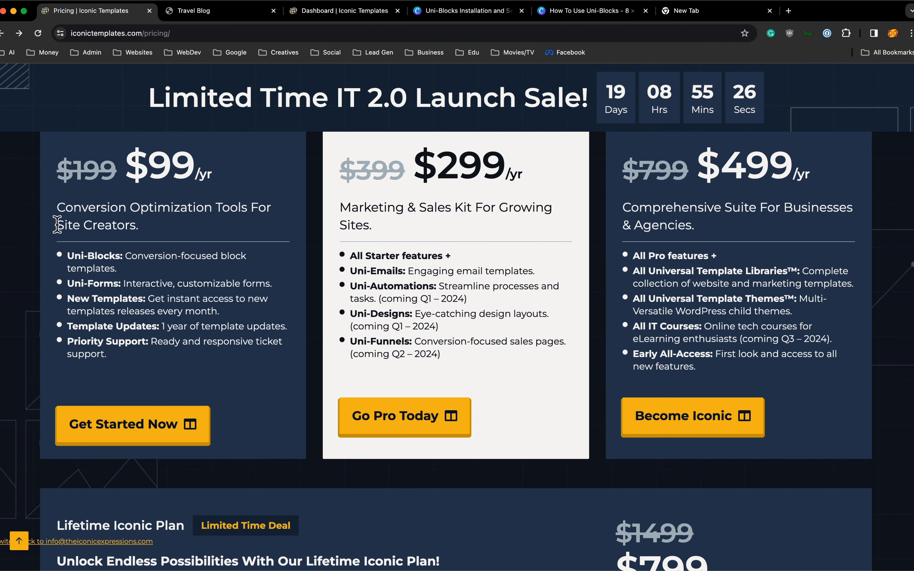
click(10, 33)
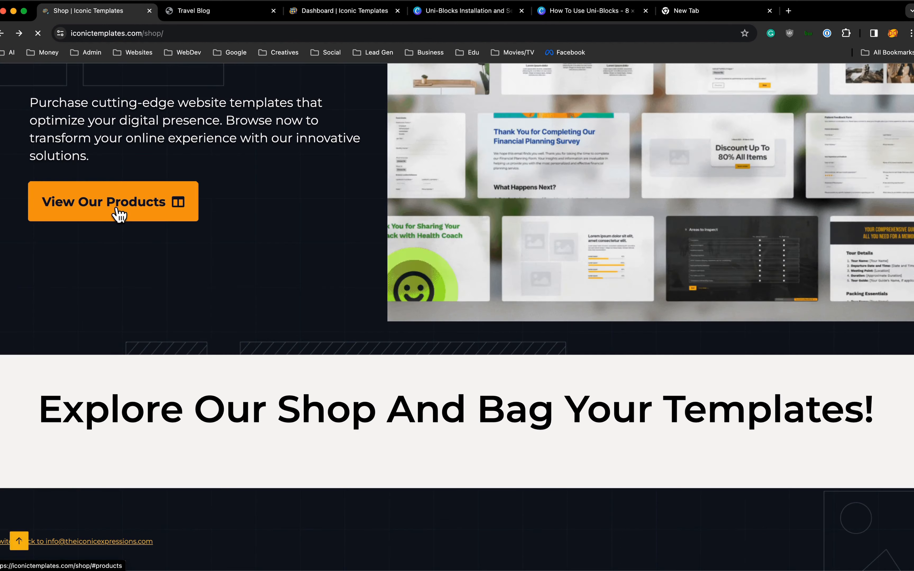
scroll(up, 3)
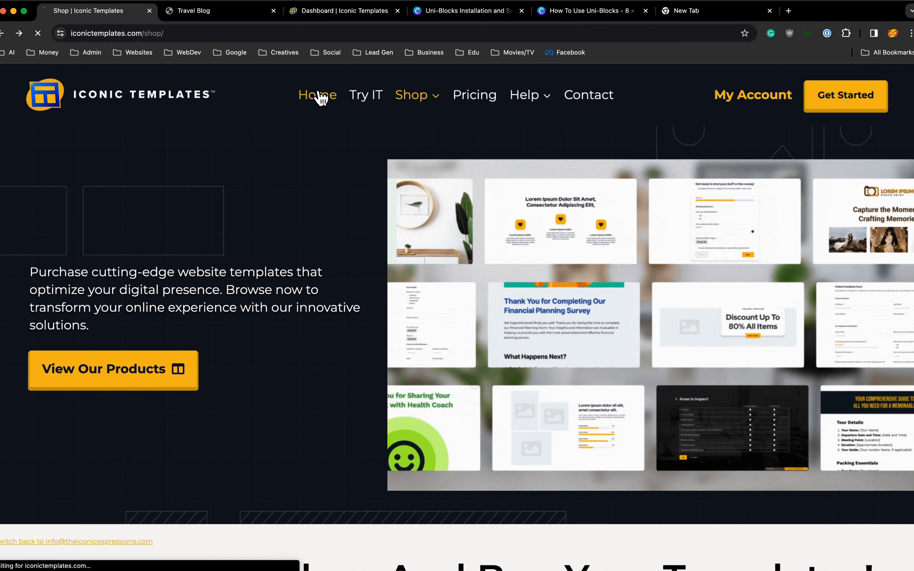
click(317, 95)
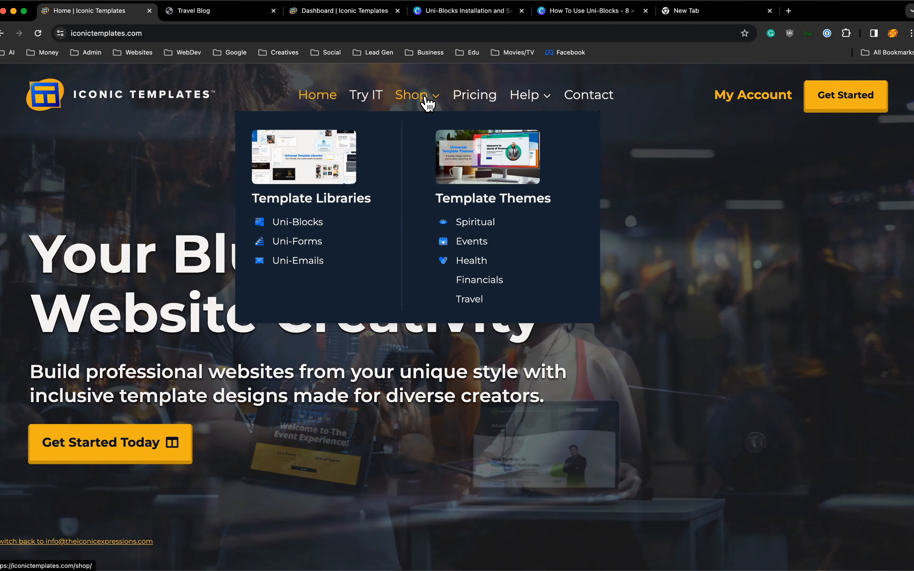
mouse_move(297, 241)
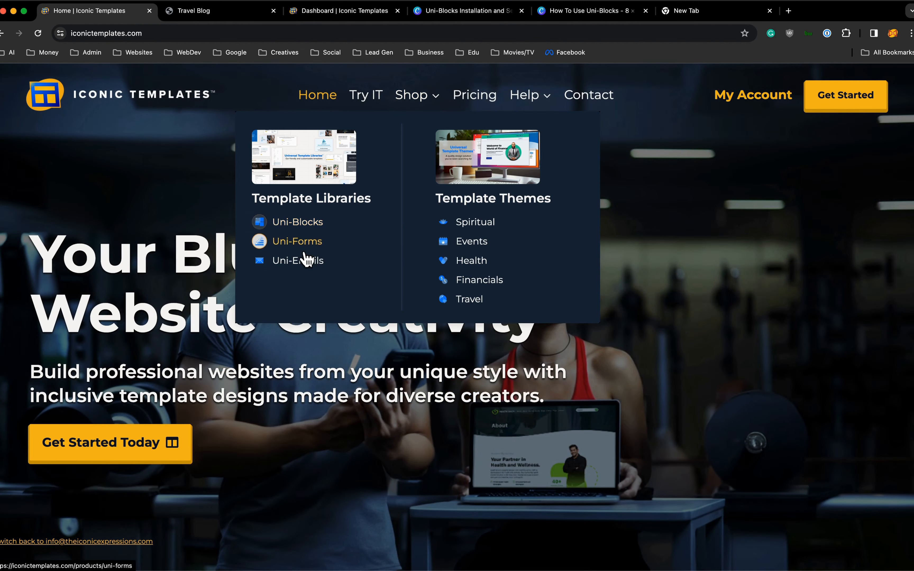
mouse_move(471, 241)
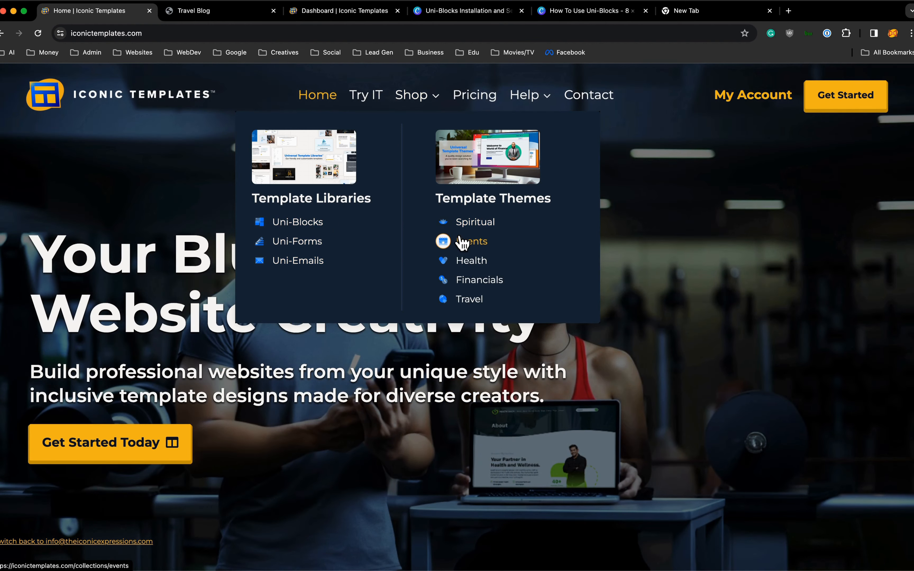
mouse_move(331, 145)
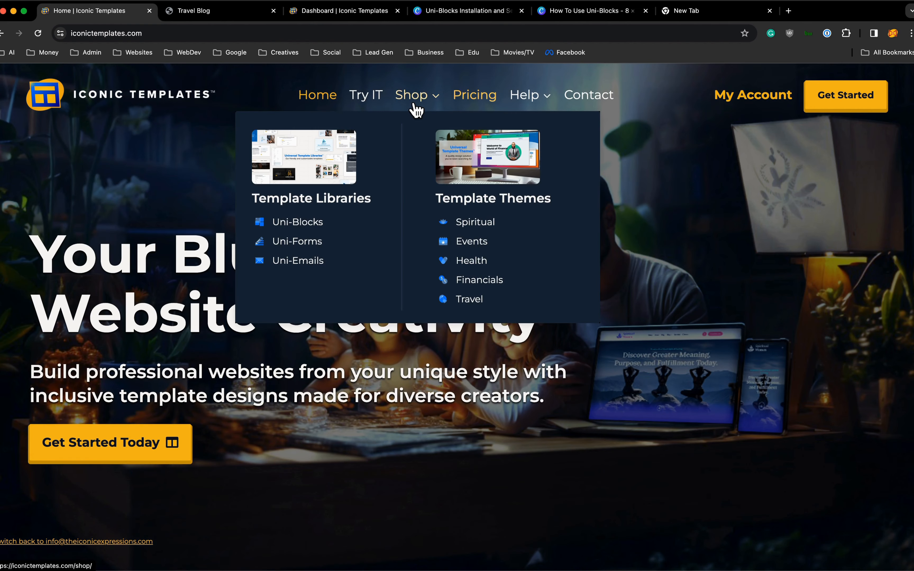
mouse_move(475, 222)
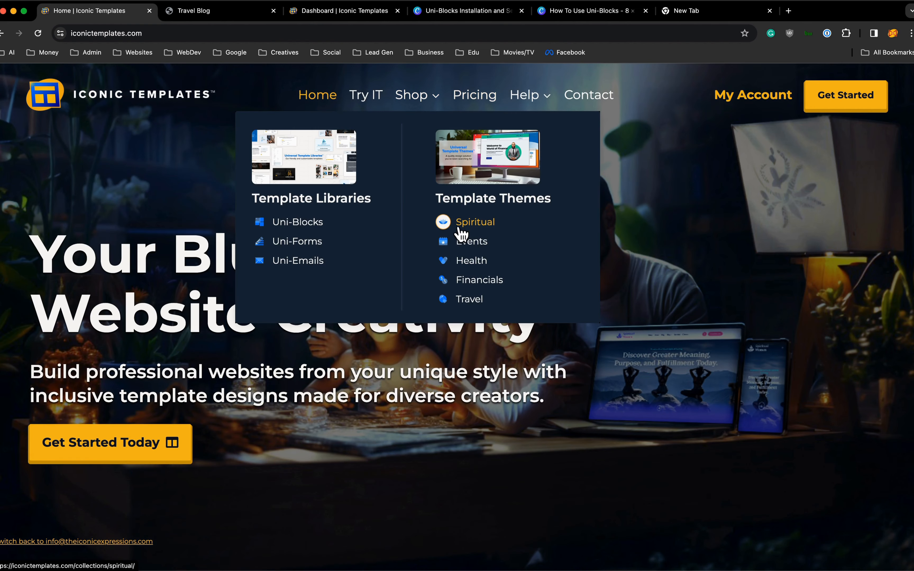
Browse the Spiritual theme collection down to the Spiritual Coach Theme and return to its product page.
click(475, 222)
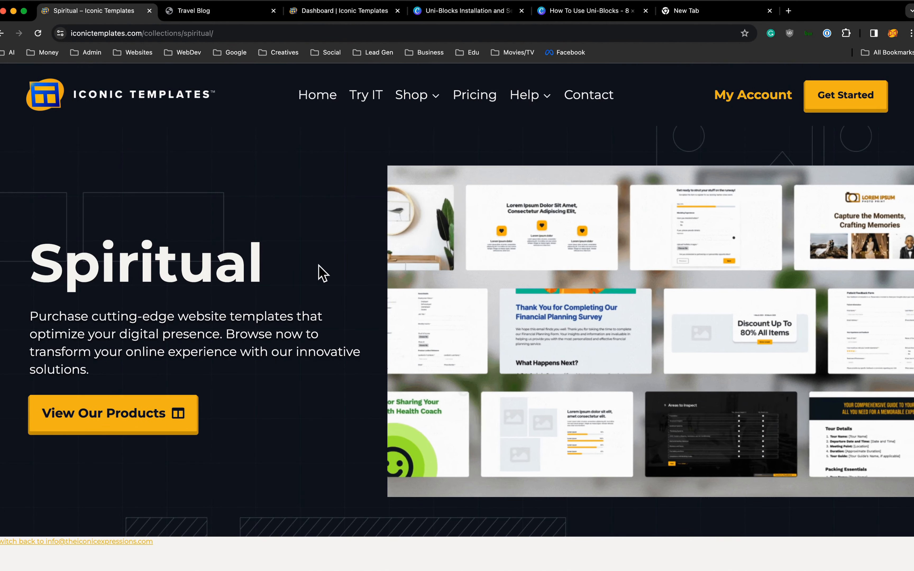
scroll(down, 3)
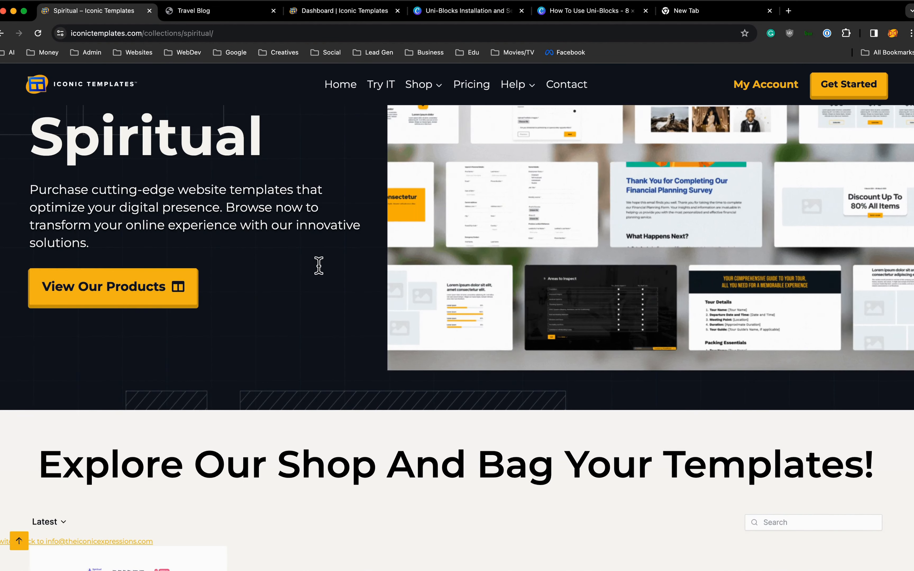
scroll(down, 3)
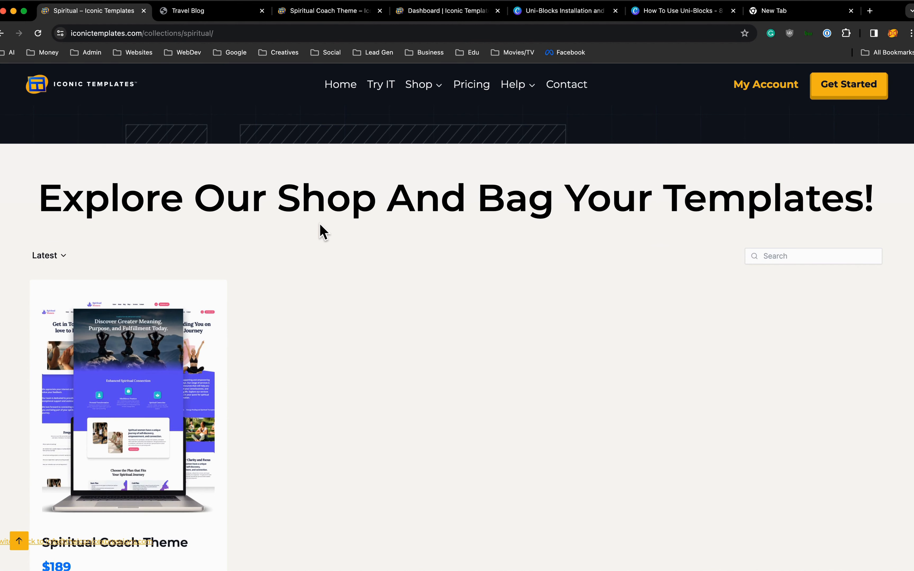
mouse_move(330, 11)
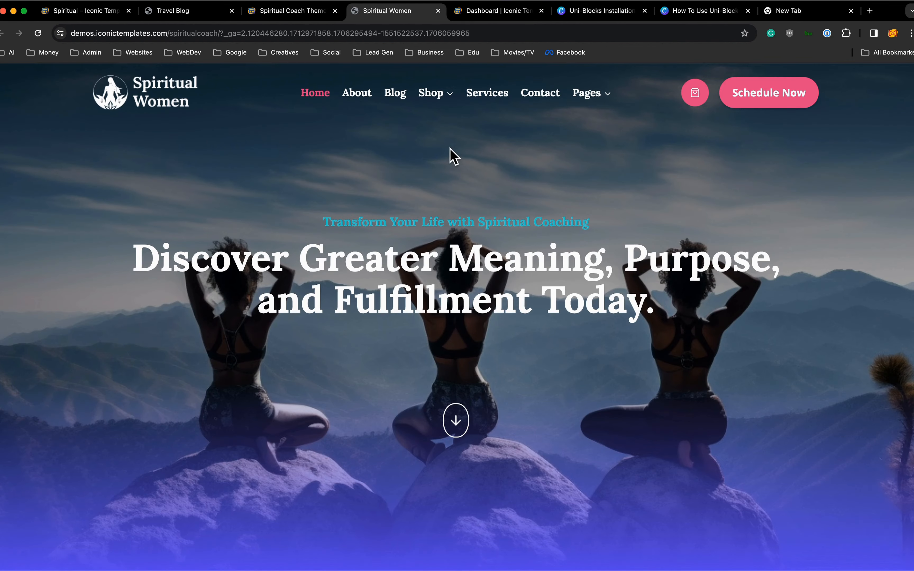
click(290, 10)
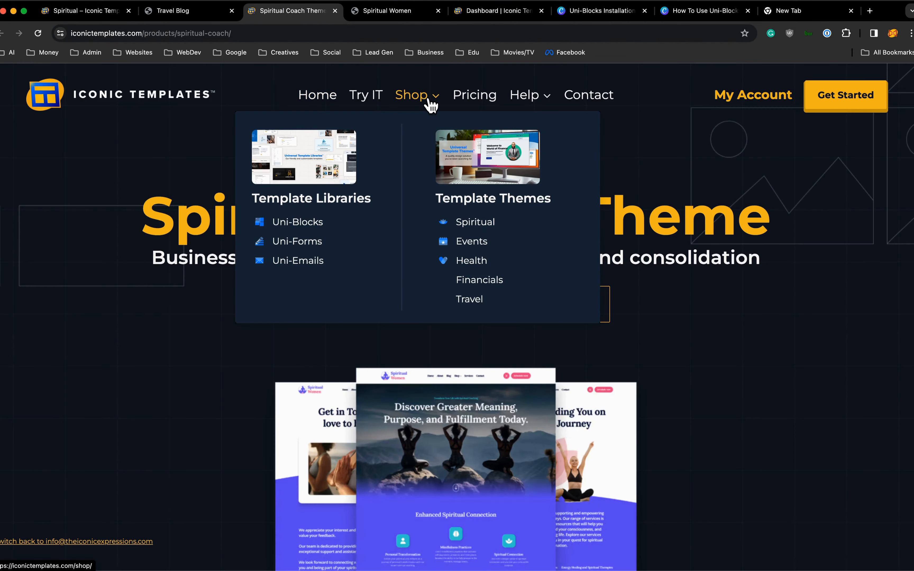
From the Events collection, launch the Event Production Theme demo and view its shop of $150 products.
click(471, 240)
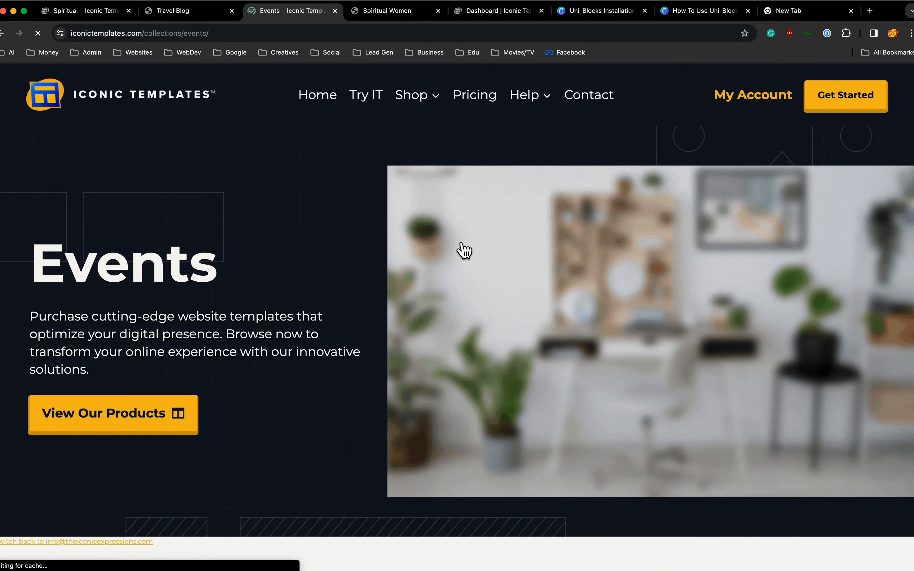
scroll(down, 3)
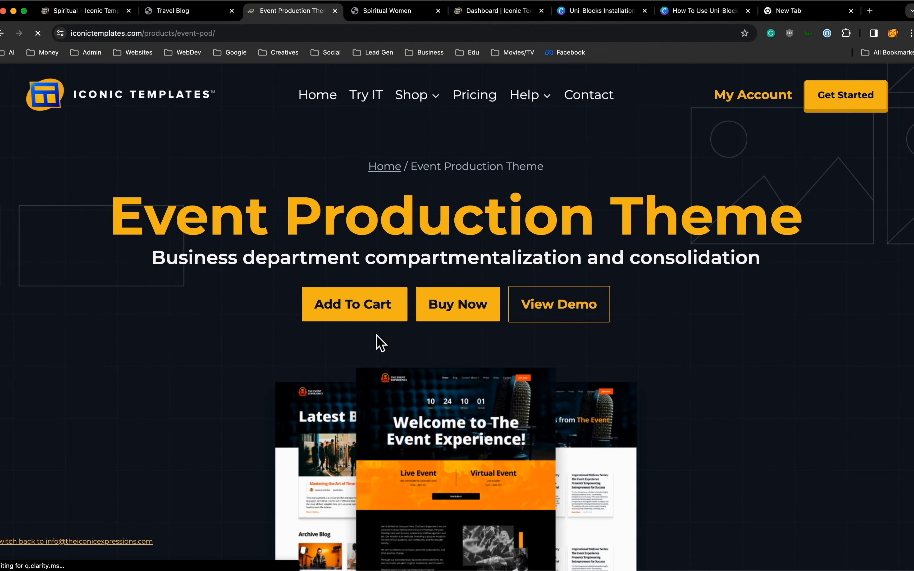
click(558, 303)
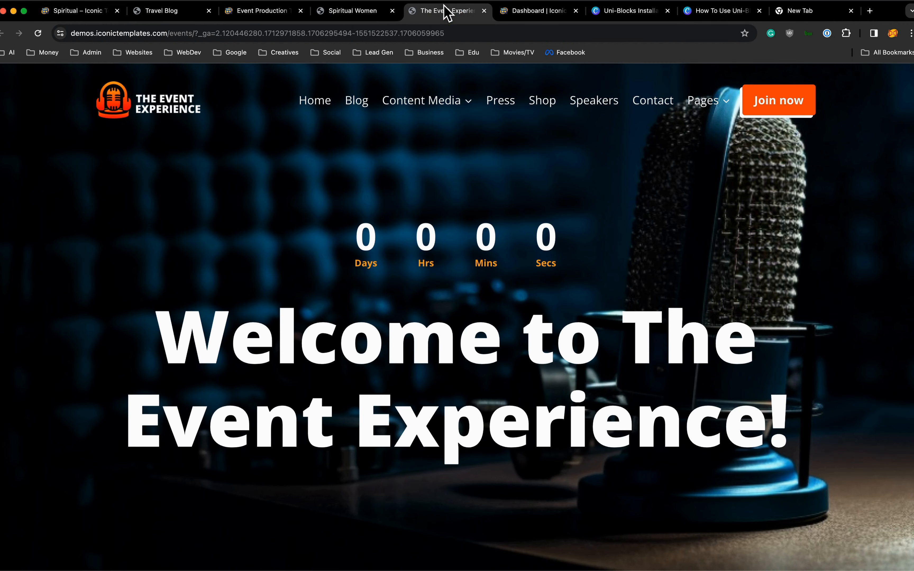
click(542, 100)
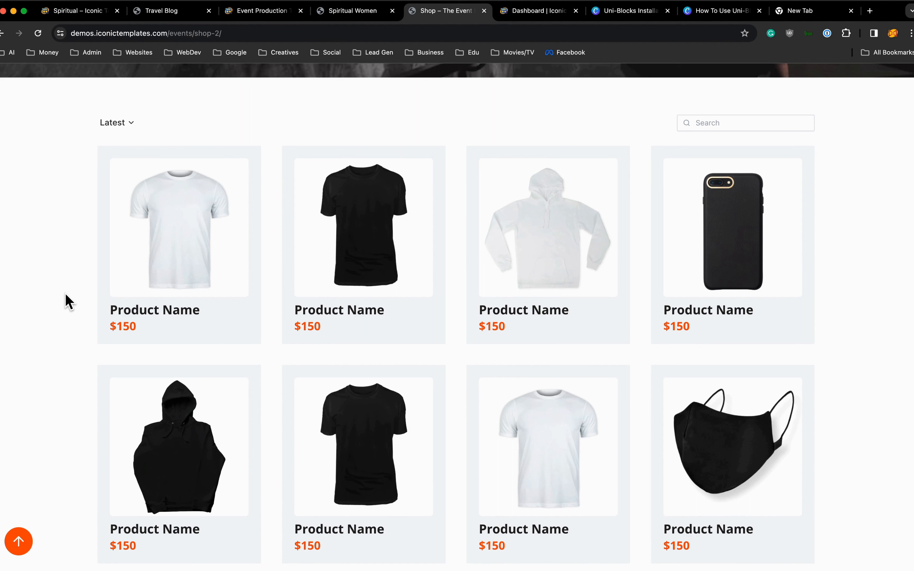
mouse_move(133, 327)
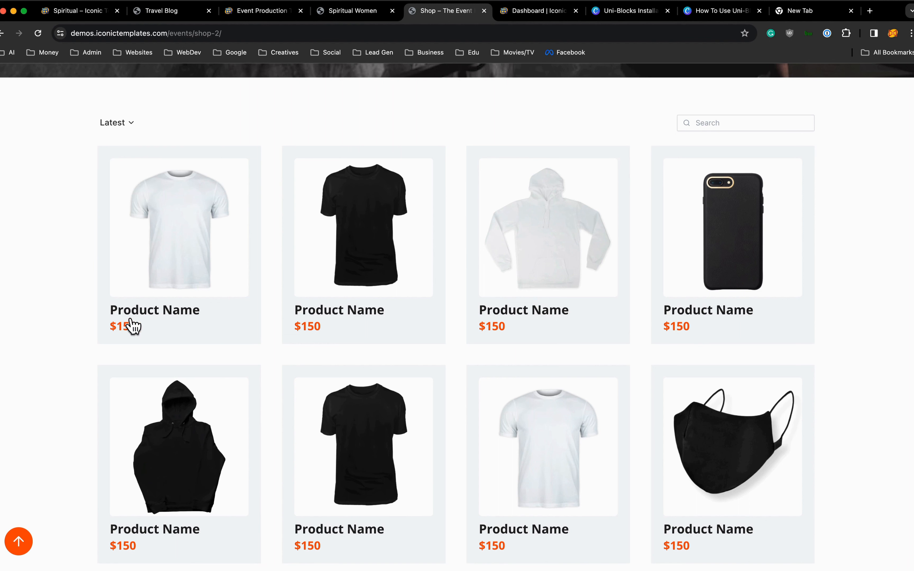
mouse_move(103, 217)
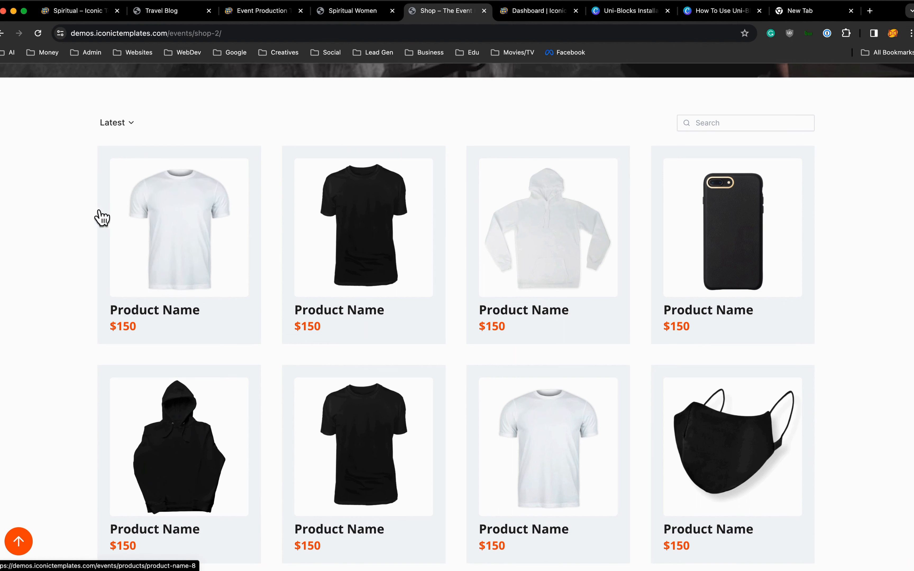
mouse_move(449, 17)
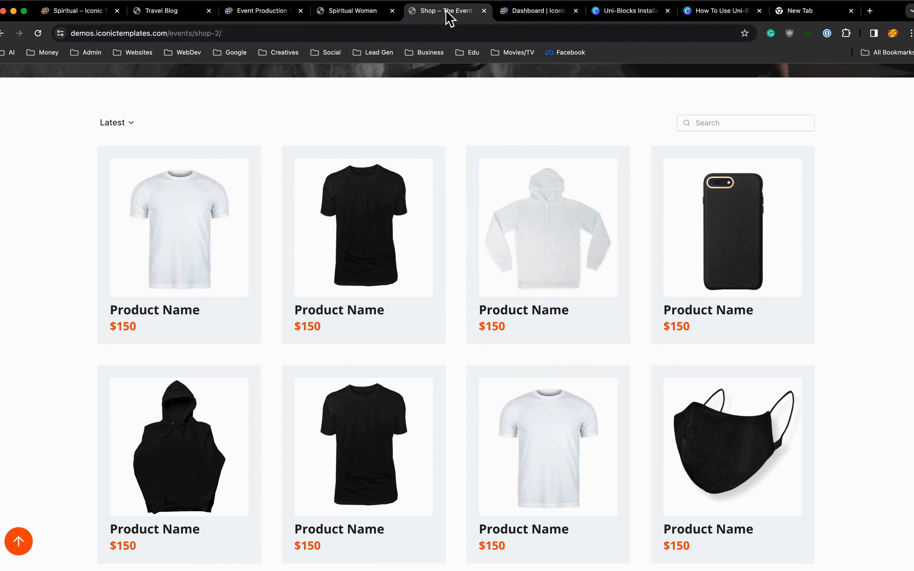
Browse the Spiritual Women demo shop's $130 sale items, then switch to the Event Experience T-shirt tab.
click(354, 11)
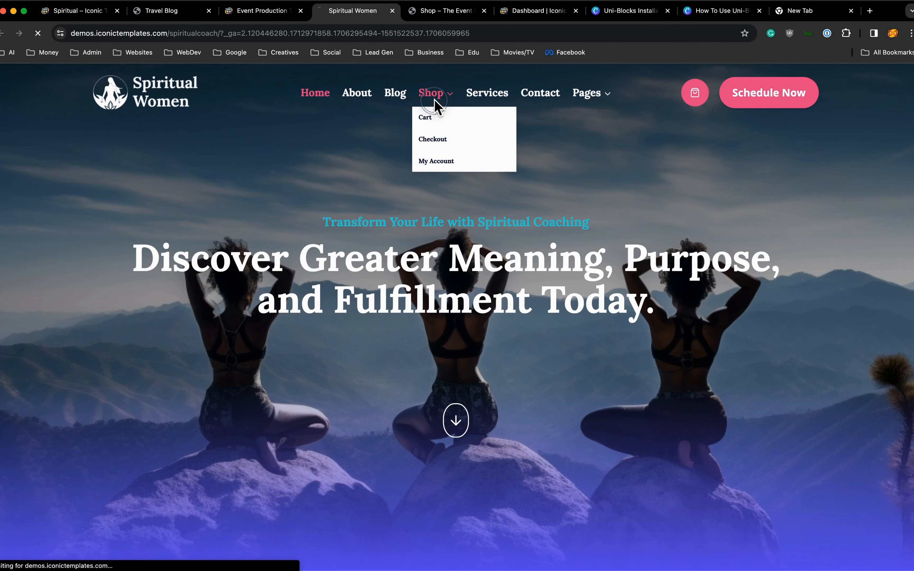
click(430, 92)
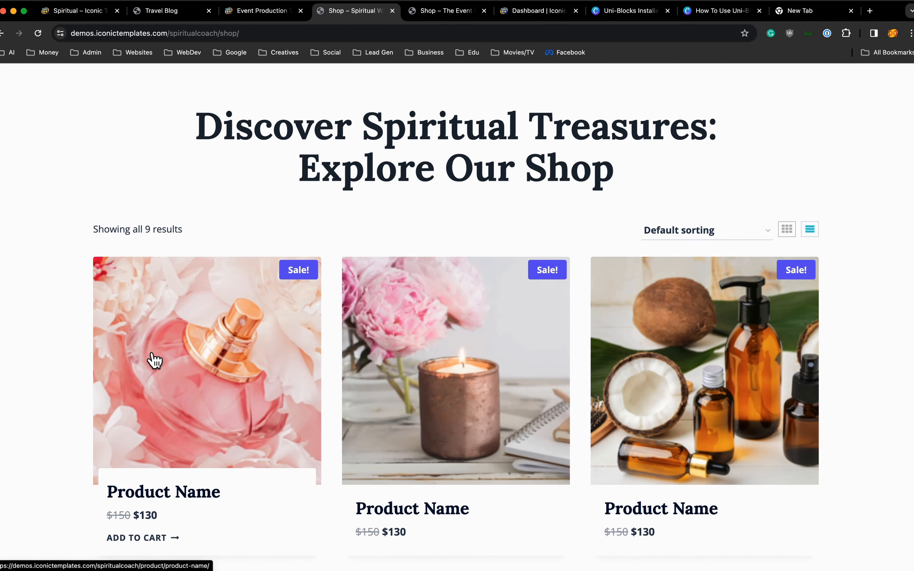
scroll(down, 3)
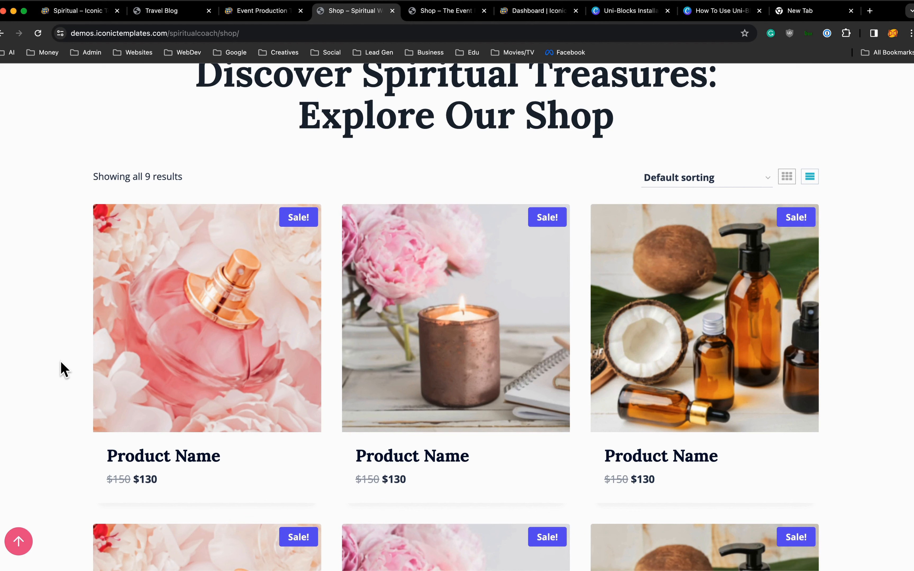
mouse_move(58, 364)
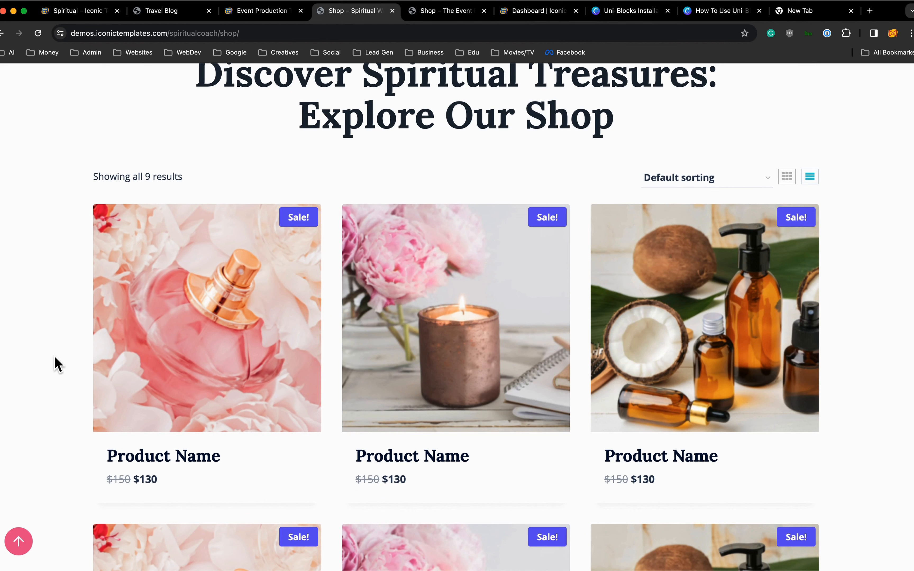
click(446, 11)
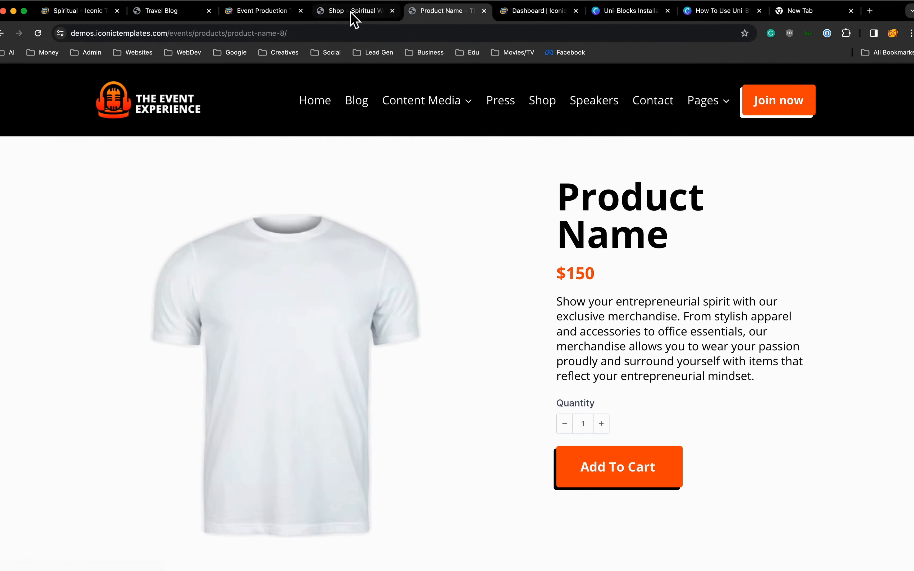
Flip between the Spiritual Women product, Travel Blog demo and Universal Template Themes tabs, ending on the themes page.
click(350, 10)
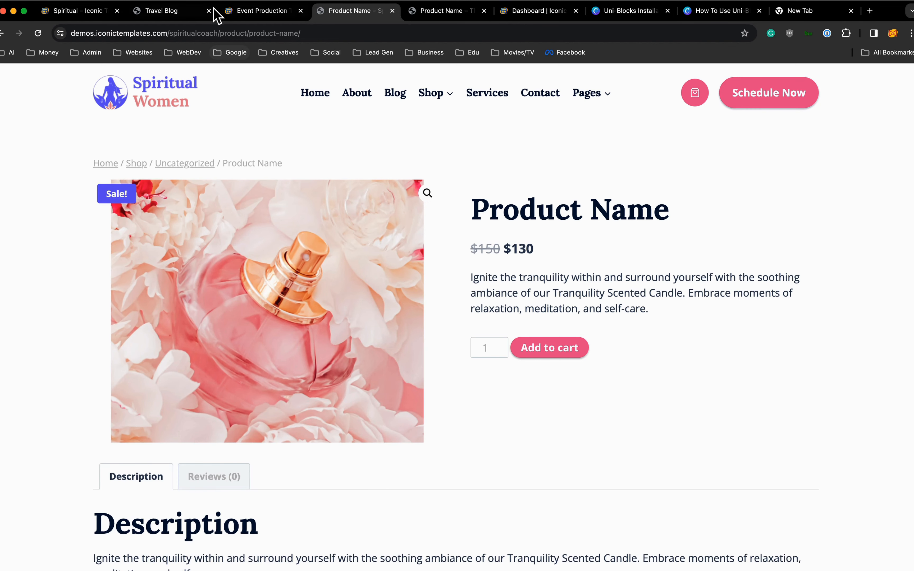
mouse_move(259, 10)
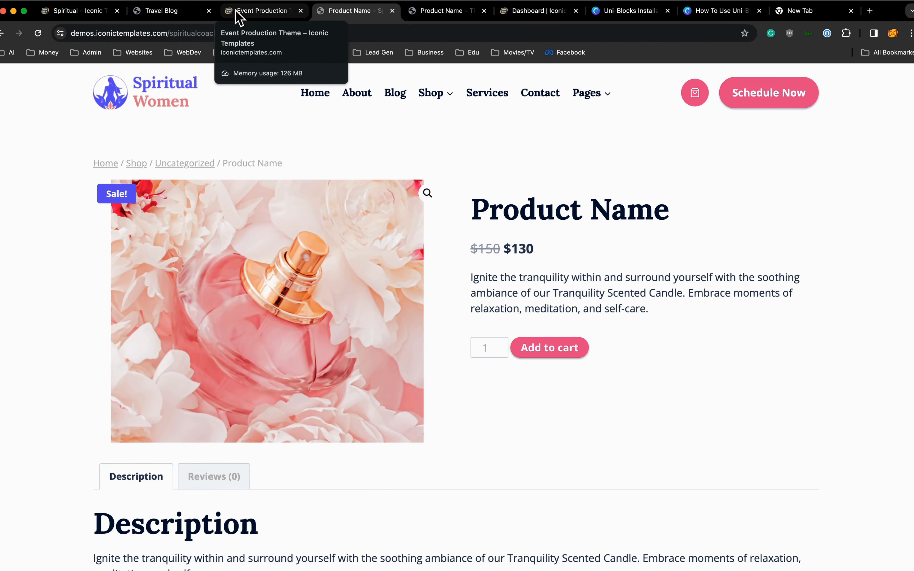
click(172, 11)
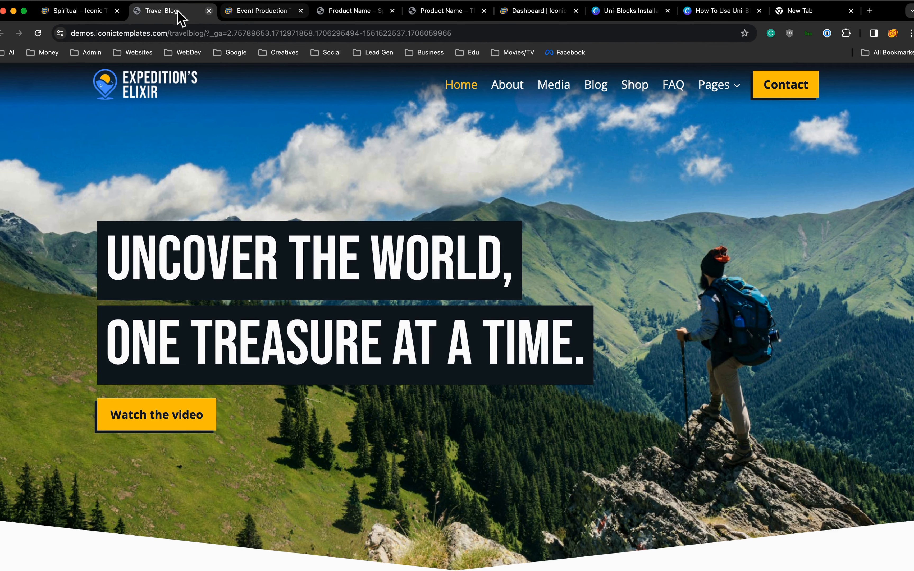
click(75, 11)
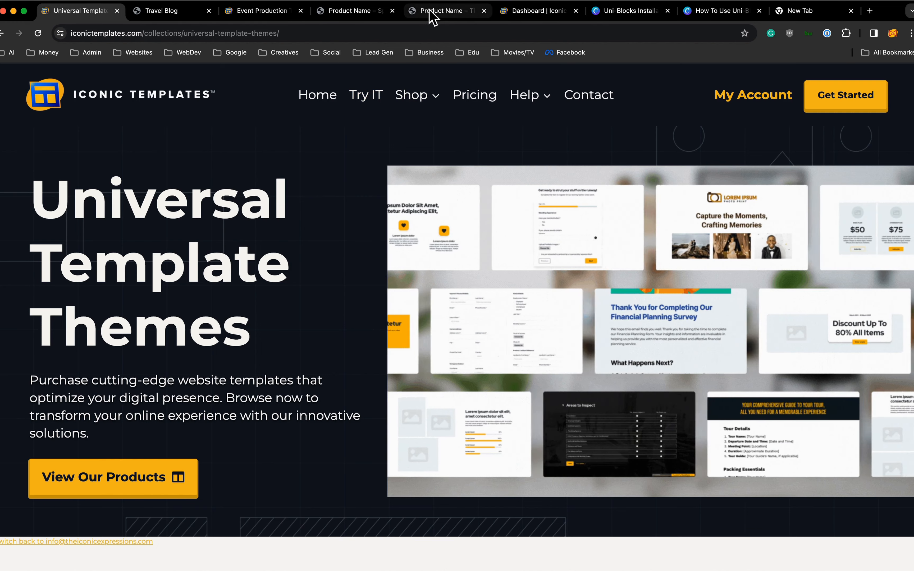
click(349, 11)
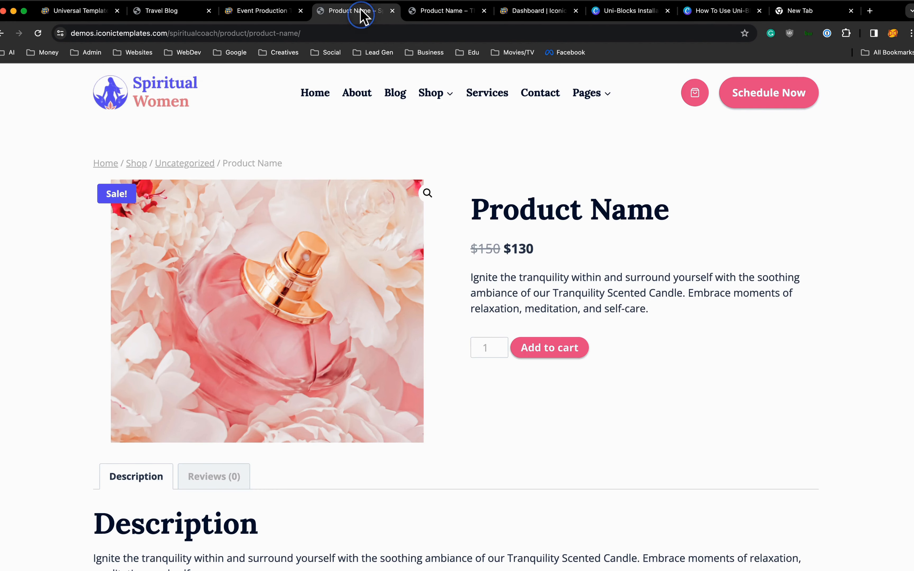
mouse_move(393, 84)
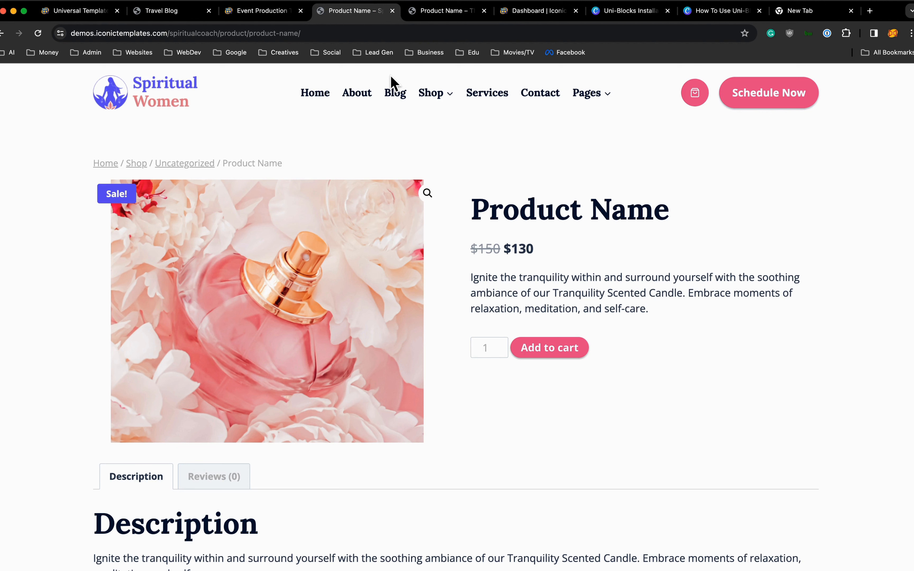
mouse_move(374, 147)
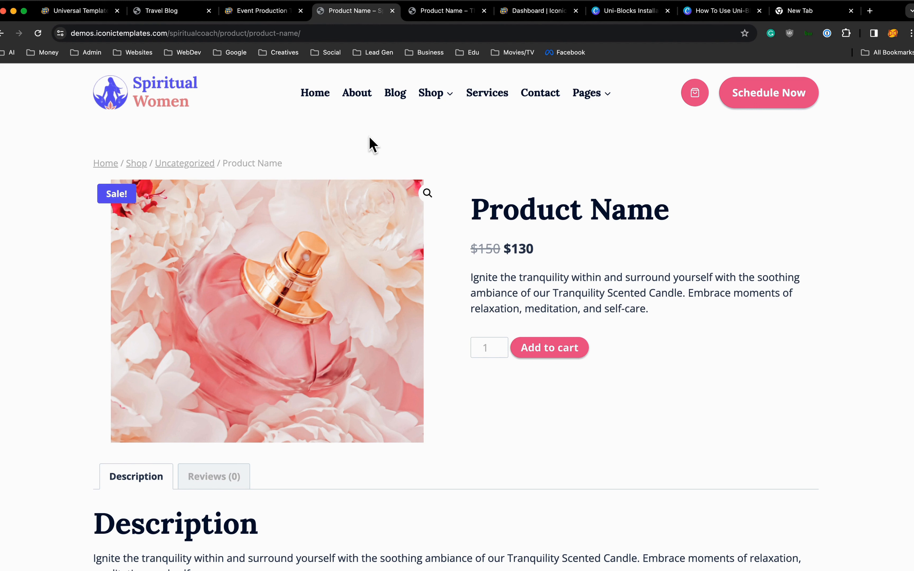
mouse_move(171, 10)
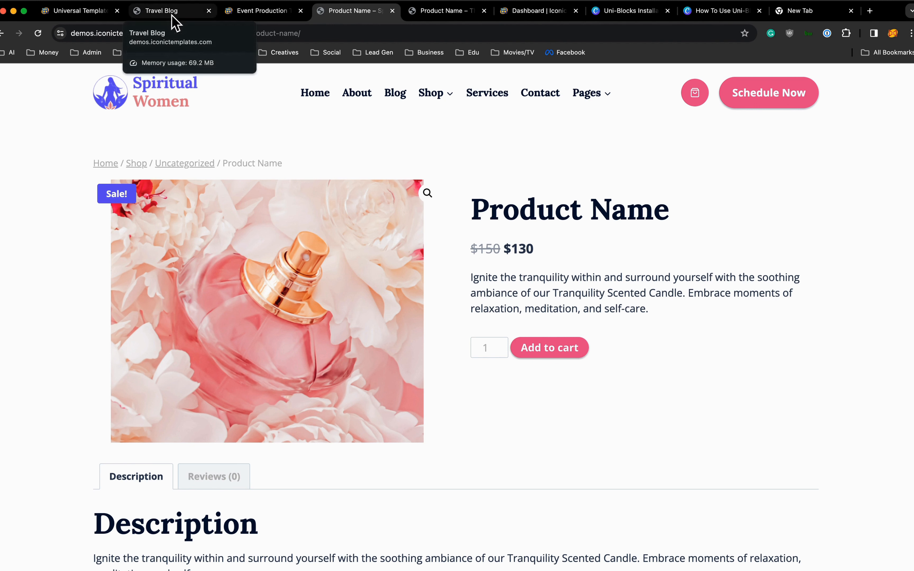
click(76, 11)
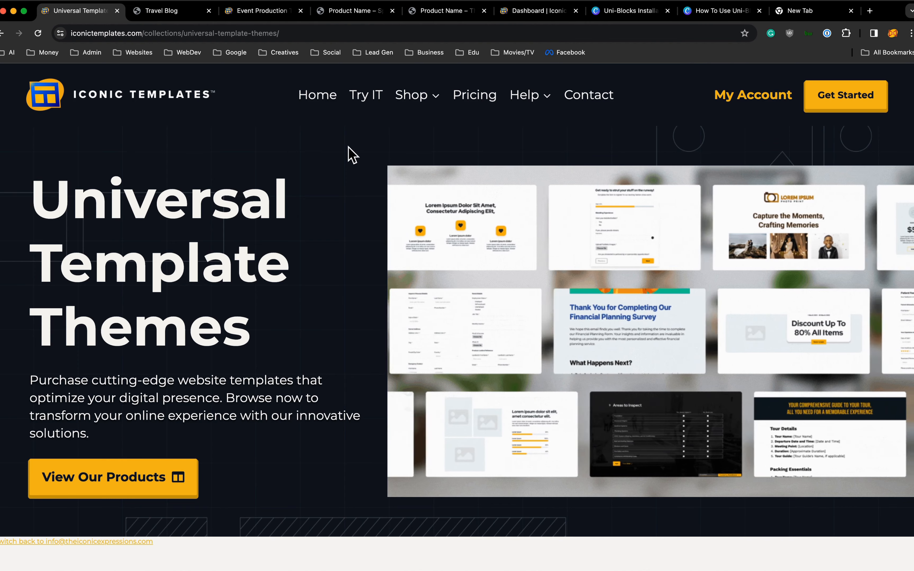
click(354, 11)
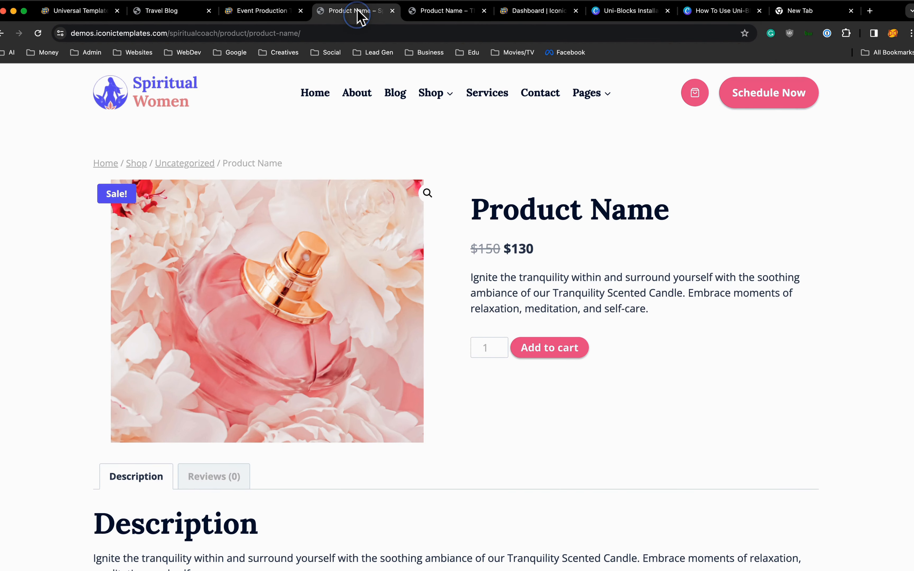
click(445, 10)
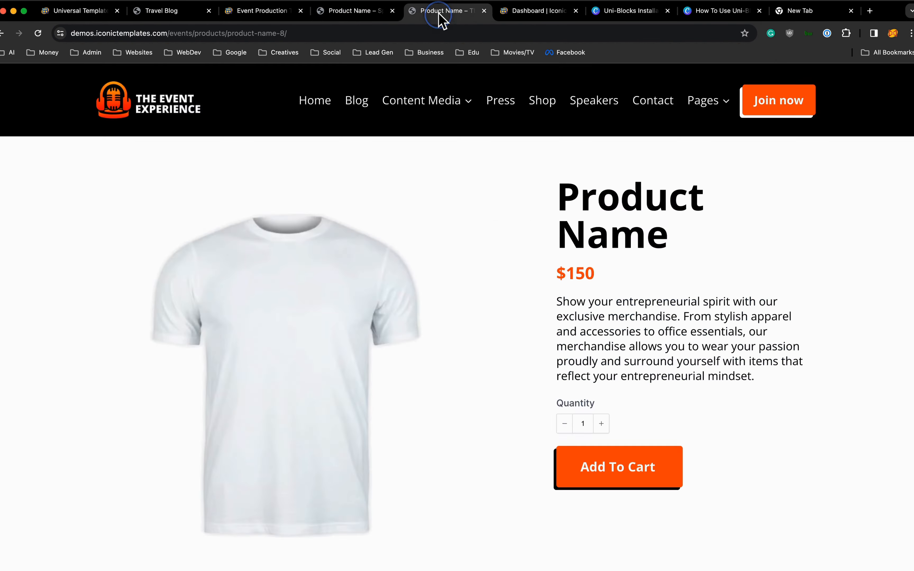
mouse_move(375, 336)
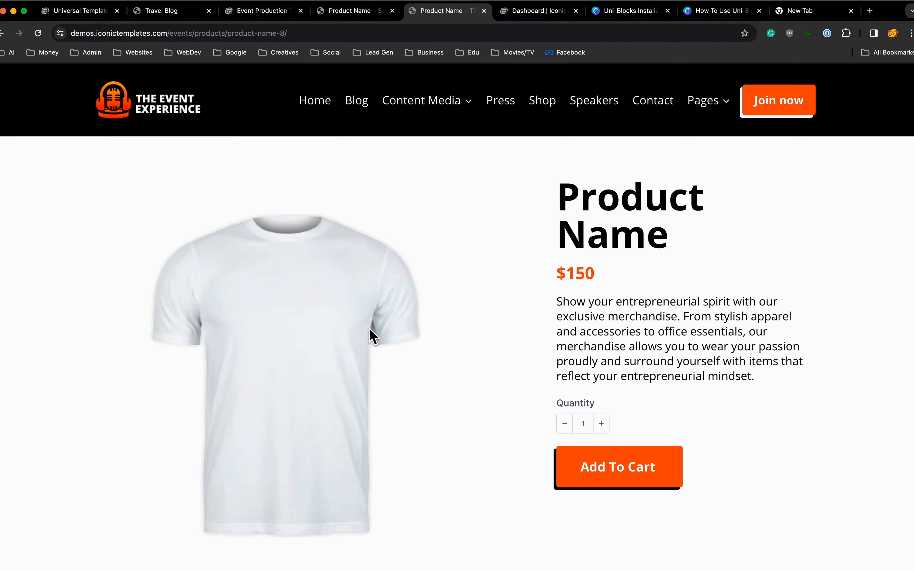
scroll(down, 3)
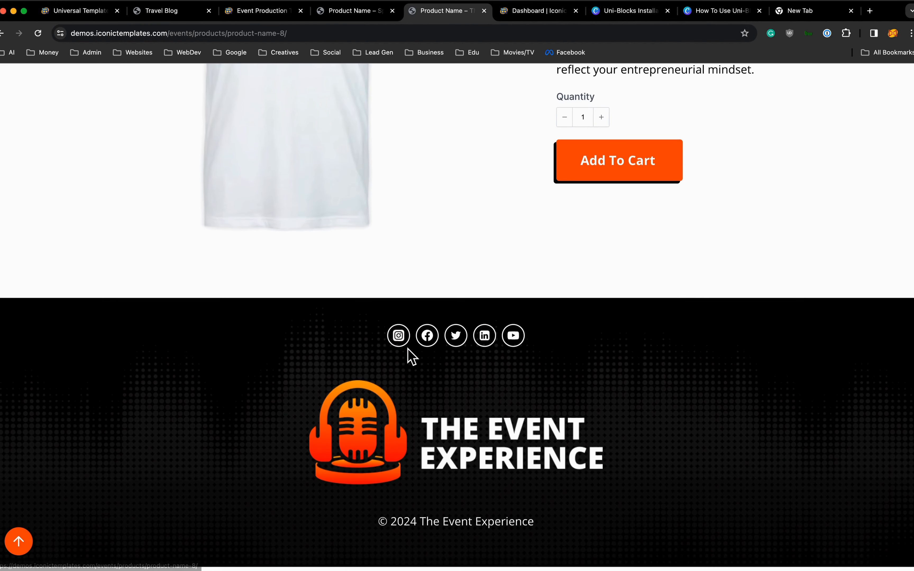
scroll(up, 3)
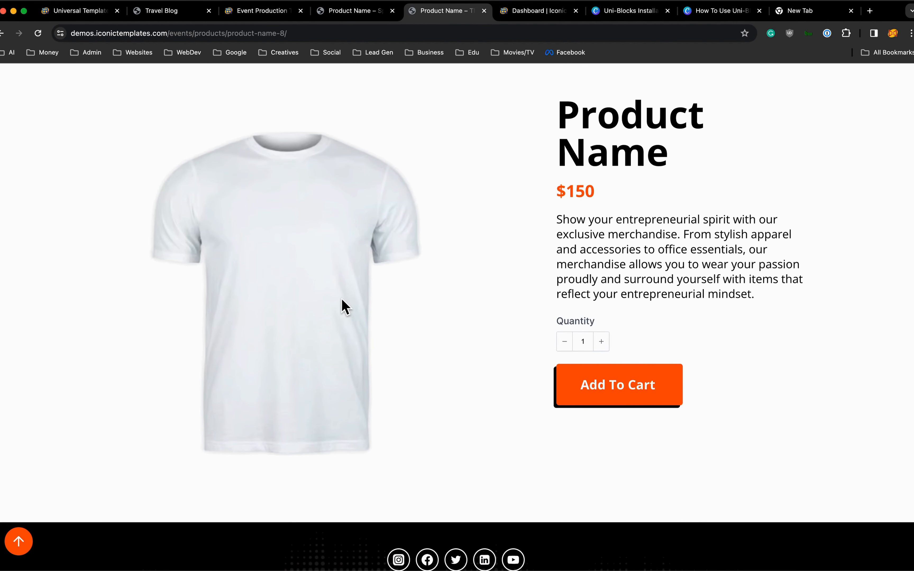
mouse_move(203, 174)
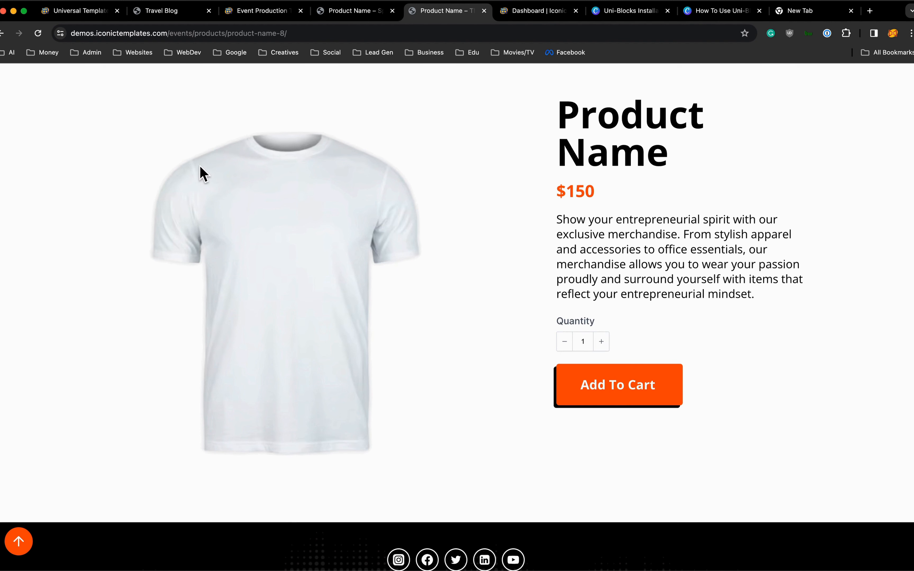
click(76, 11)
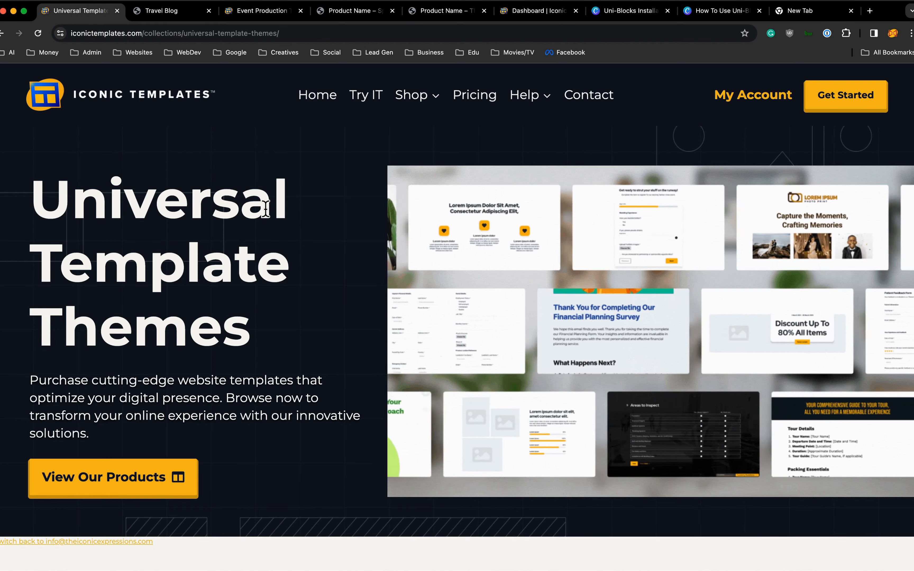
Go to Pricing and scroll to the Starter, Pro and Iconic annual plan cards.
click(474, 95)
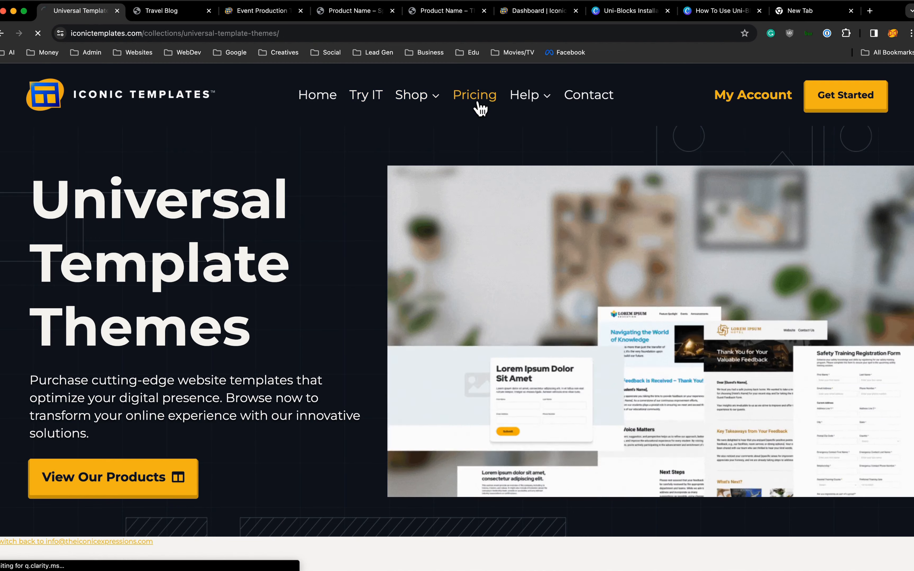
click(474, 95)
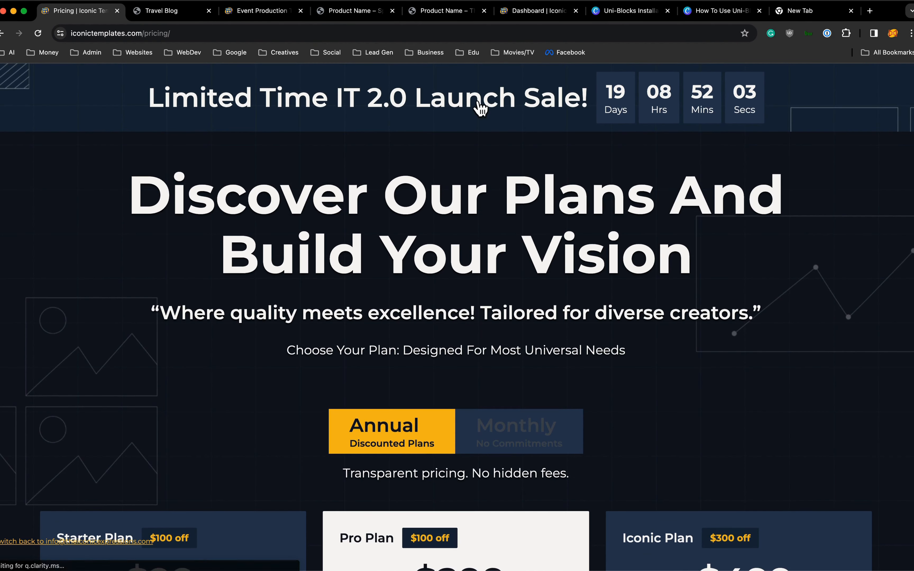
scroll(down, 3)
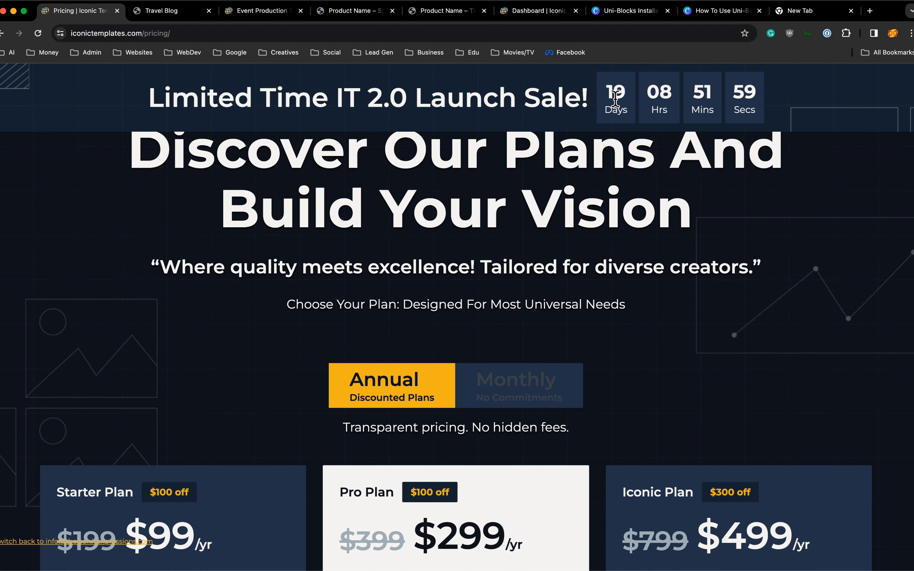
scroll(down, 3)
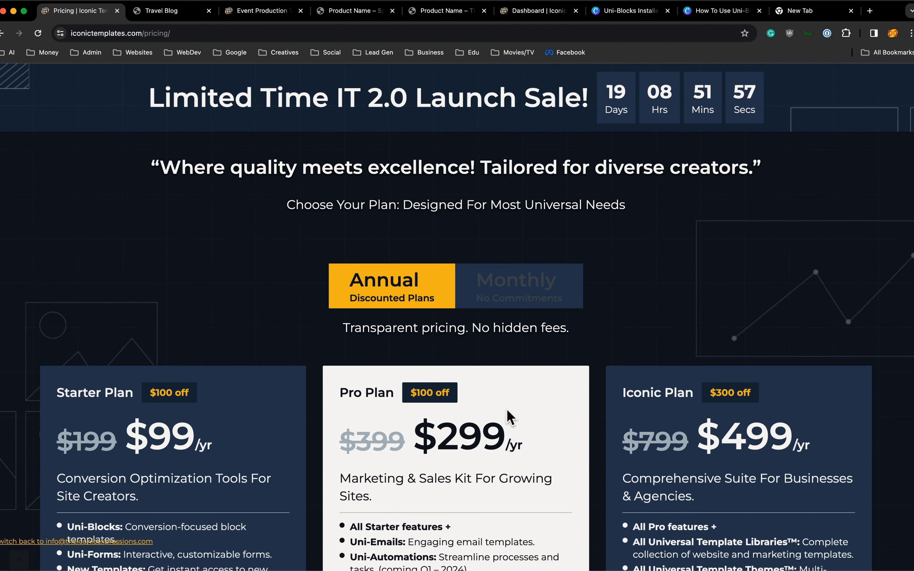
mouse_move(494, 414)
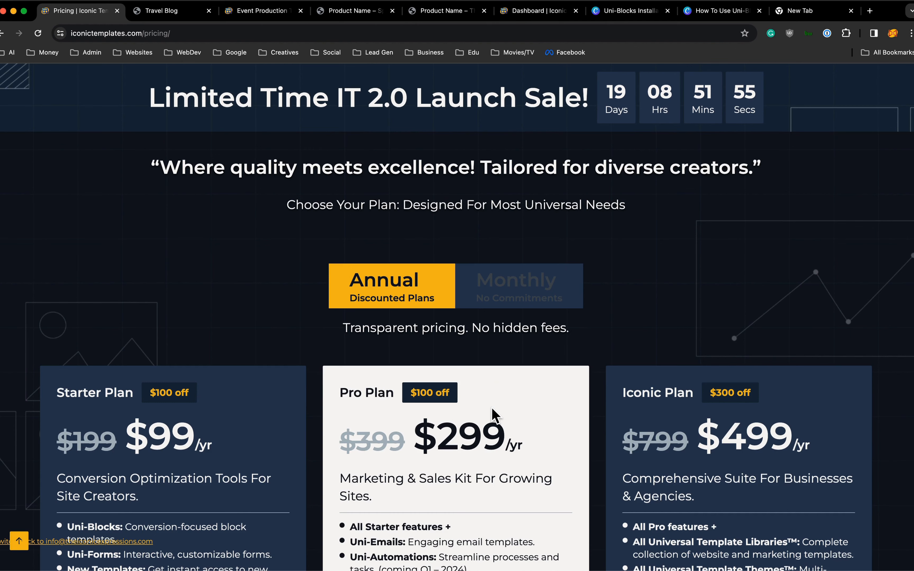
scroll(down, 3)
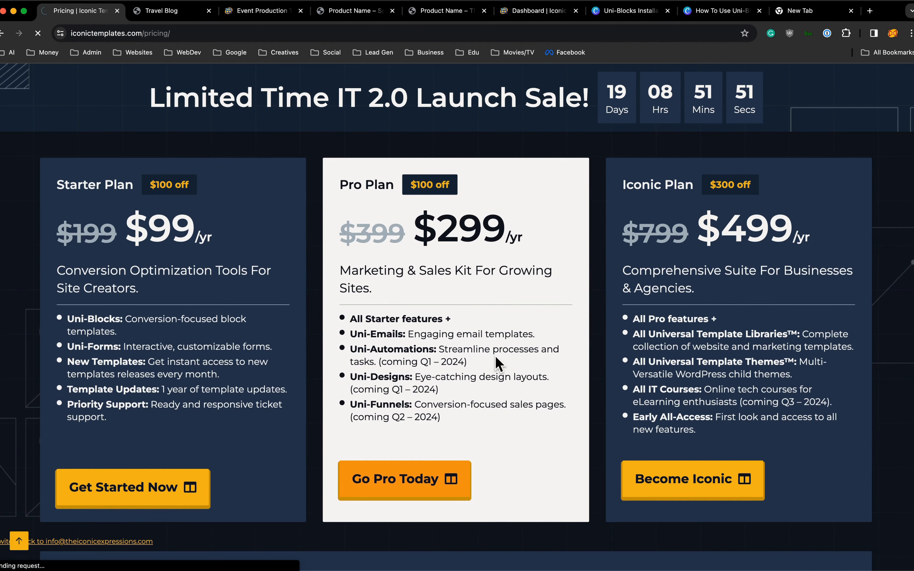
Start the Pro Plan checkout and apply coupon TAKE15OFFIT for 15% off, totalling $24.65.
click(403, 479)
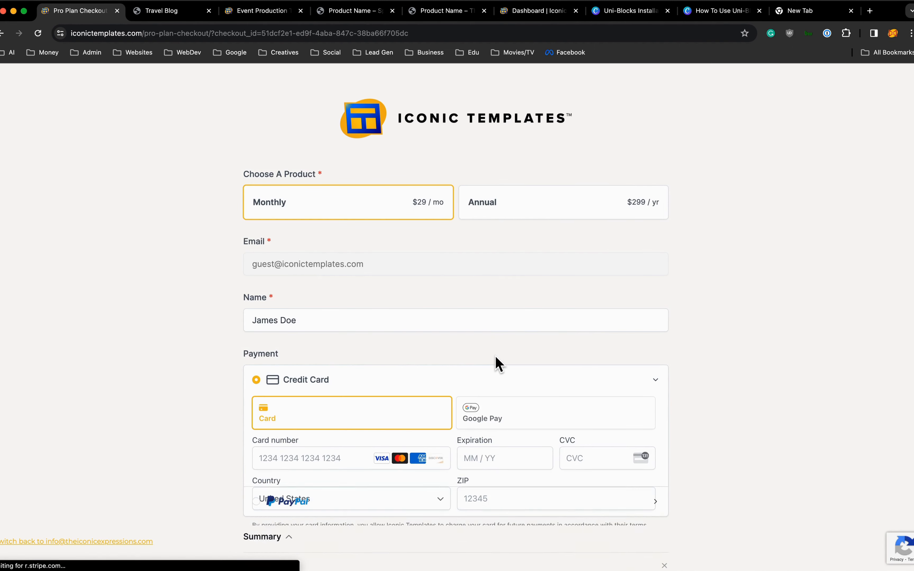
scroll(down, 3)
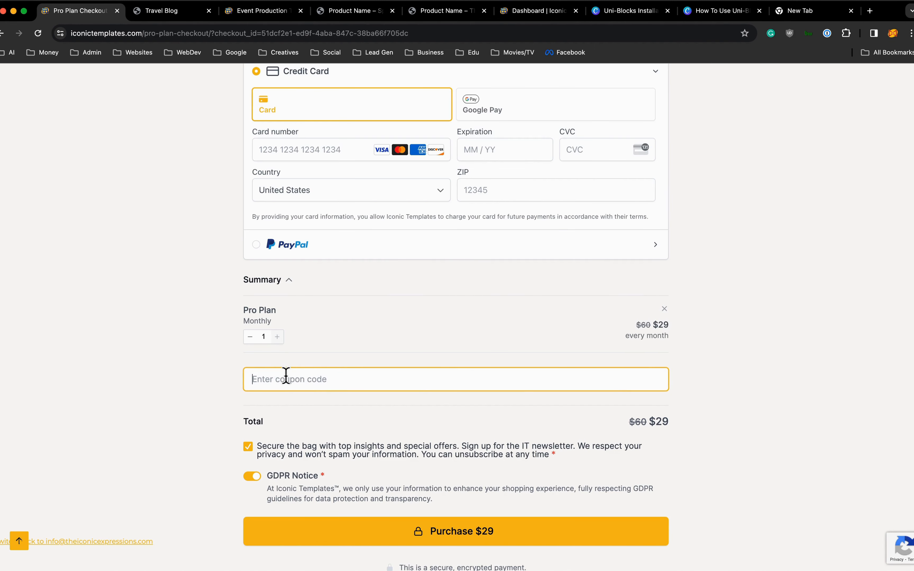
text(take15off)
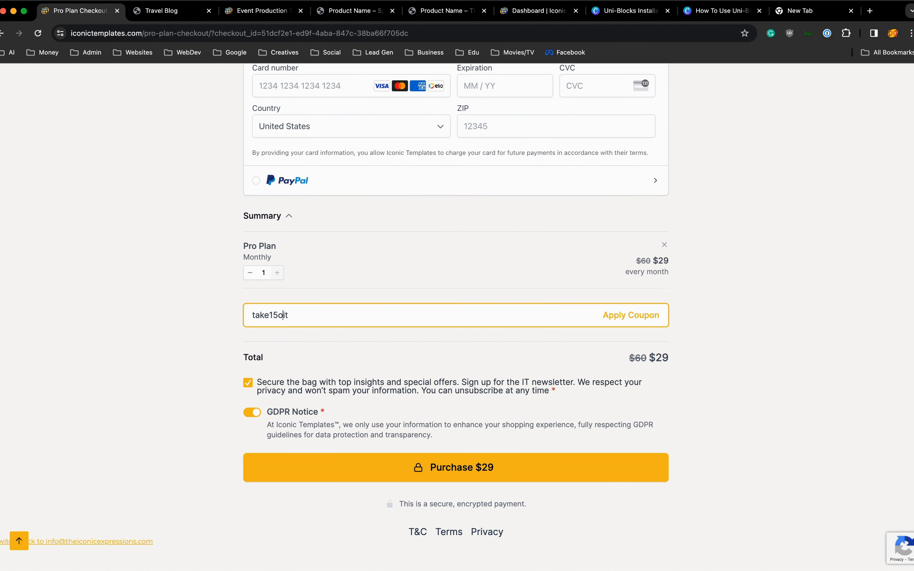
click(630, 315)
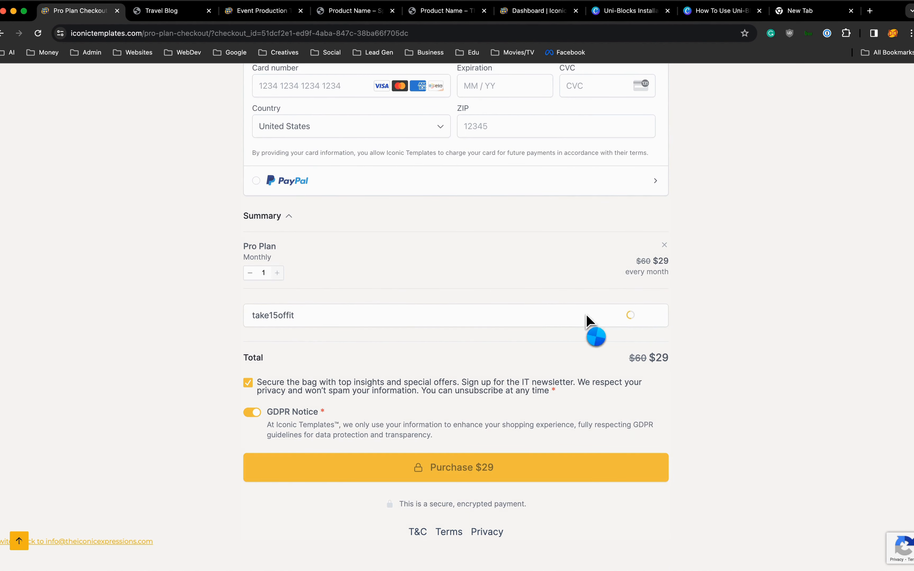
click(629, 314)
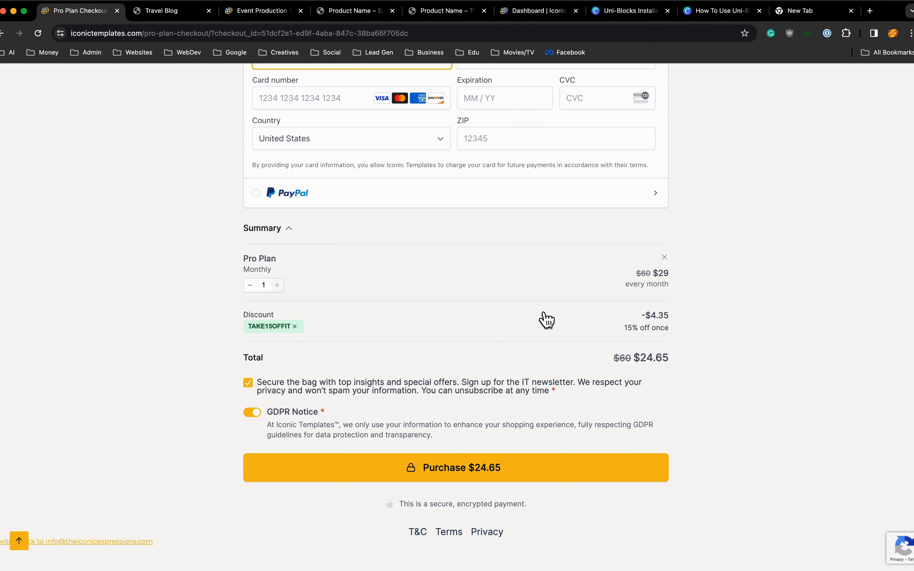
mouse_move(605, 292)
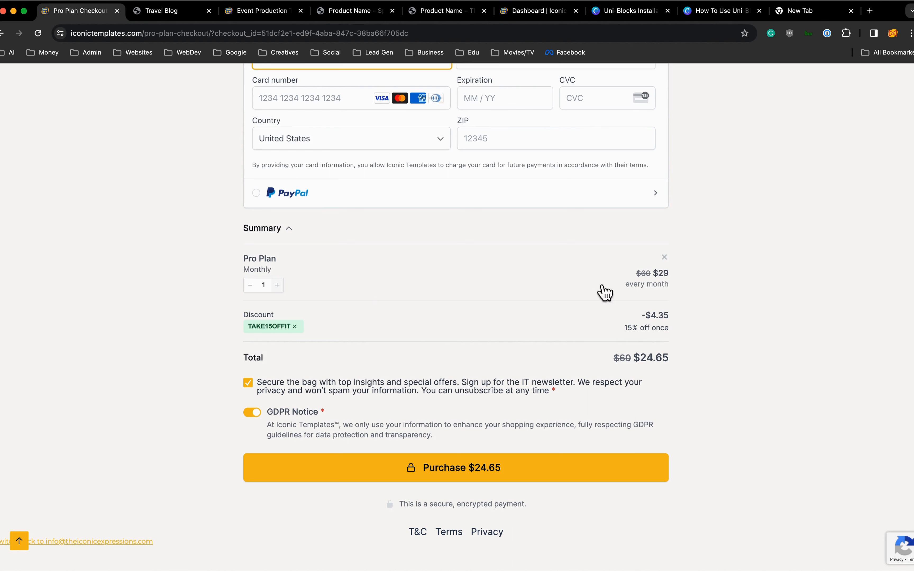
mouse_move(399, 321)
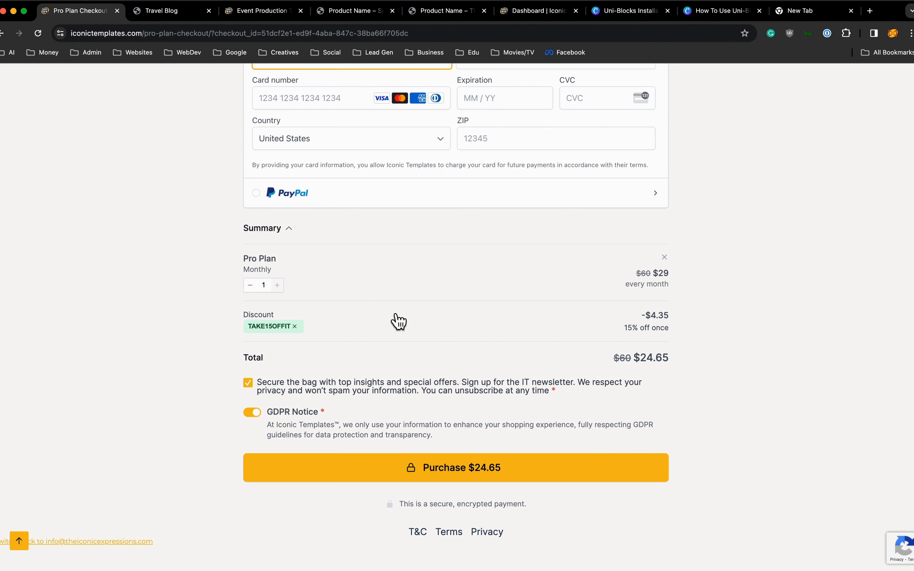
scroll(up, 3)
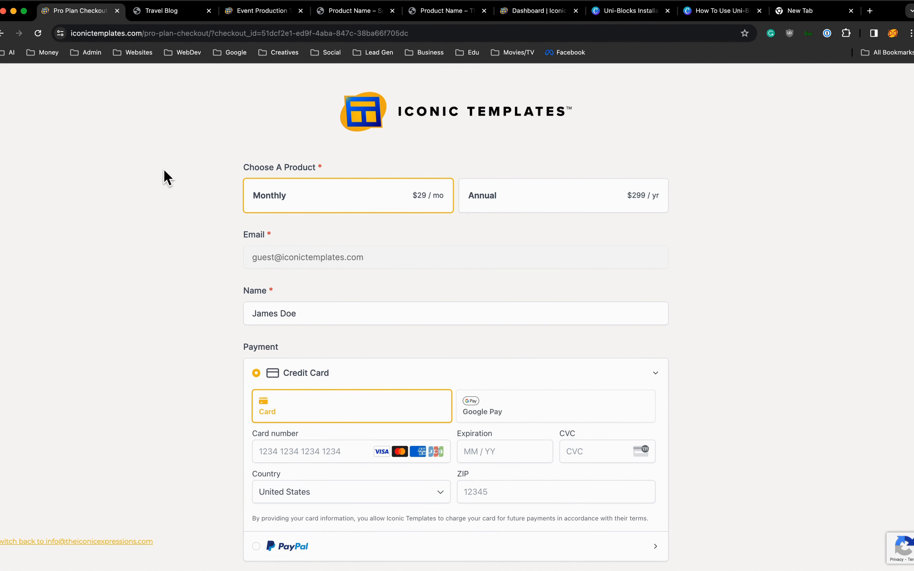
scroll(up, 3)
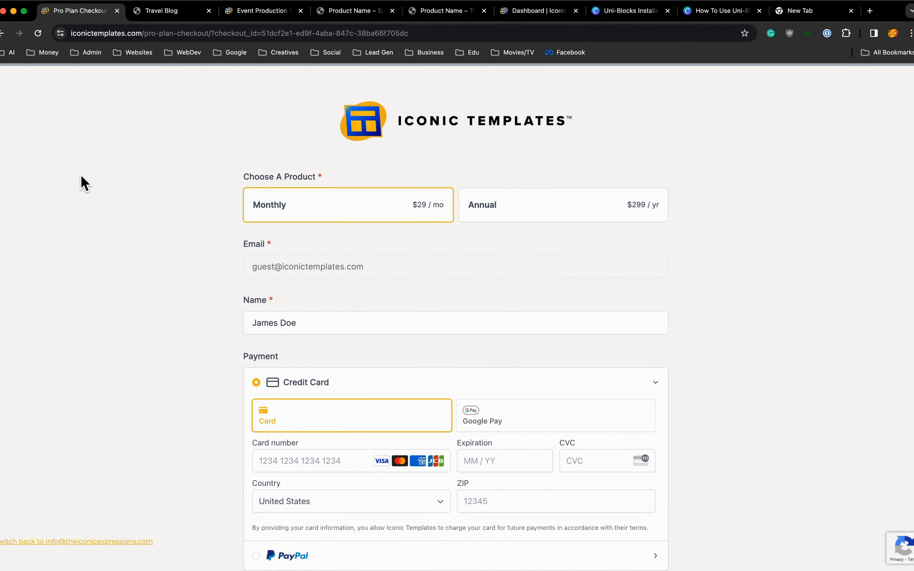